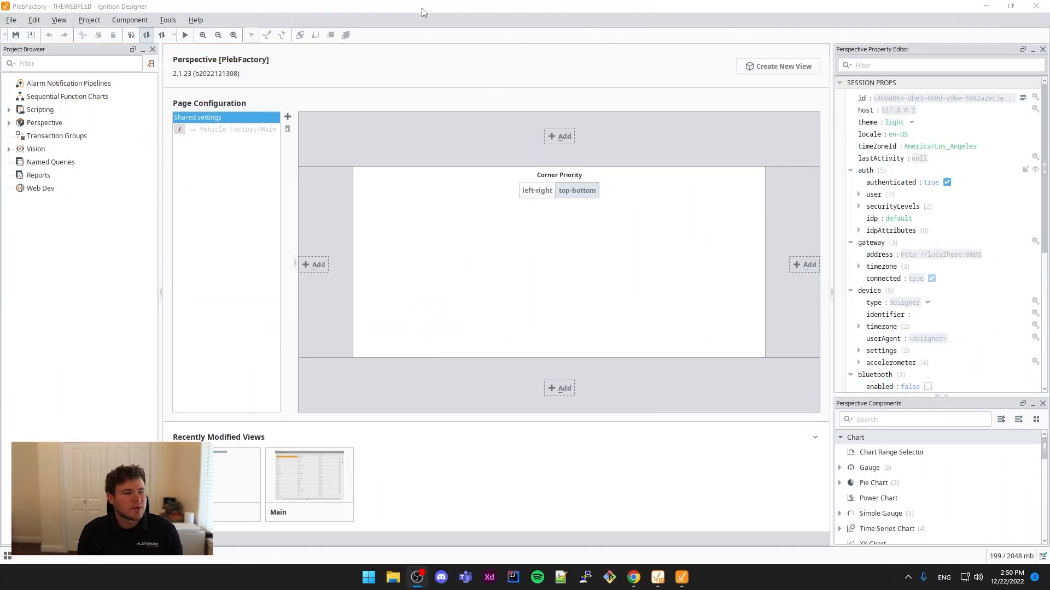
- Under Perspective > Views, create flex-container view Main at /main, then a Popup view
{"action": "left_click", "coordinate": [9, 123]}
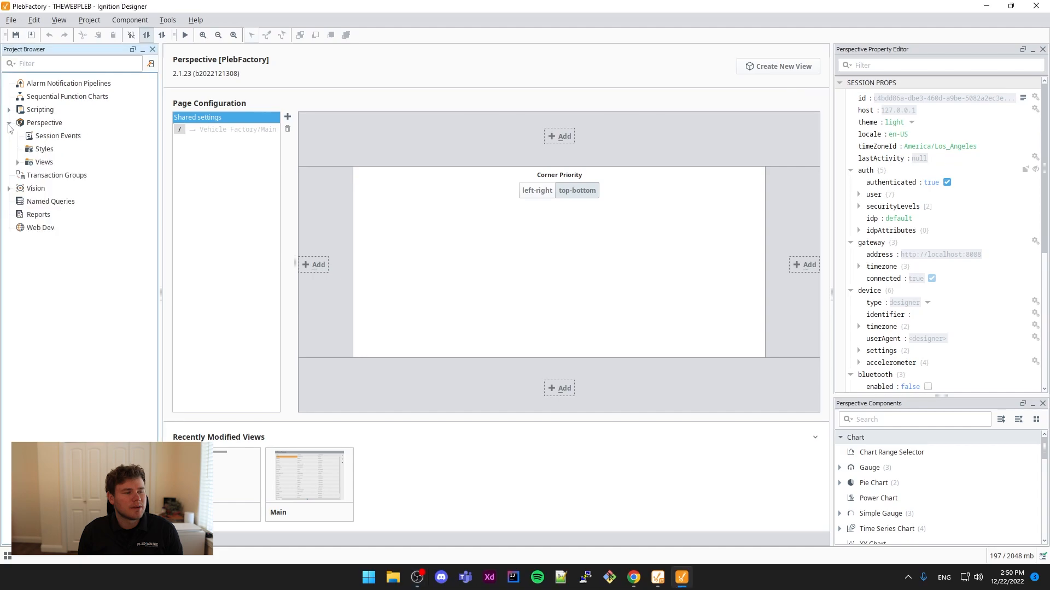
{"action": "left_click", "coordinate": [18, 162]}
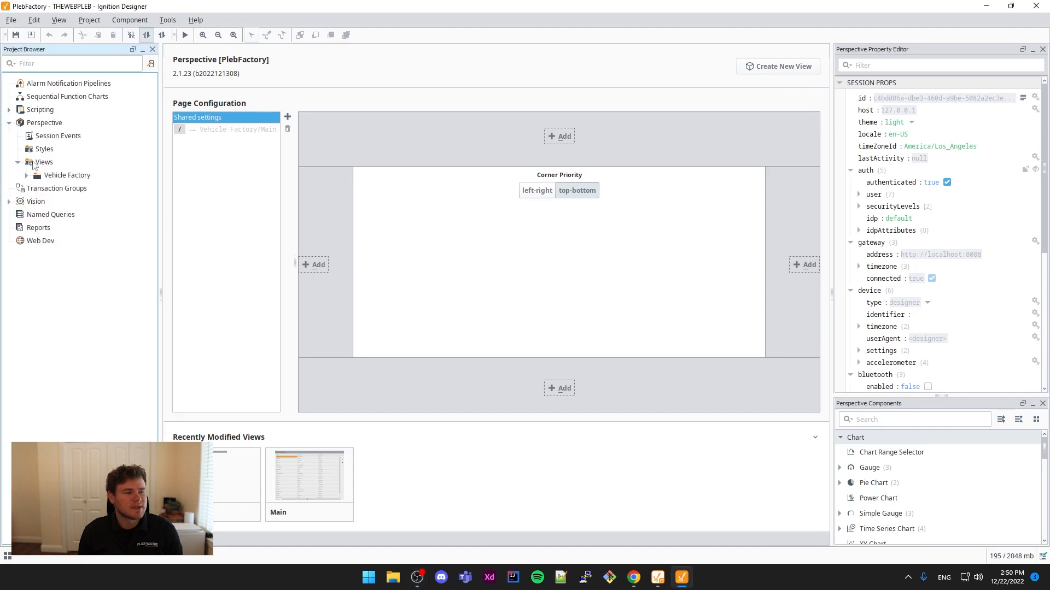
{"action": "left_click", "coordinate": [42, 161]}
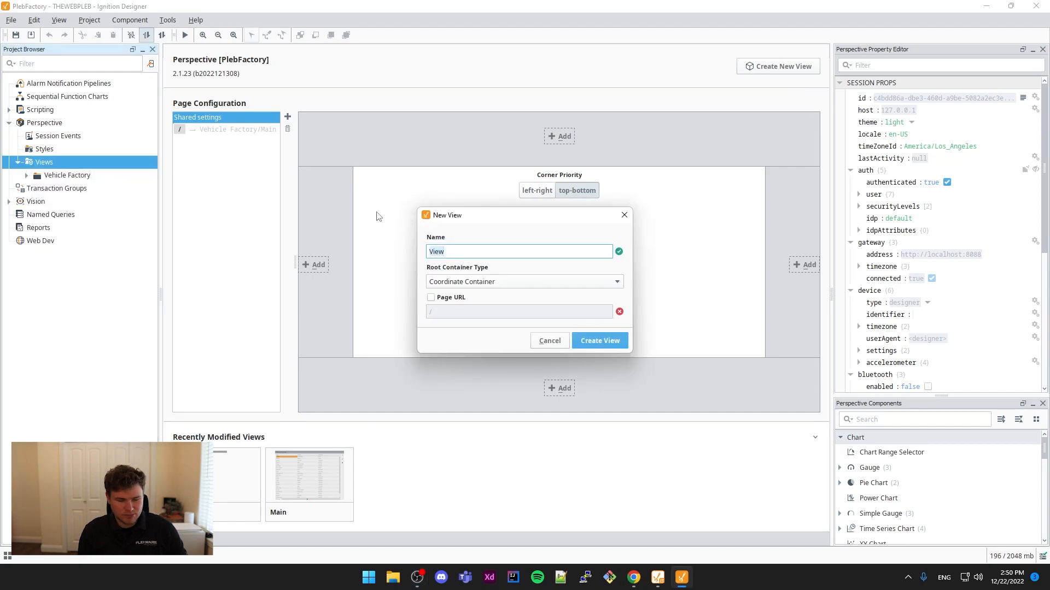
{"action": "type", "text": "M"}
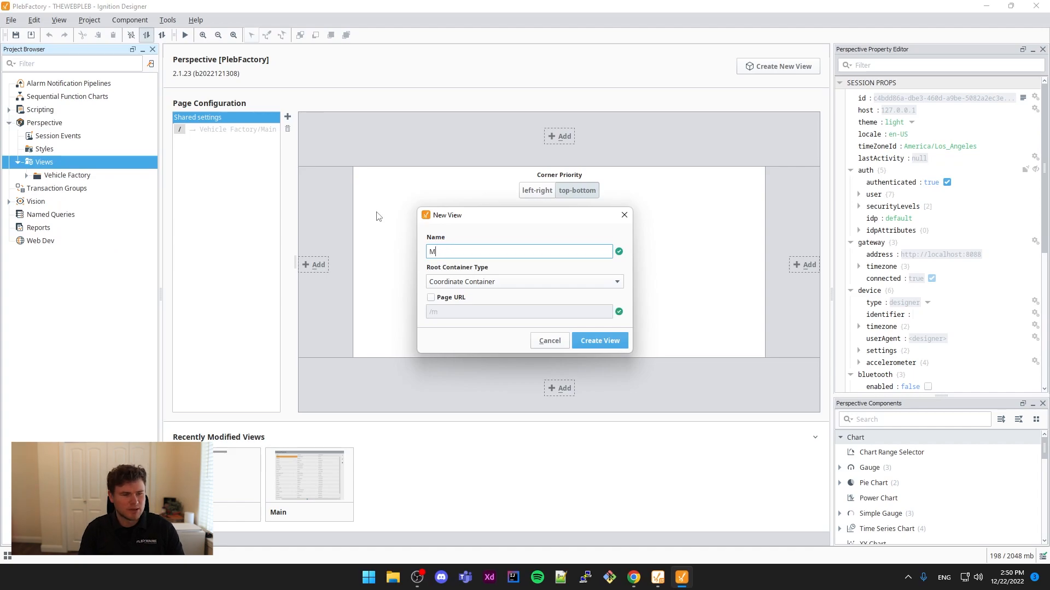
{"action": "left_click", "coordinate": [525, 281]}
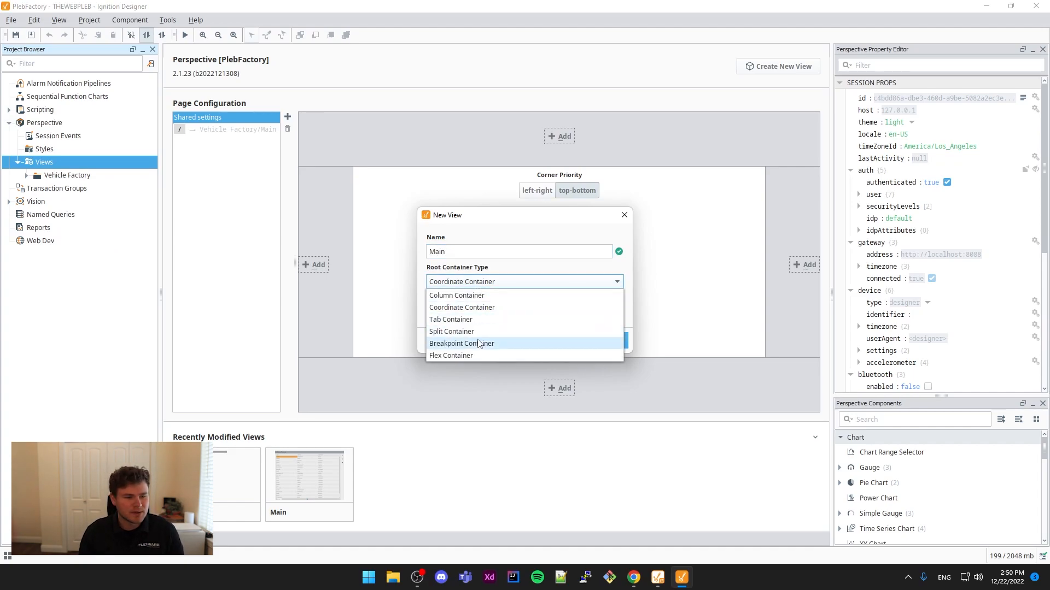
{"action": "mouse_move", "coordinate": [491, 355]}
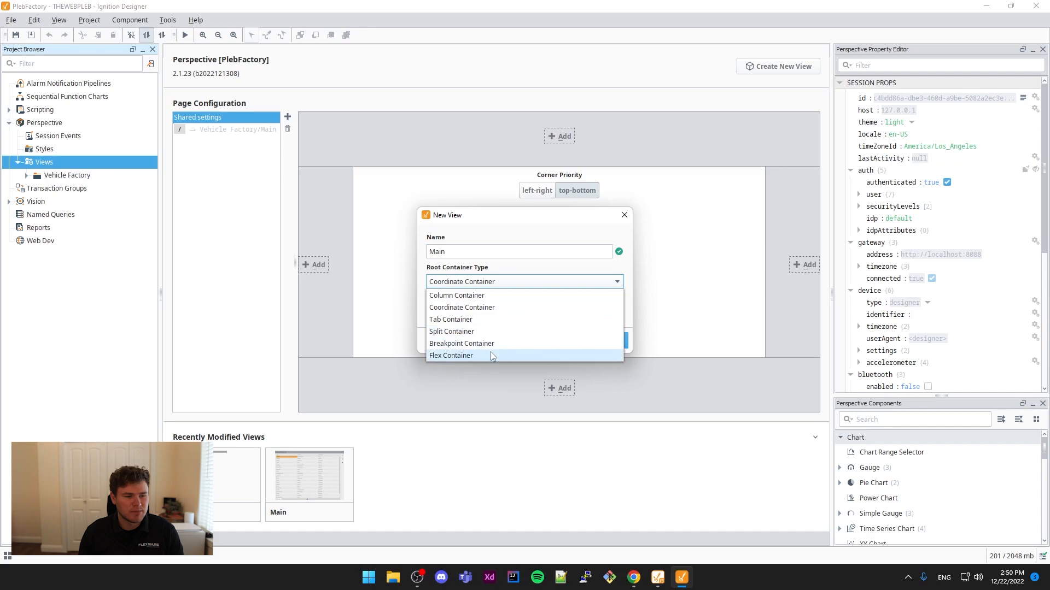
{"action": "left_click", "coordinate": [451, 355]}
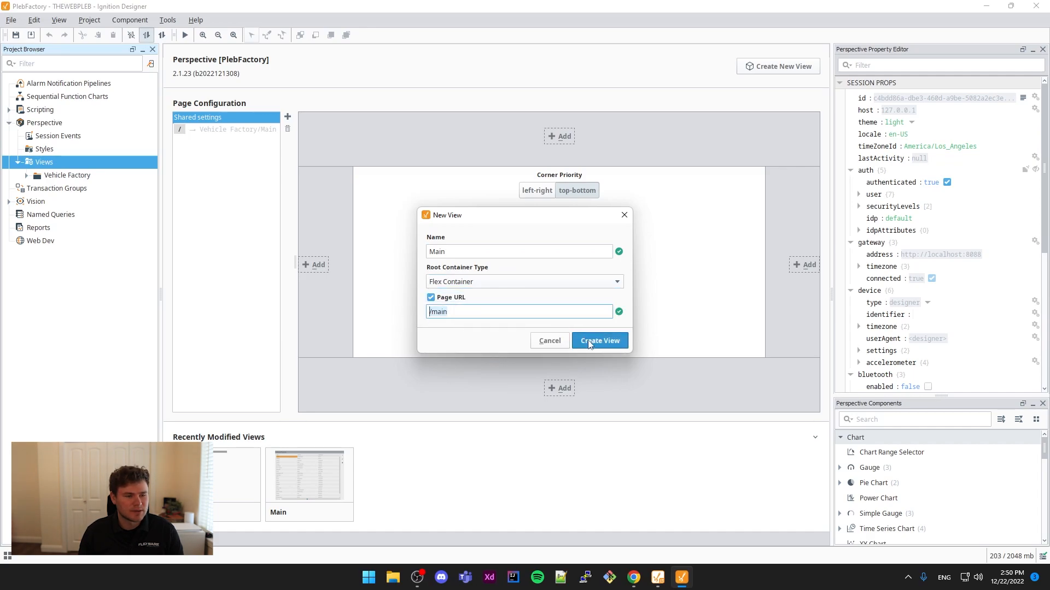
{"action": "left_click", "coordinate": [599, 341]}
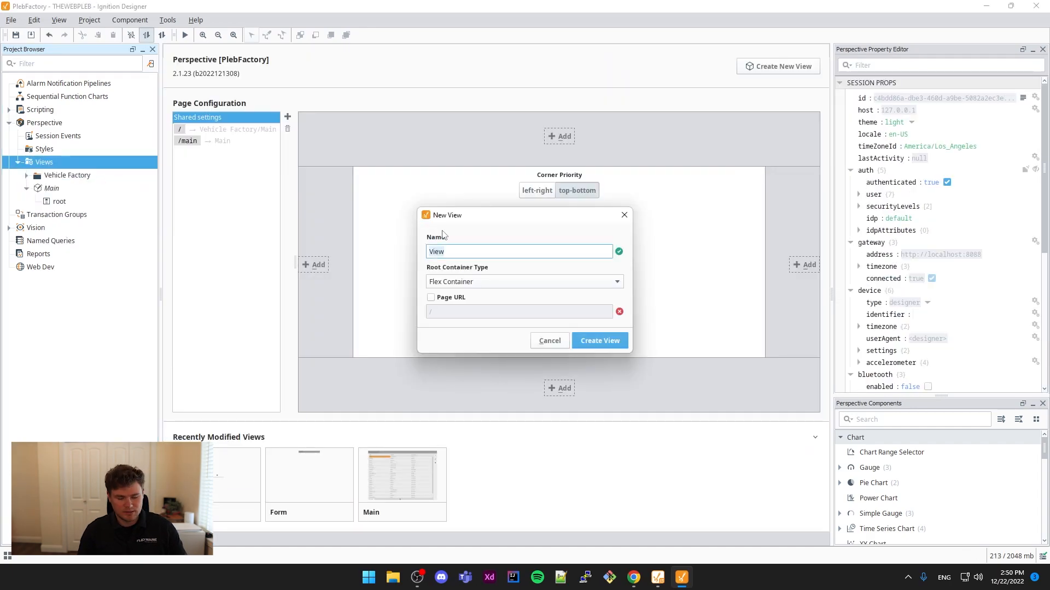
{"action": "type", "text": "Popup"}
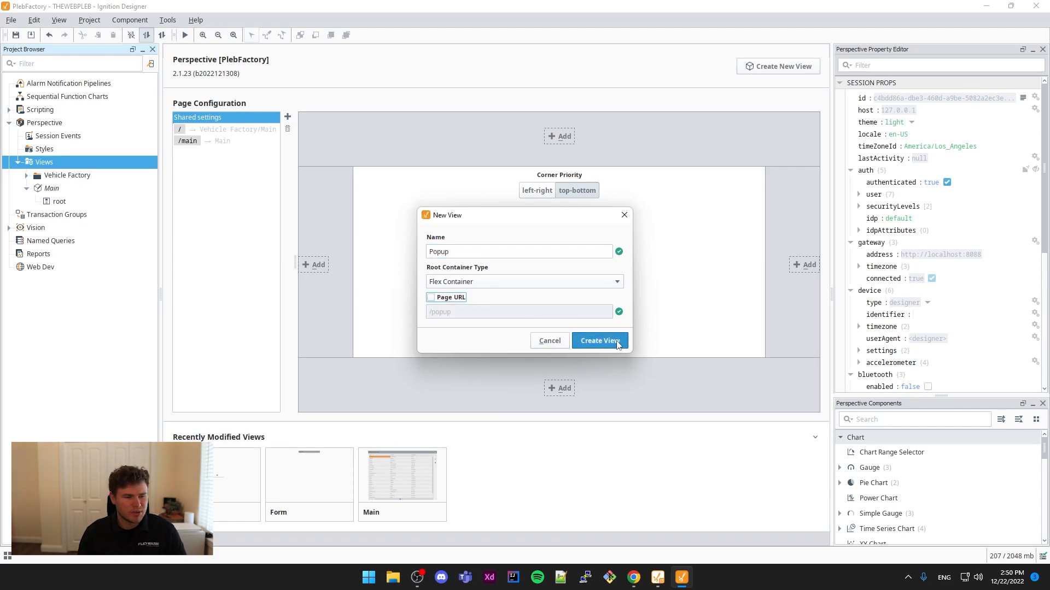
{"action": "left_click", "coordinate": [599, 341]}
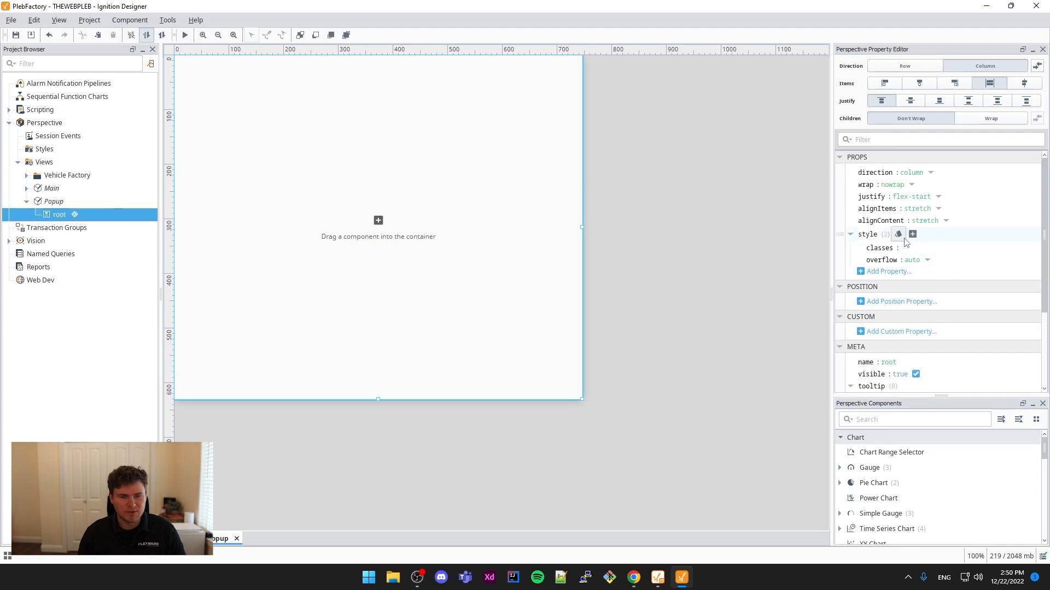
- Add style padding 20px 50px to the Popup view's root container
{"action": "left_click", "coordinate": [912, 233]}
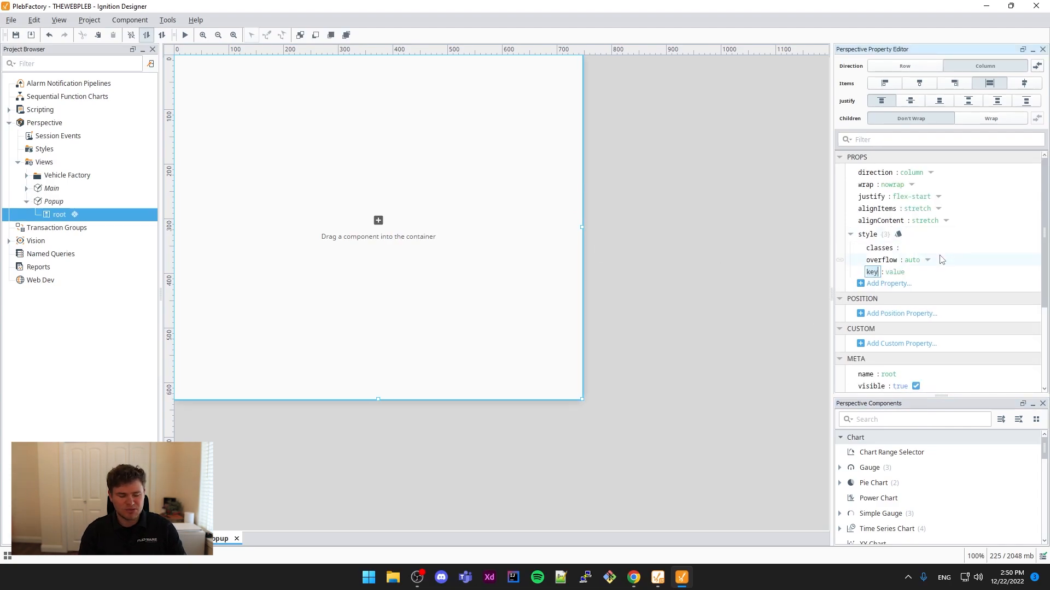
{"action": "type", "text": "padding"}
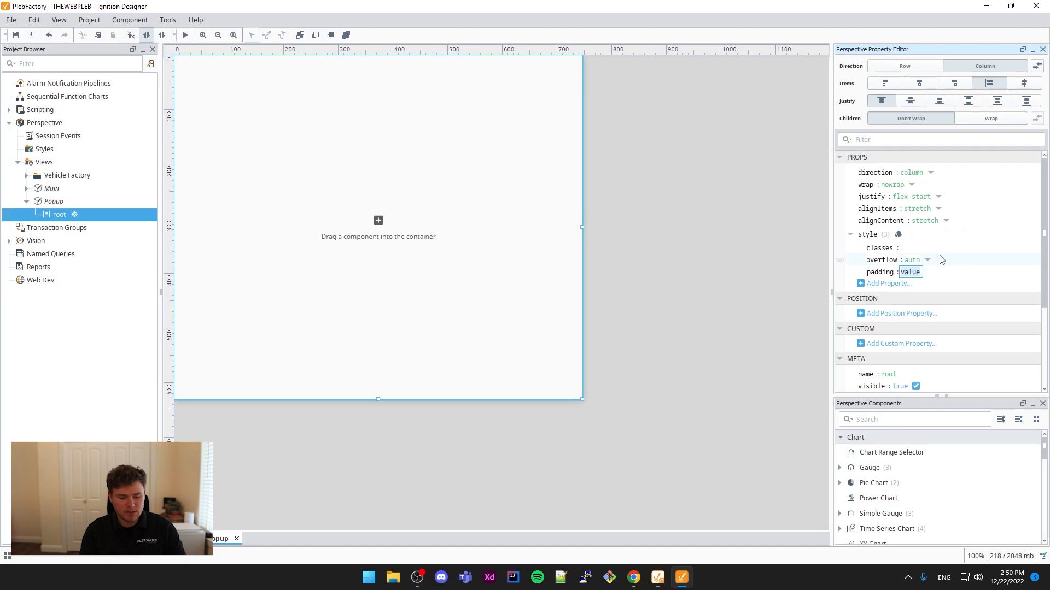
{"action": "type", "text": "20px 50px"}
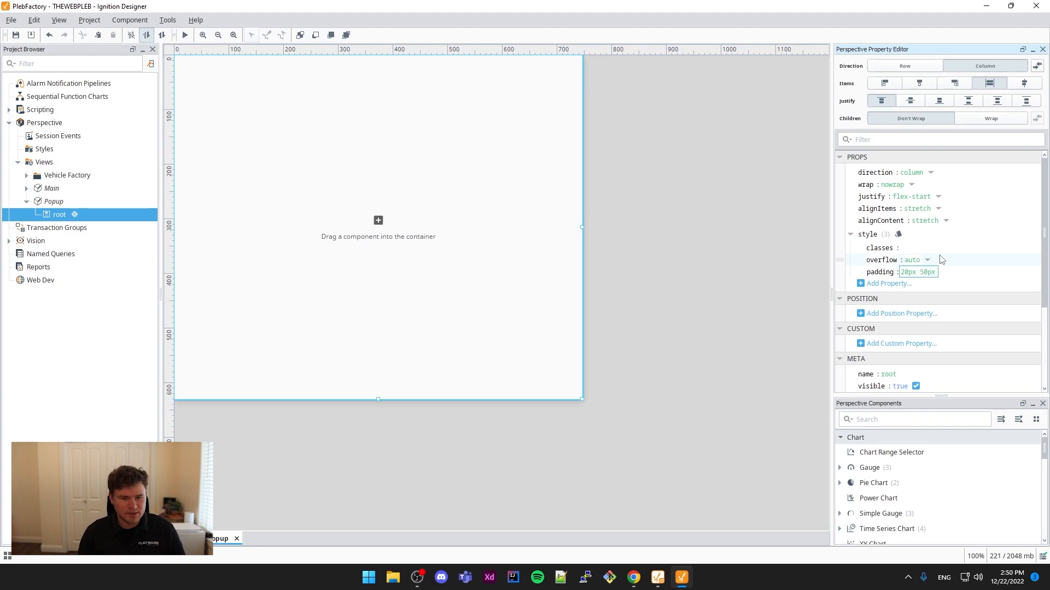
- Add a Label and a Text Field, duplicating the pair into six stacked copies
{"action": "type", "text": "la"}
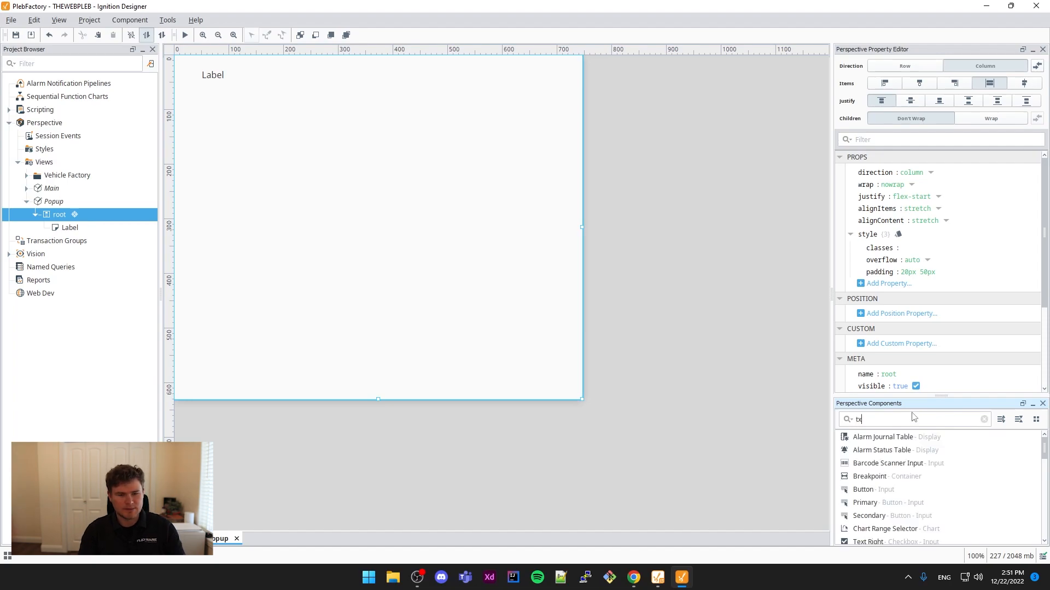
{"action": "type", "text": "text"}
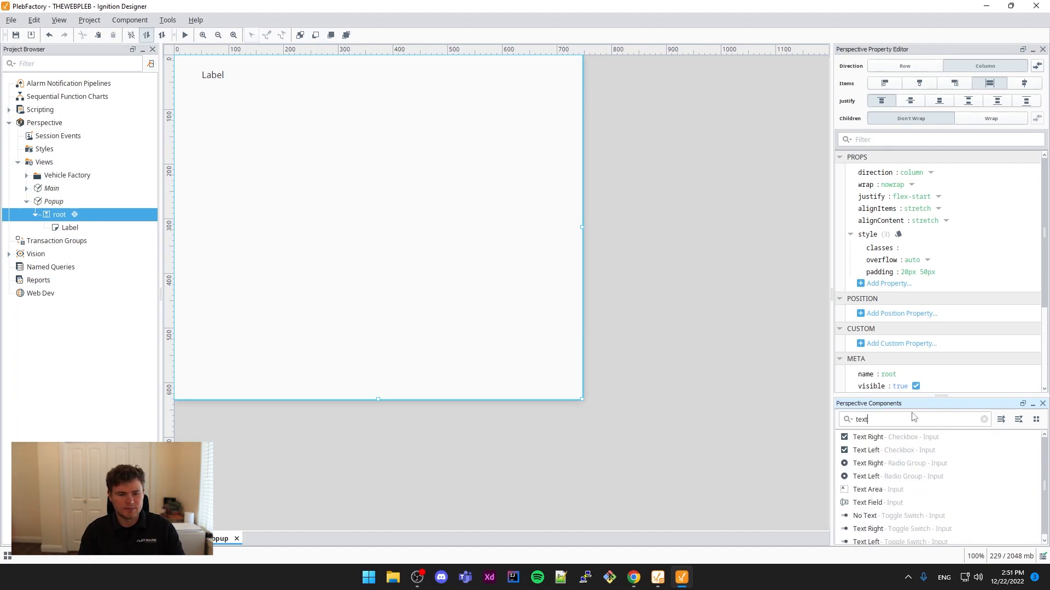
{"action": "type", "text": "file"}
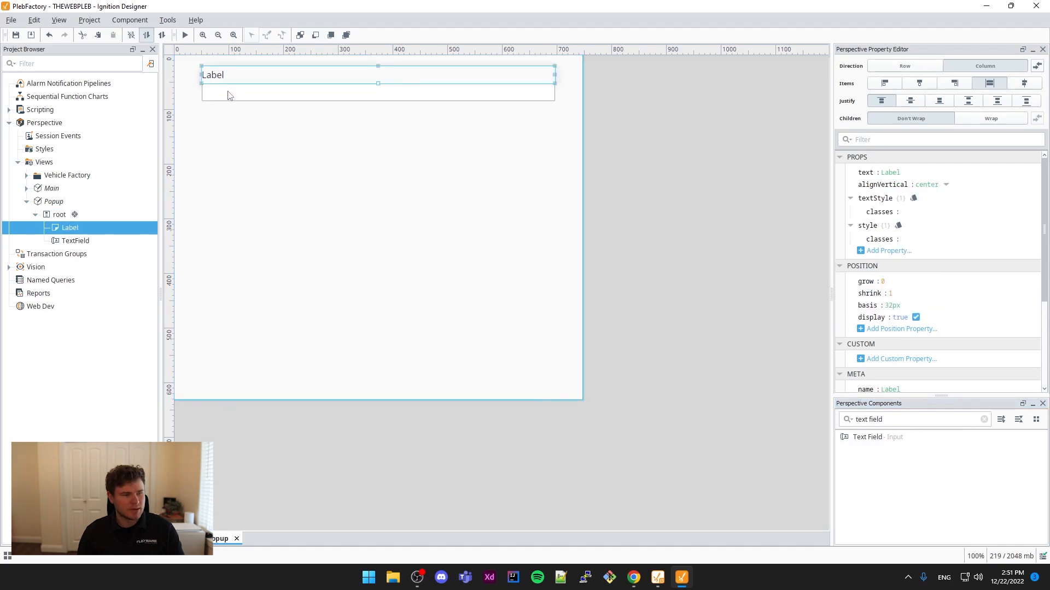
{"action": "left_click", "coordinate": [60, 215]}
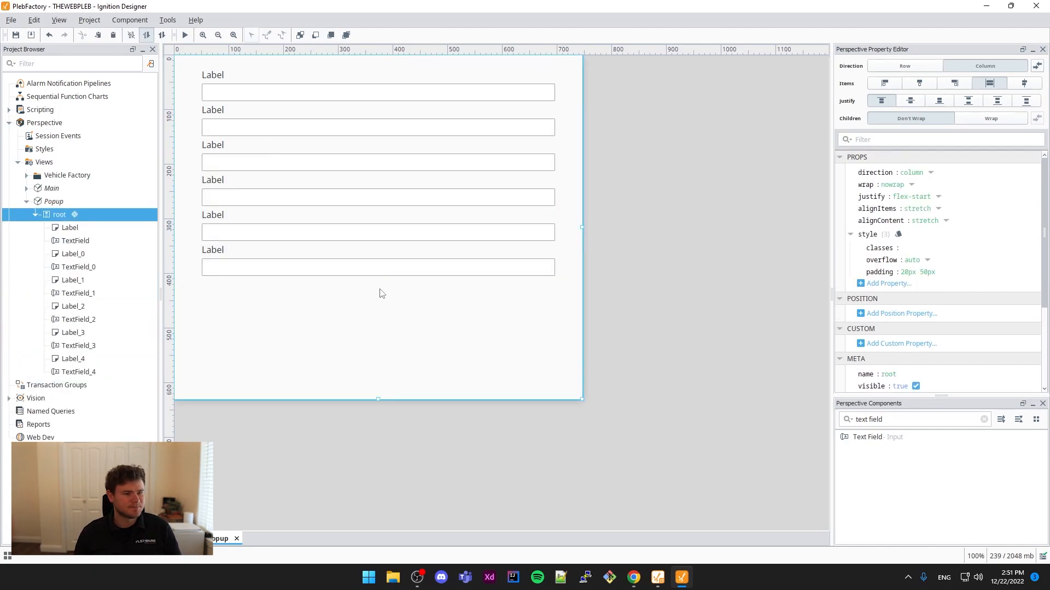
{"action": "mouse_move", "coordinate": [663, 342]}
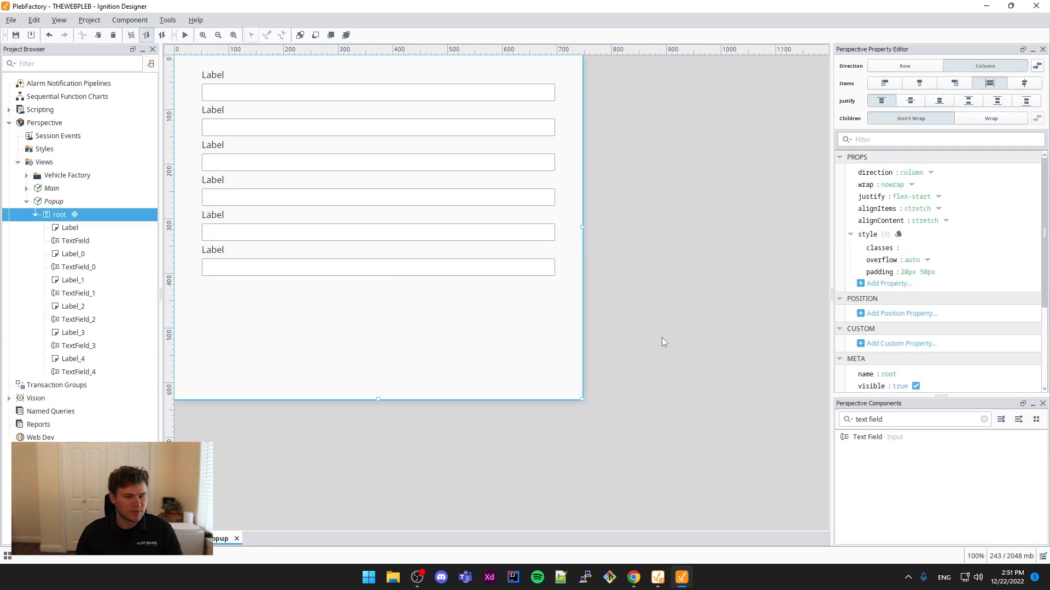
{"action": "mouse_move", "coordinate": [924, 437]}
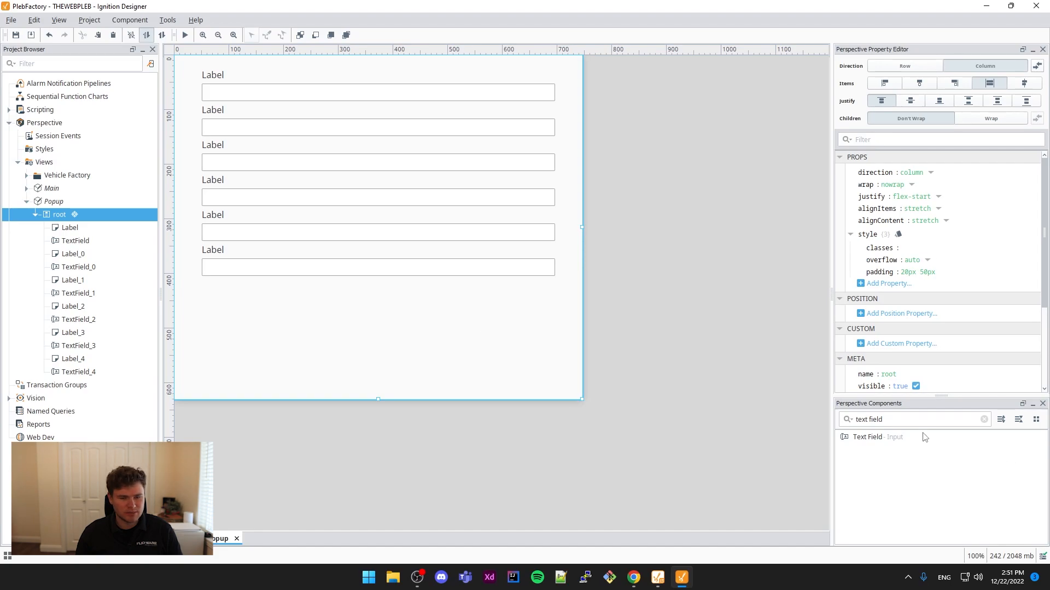
- Drop a Row flex container below the fields and delete its extra nested container
{"action": "left_click", "coordinate": [983, 419]}
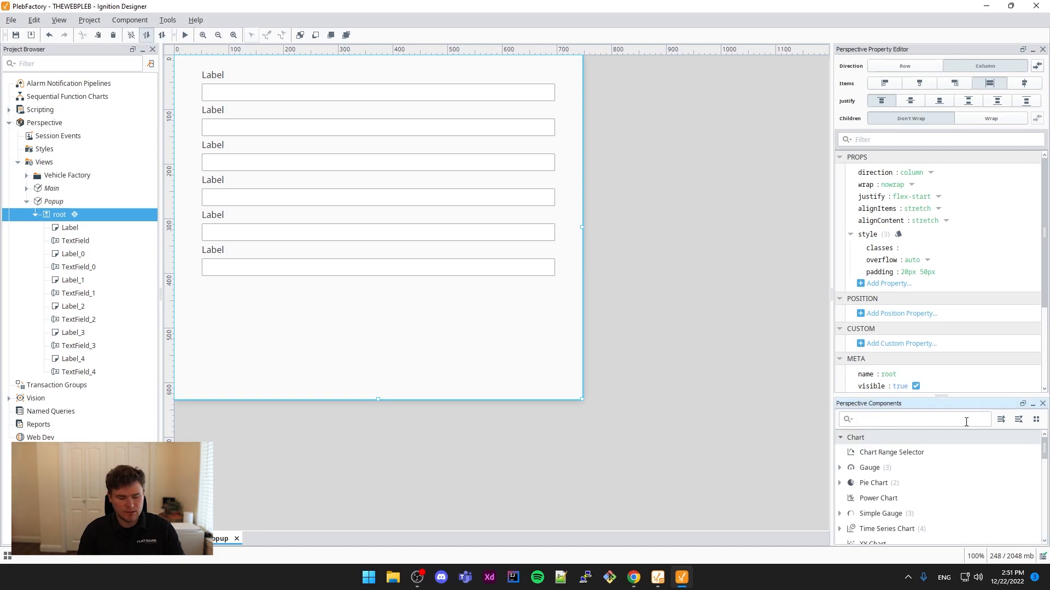
{"action": "type", "text": "row"}
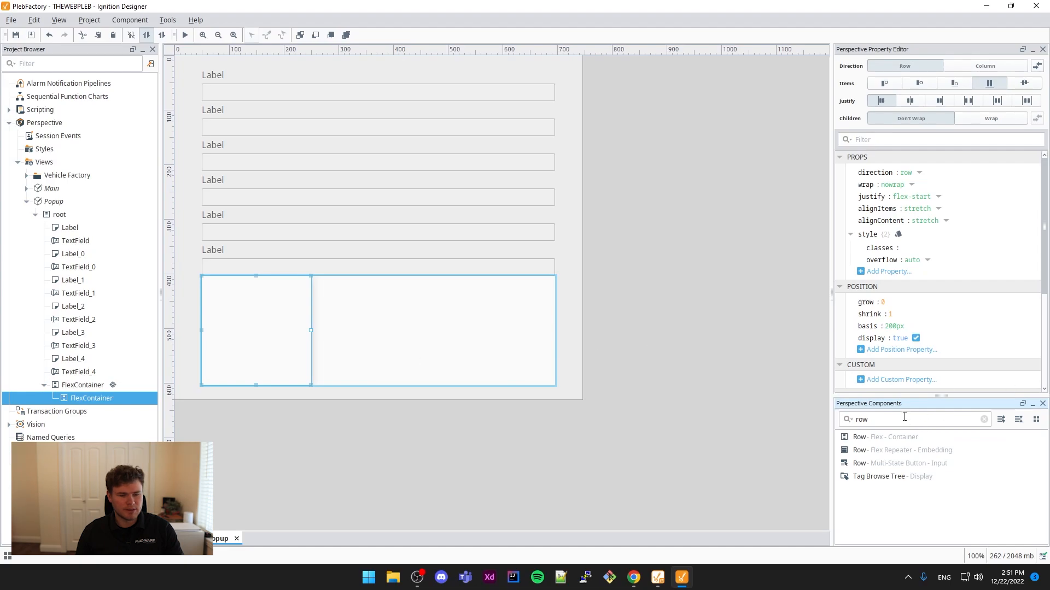
{"action": "mouse_move", "coordinate": [298, 420]}
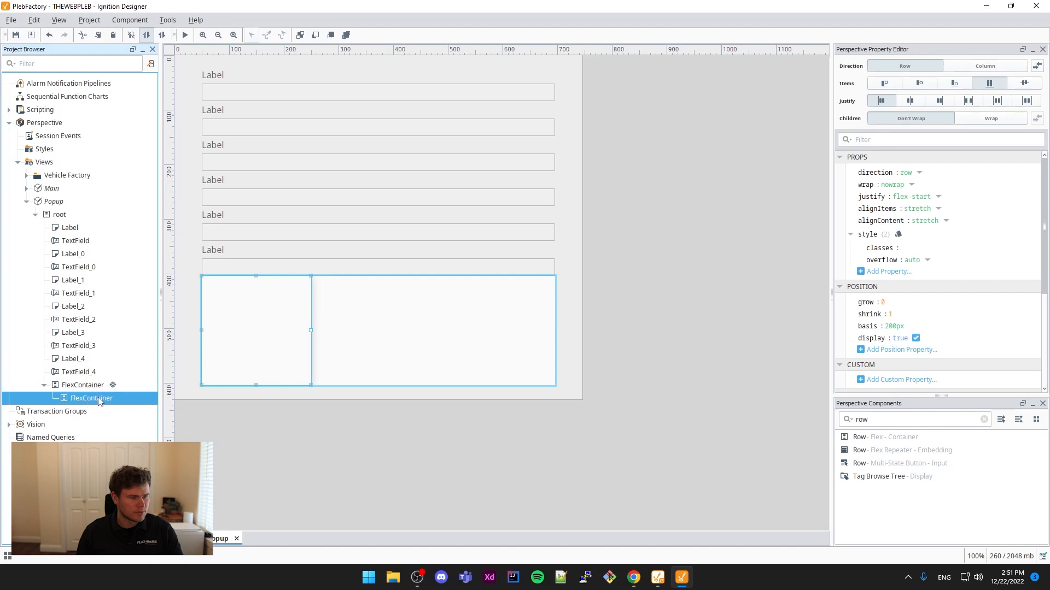
{"action": "right_click", "coordinate": [89, 398]}
{"action": "type", "text": "margin-top"}
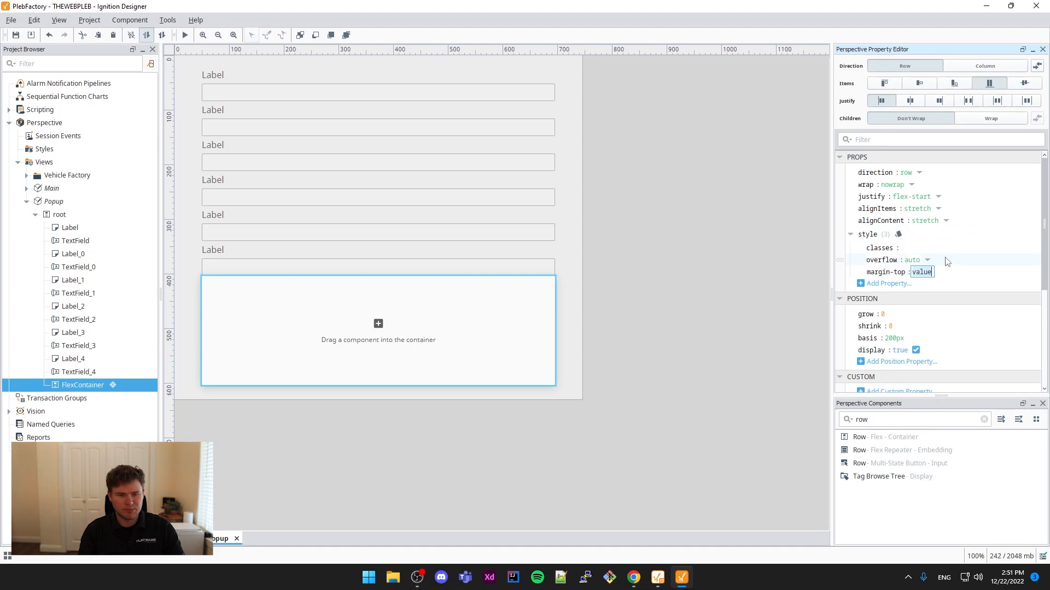
- Set the row container's style margin-top to auto
{"action": "type", "text": "auto"}
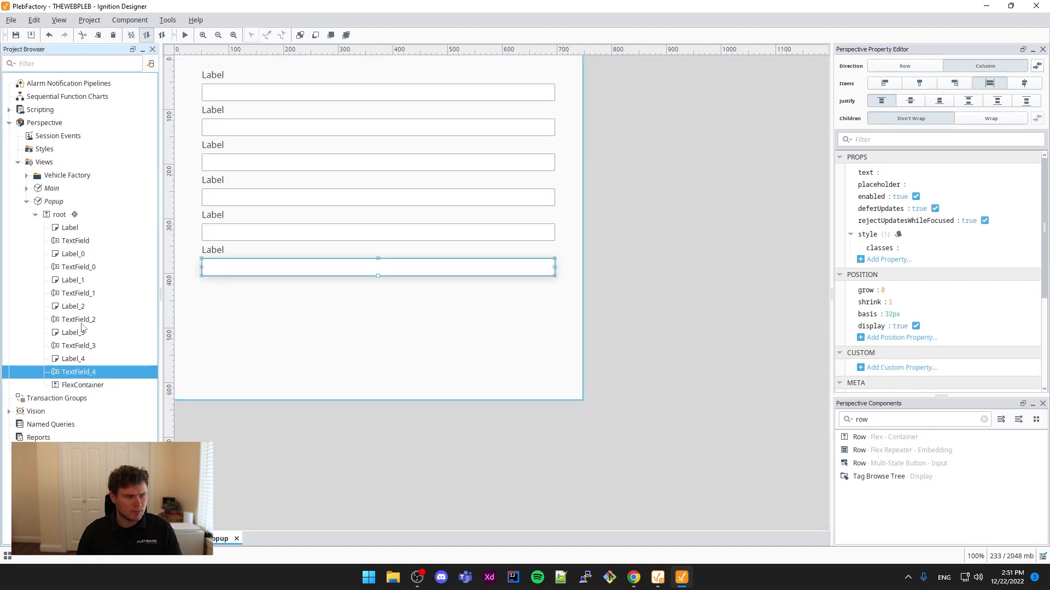
{"action": "left_click", "coordinate": [60, 214]}
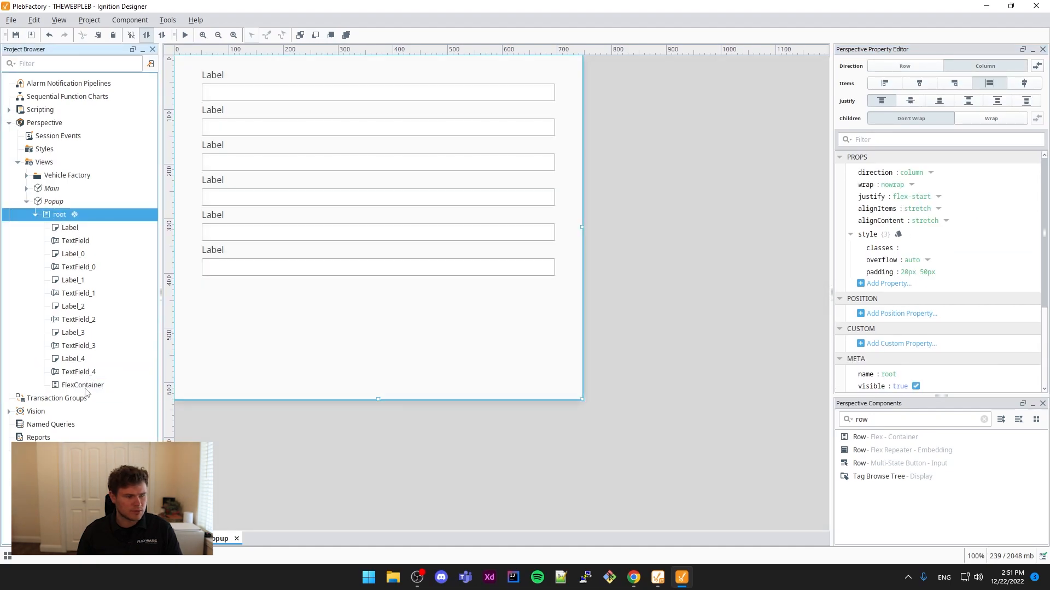
{"action": "left_click", "coordinate": [83, 385]}
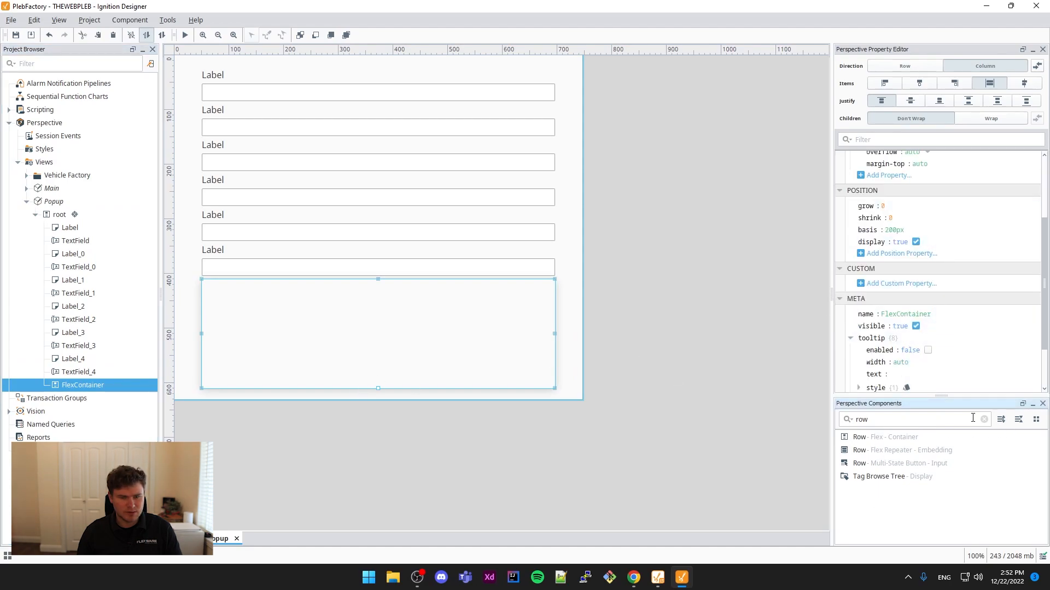
{"action": "type", "text": "button"}
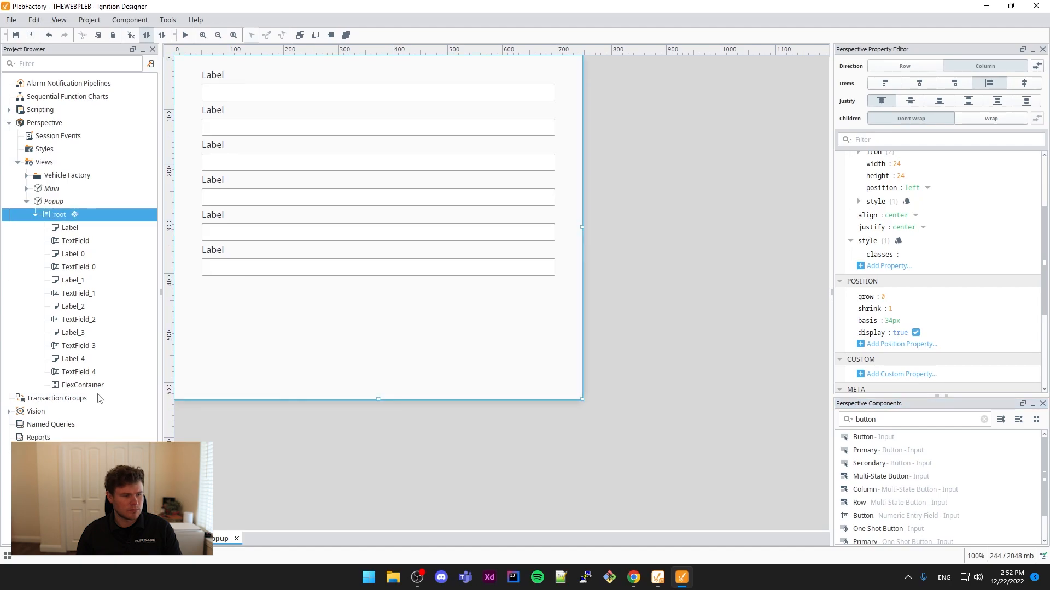
- Add a button to the row, with a 50px container basis and 100px button basis
{"action": "left_click", "coordinate": [82, 385]}
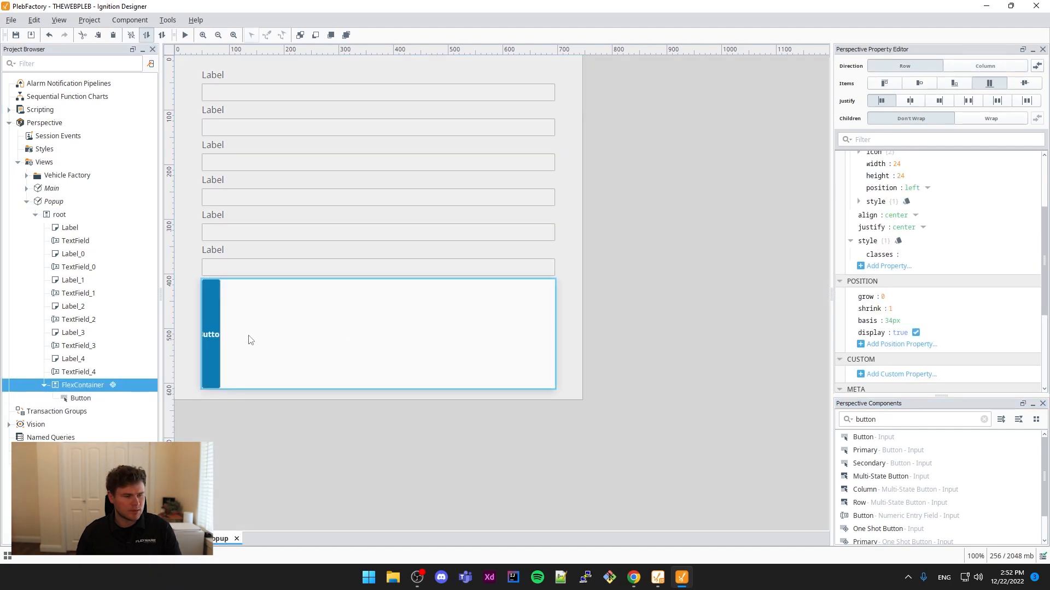
{"action": "left_click", "coordinate": [80, 398]}
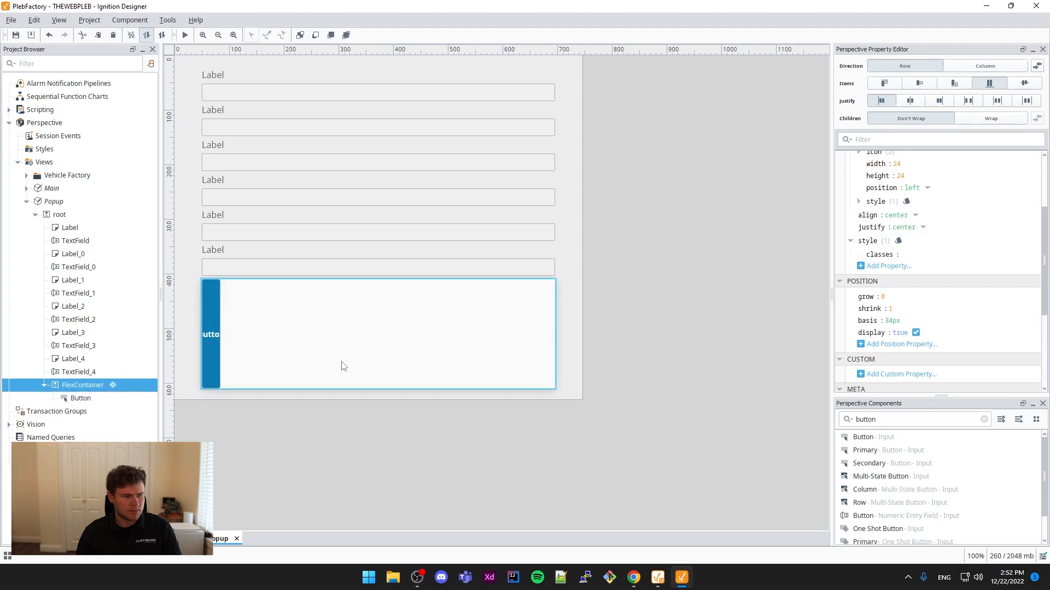
{"action": "left_click", "coordinate": [981, 65]}
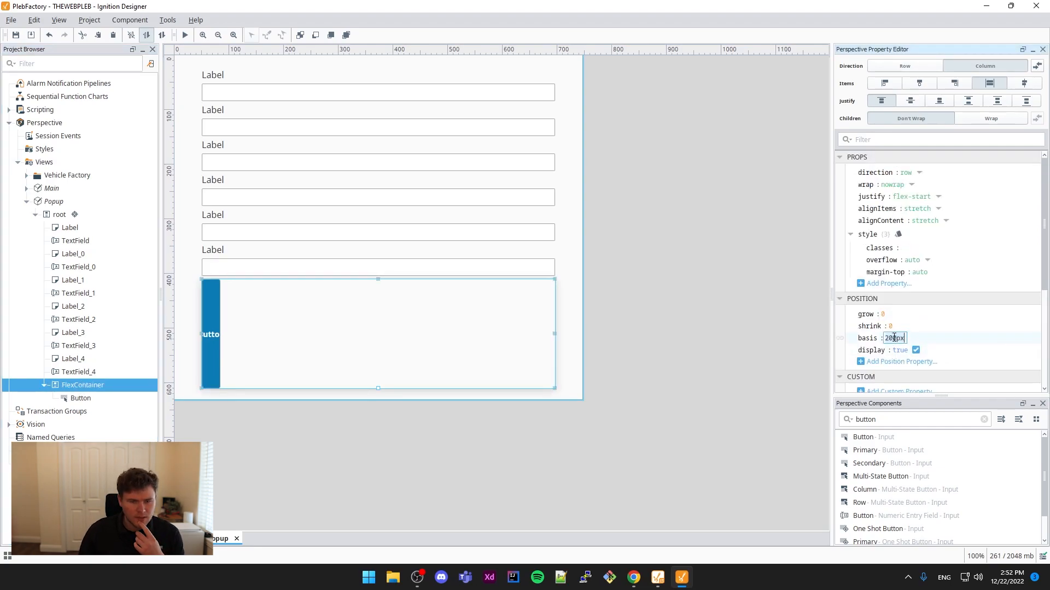
{"action": "type", "text": "50px"}
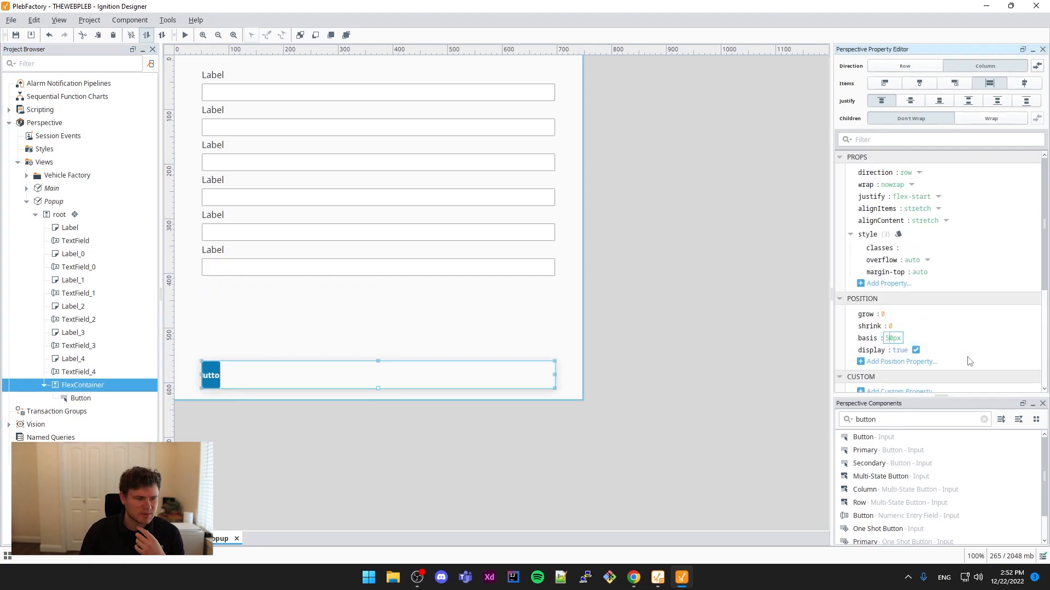
{"action": "left_click", "coordinate": [80, 399]}
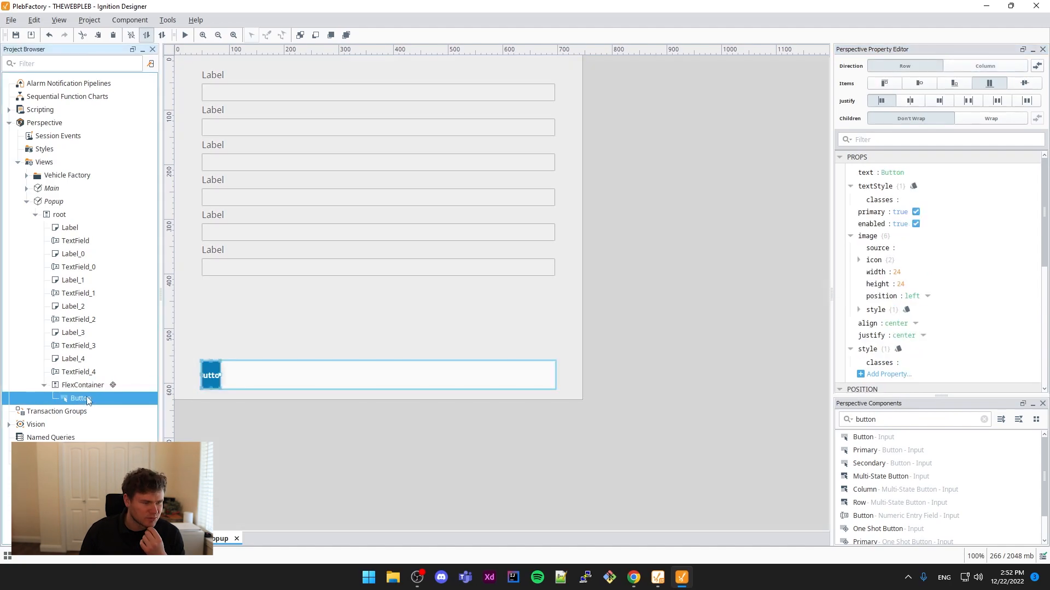
{"action": "scroll", "scroll_direction": "down", "scroll_amount": 3}
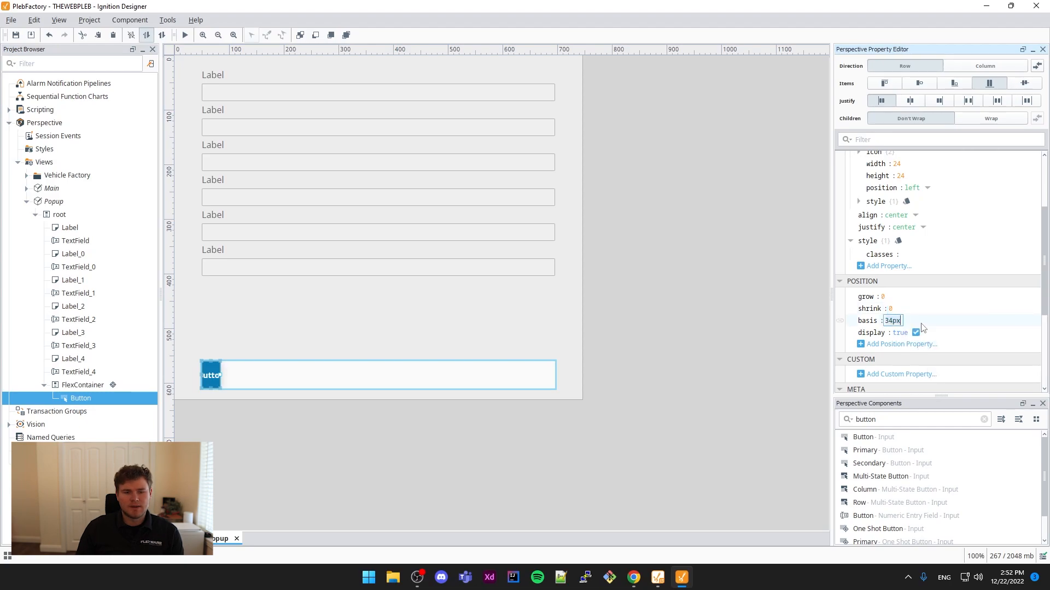
{"action": "type", "text": "100px"}
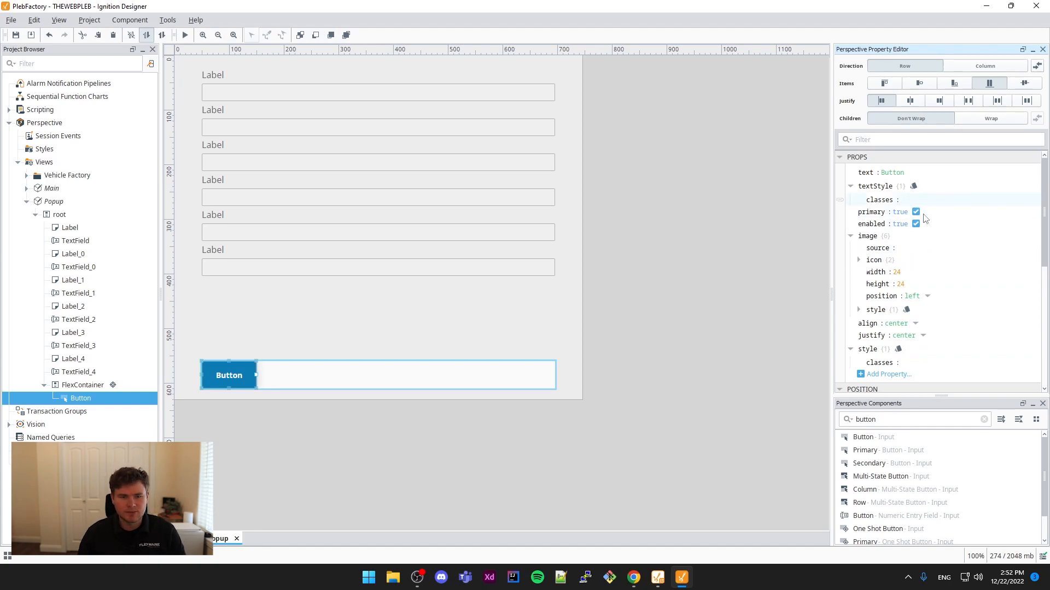
- Justify the row container to flex-end and set the button text to Close
{"action": "left_click", "coordinate": [83, 385]}
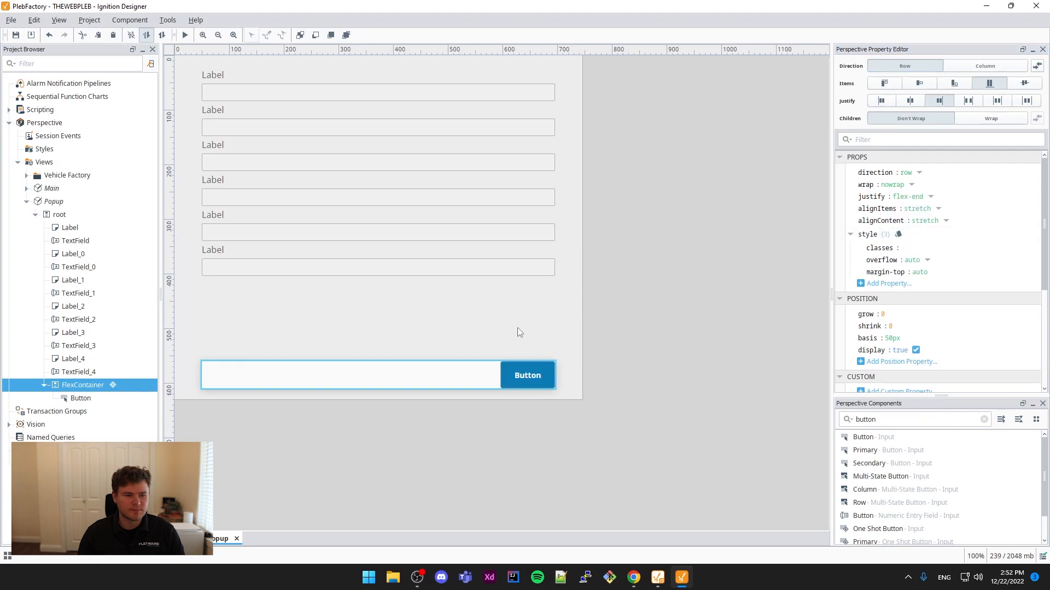
{"action": "left_click", "coordinate": [528, 375]}
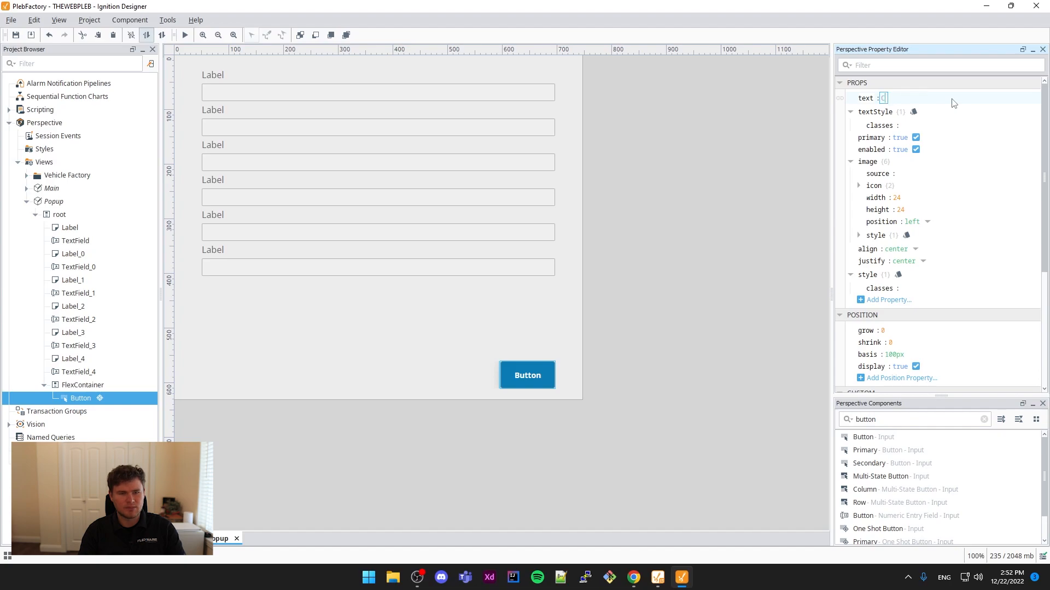
{"action": "type", "text": "Close"}
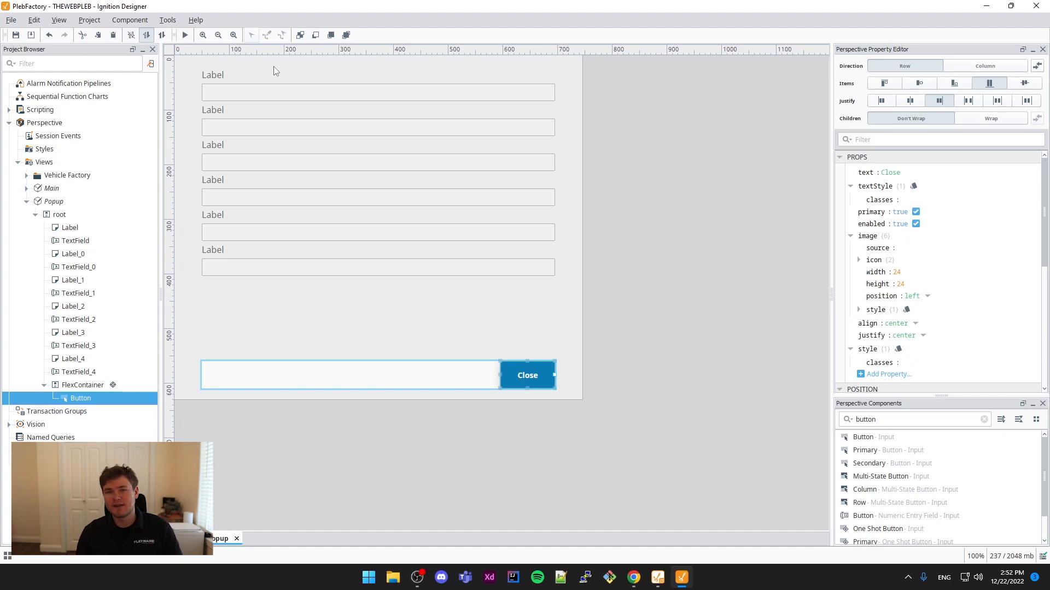
{"action": "mouse_move", "coordinate": [268, 161]}
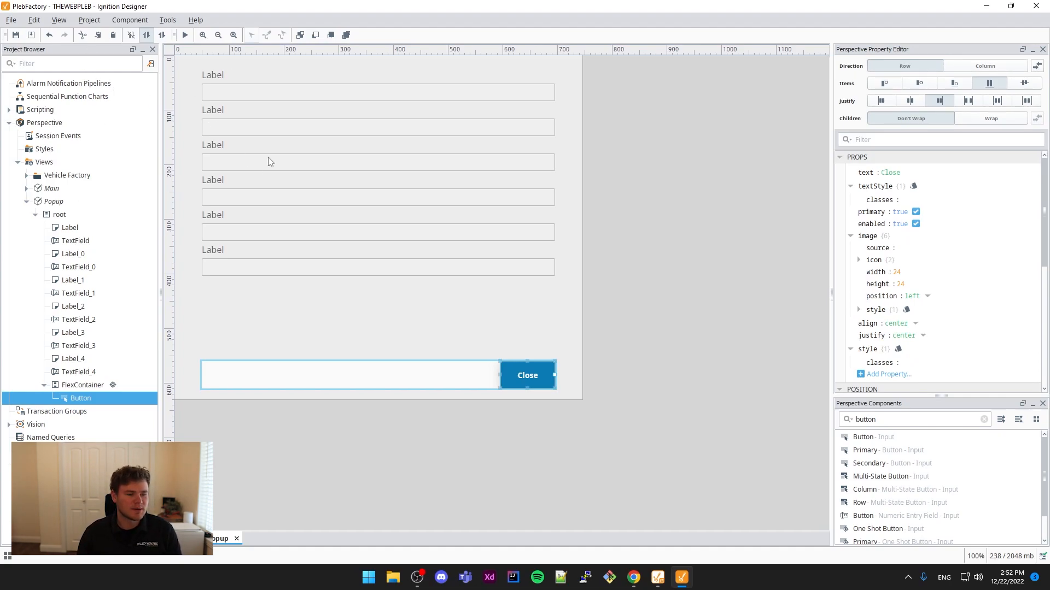
{"action": "mouse_move", "coordinate": [467, 334]}
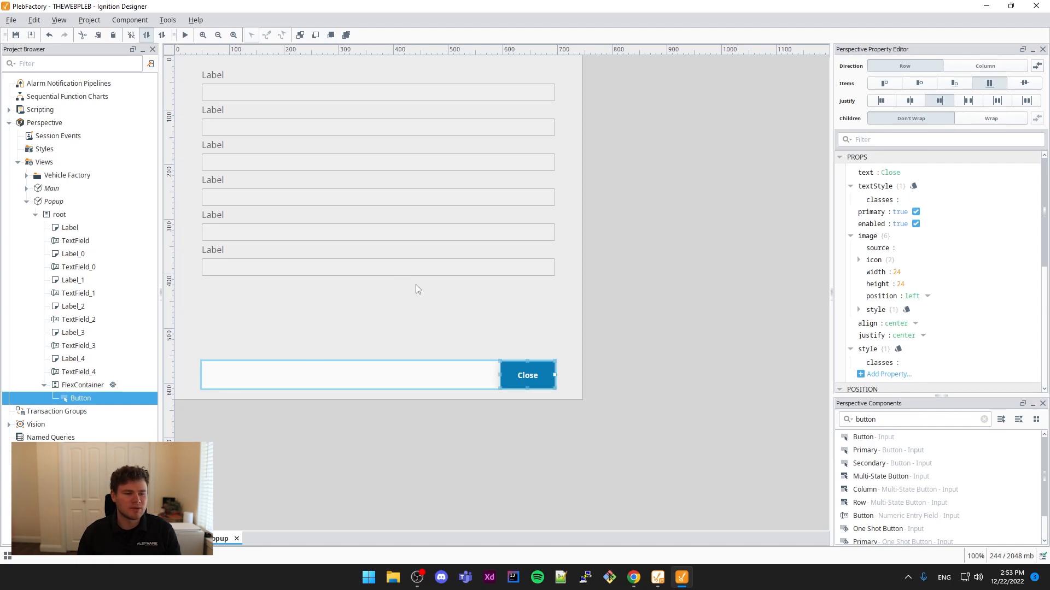
{"action": "mouse_move", "coordinate": [427, 286]}
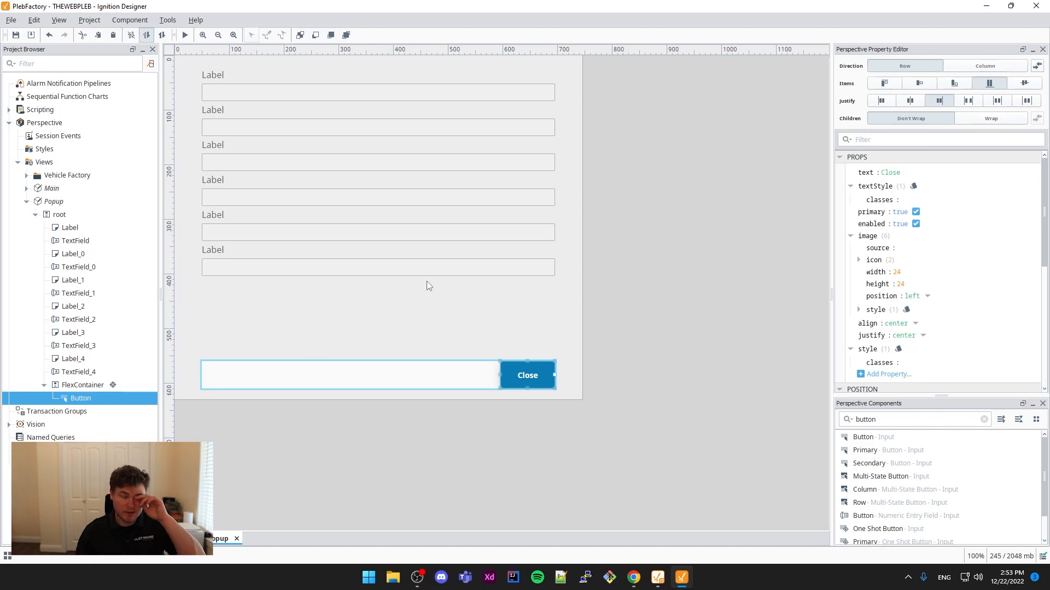
{"action": "mouse_move", "coordinate": [577, 390]}
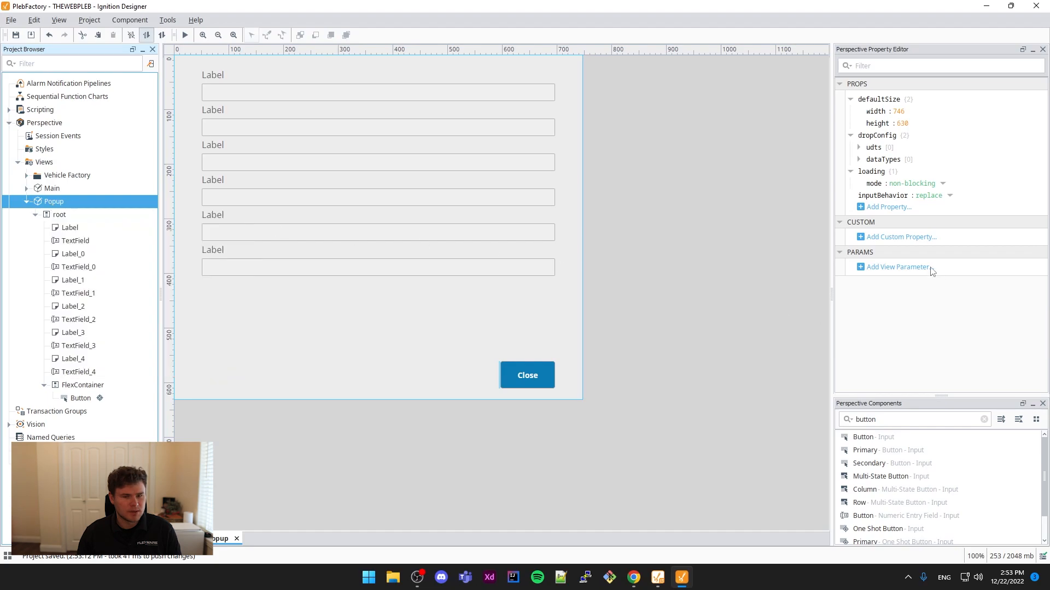
- Add an ID parameter, bind the top label's text to view.params.ID, and enter 123
{"action": "left_click", "coordinate": [897, 266]}
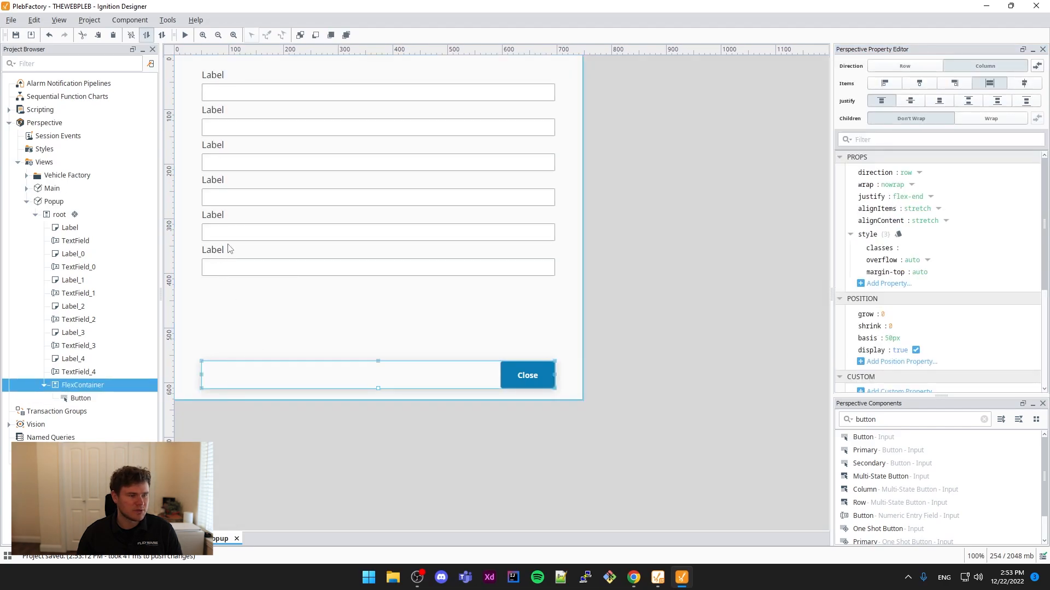
{"action": "left_click", "coordinate": [69, 227]}
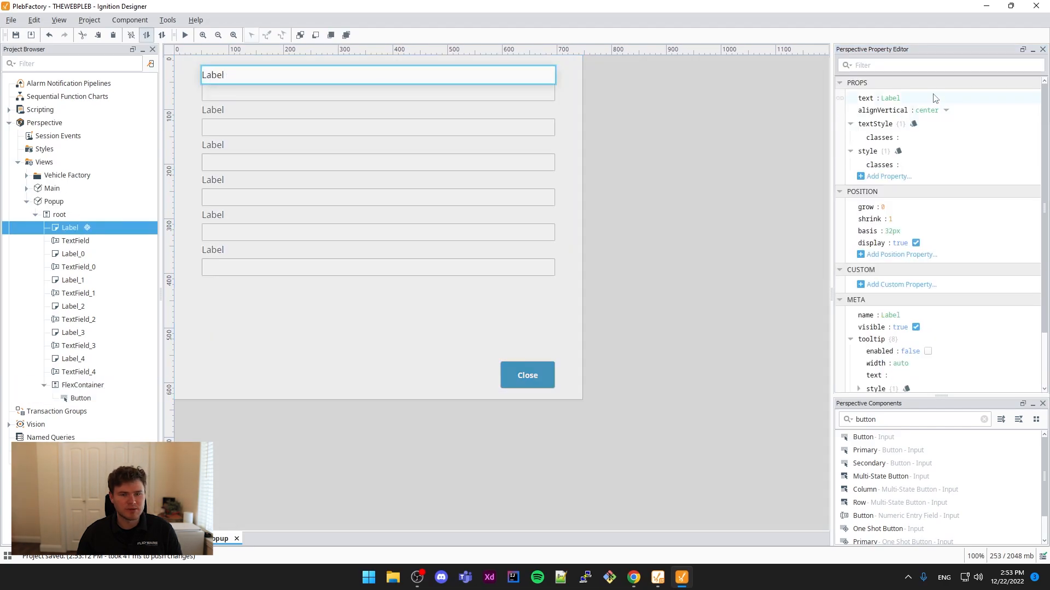
{"action": "left_click", "coordinate": [907, 98]}
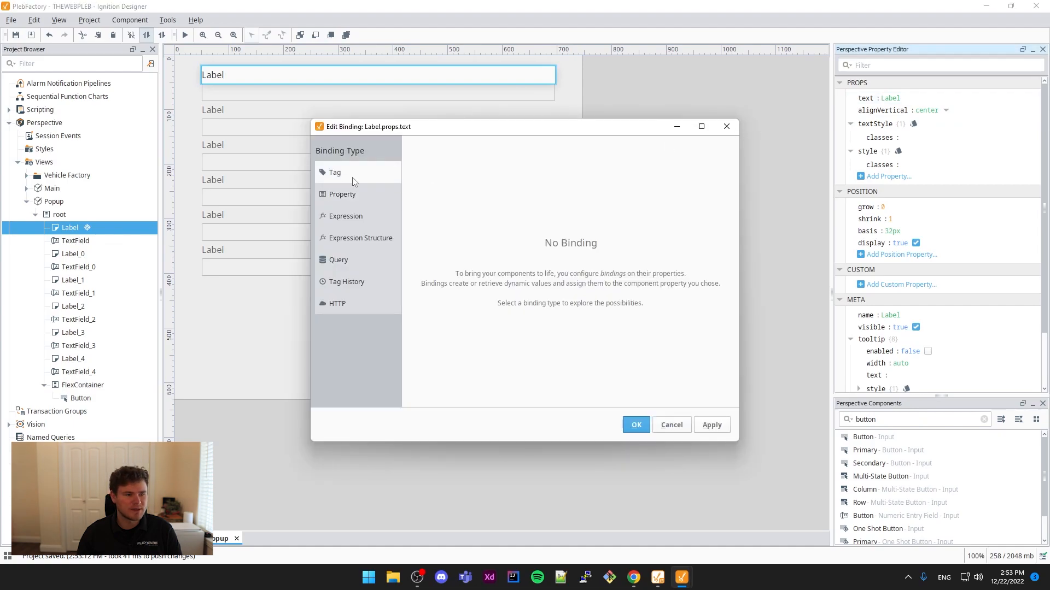
{"action": "left_click", "coordinate": [342, 194]}
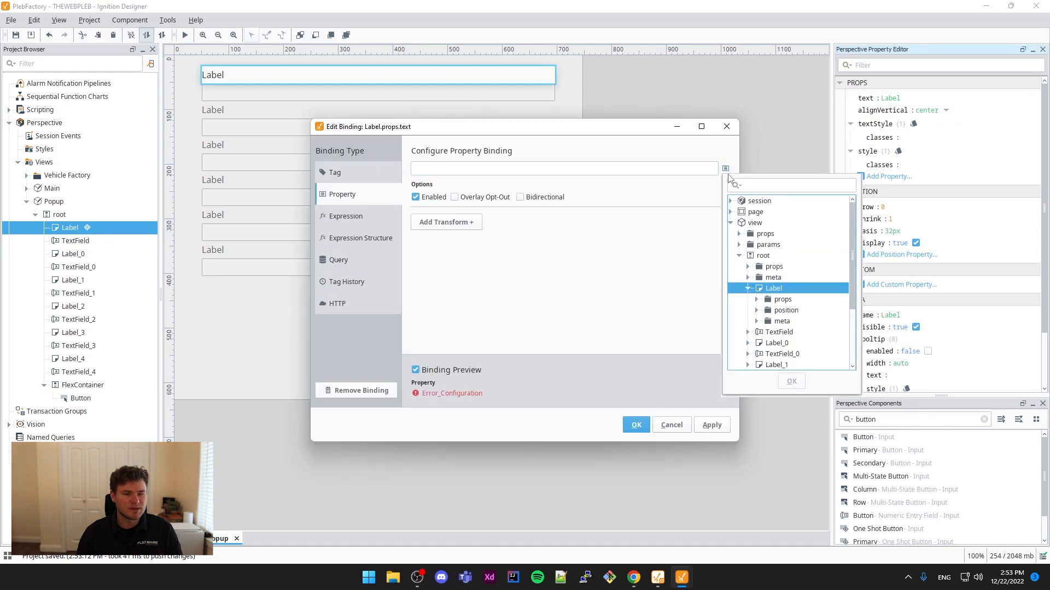
{"action": "left_click", "coordinate": [740, 244]}
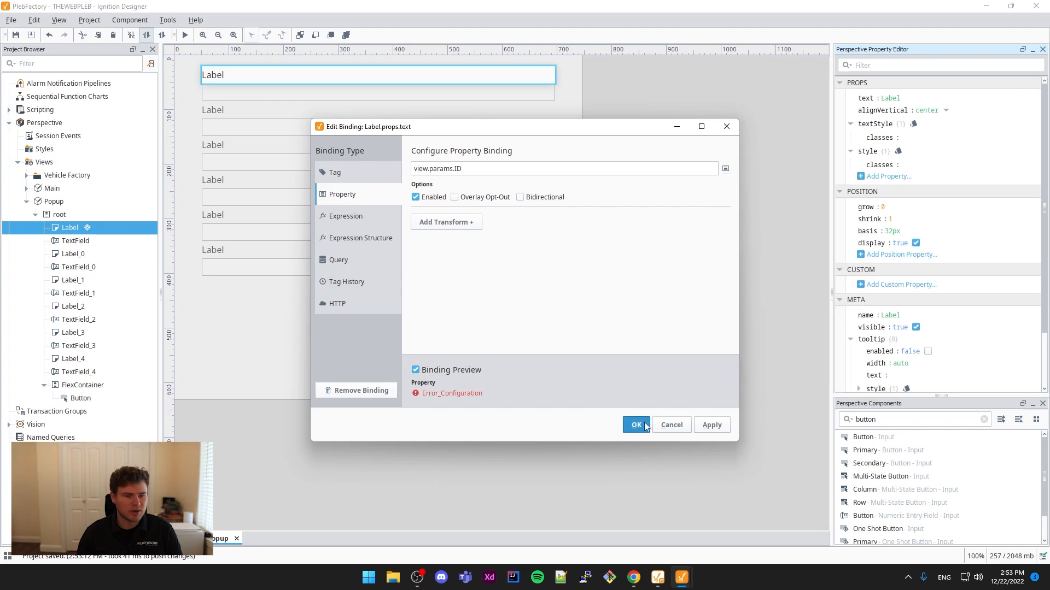
{"action": "left_click", "coordinate": [634, 425]}
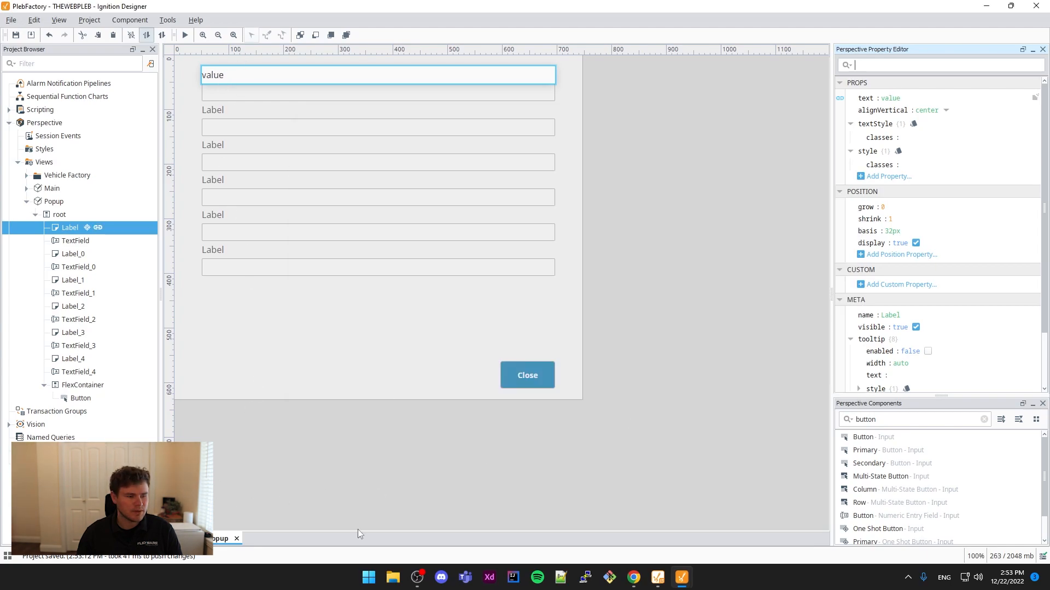
{"action": "left_click", "coordinate": [53, 201]}
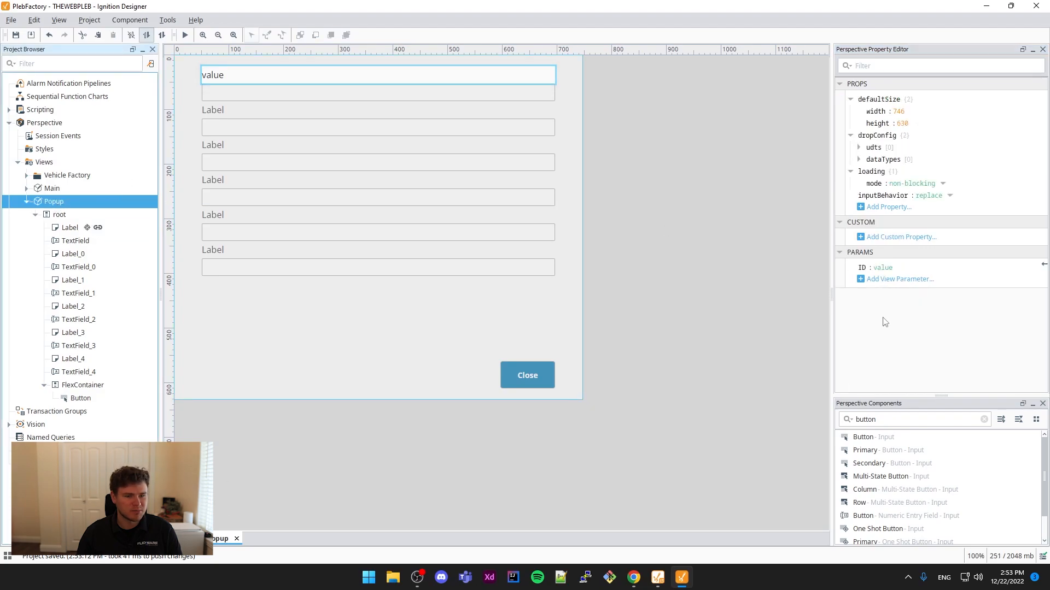
{"action": "type", "text": "123"}
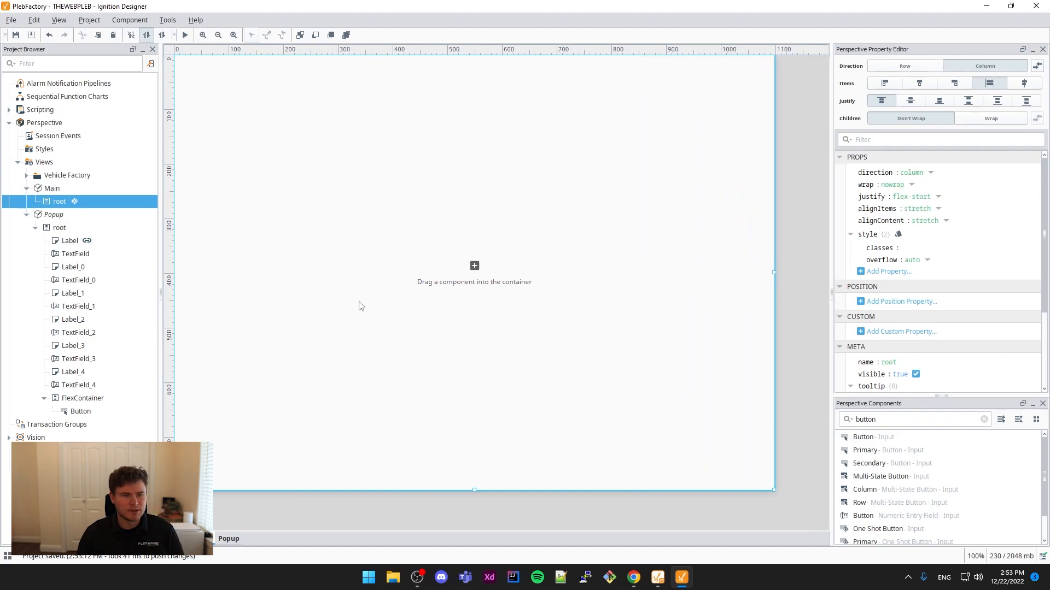
{"action": "mouse_move", "coordinate": [906, 435]}
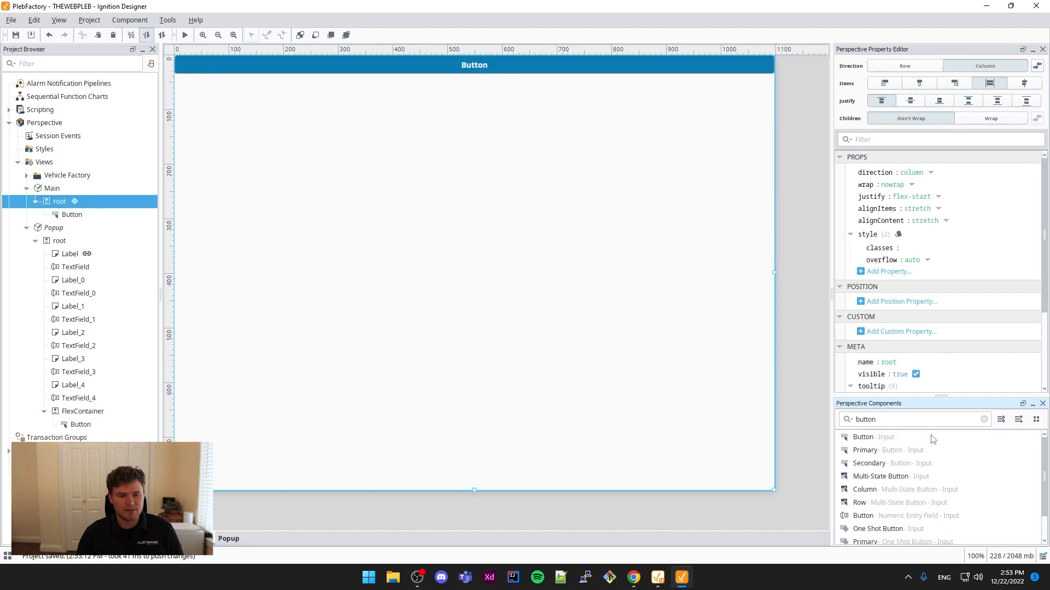
- Add a text field to the Main view and label its button 'Open popup'
{"action": "left_click", "coordinate": [984, 420]}
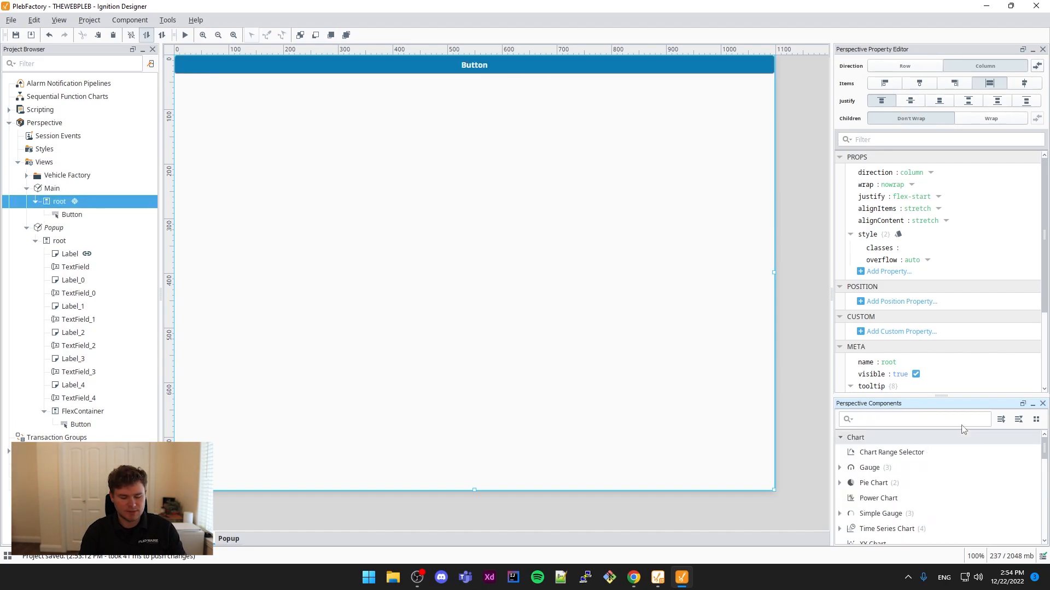
{"action": "type", "text": "text field"}
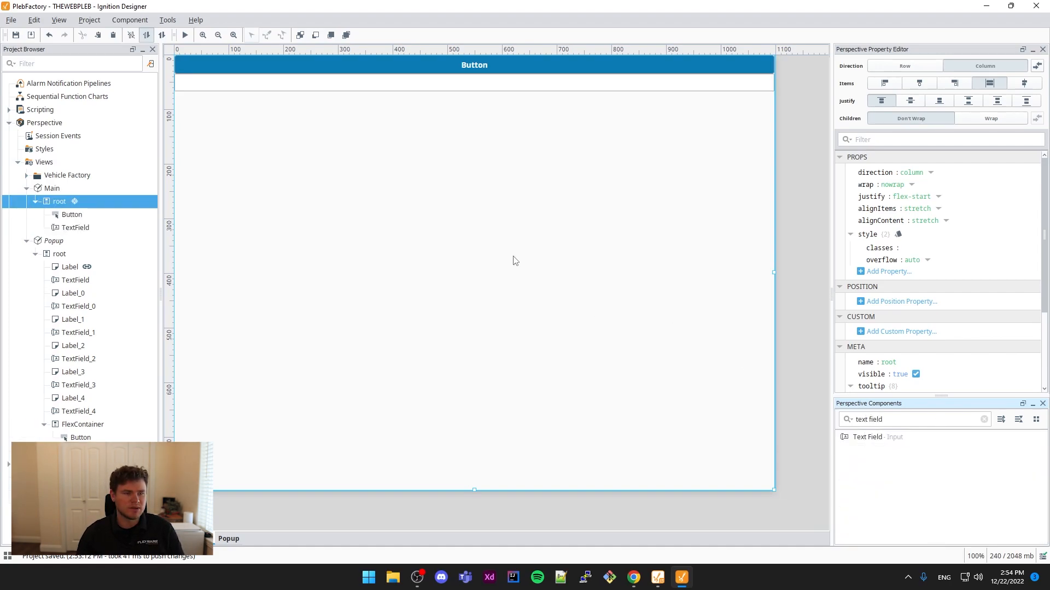
{"action": "left_click", "coordinate": [75, 226]}
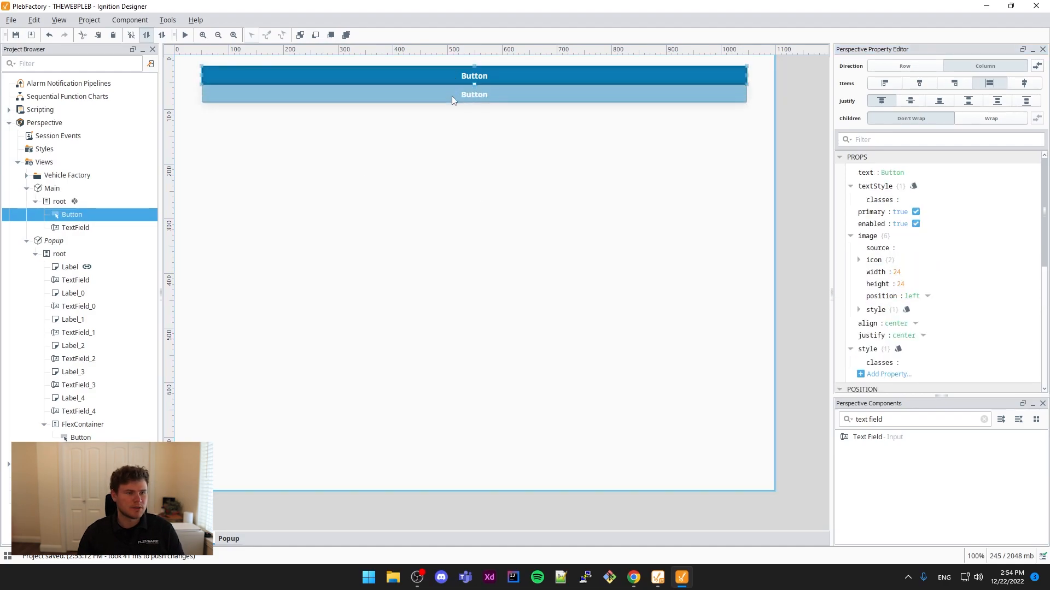
{"action": "left_click", "coordinate": [474, 95]}
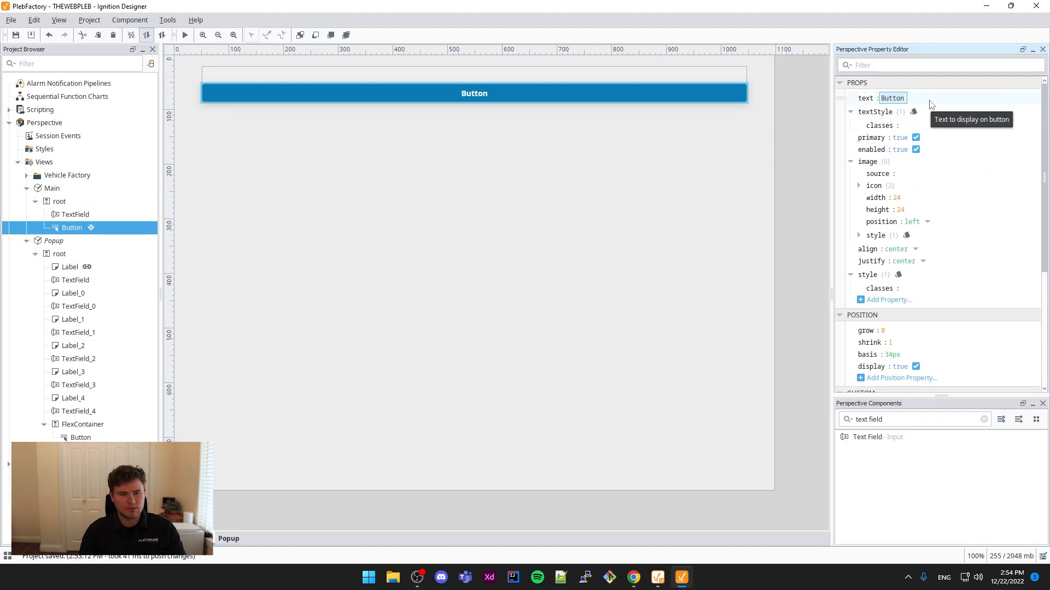
{"action": "type", "text": "Open popup"}
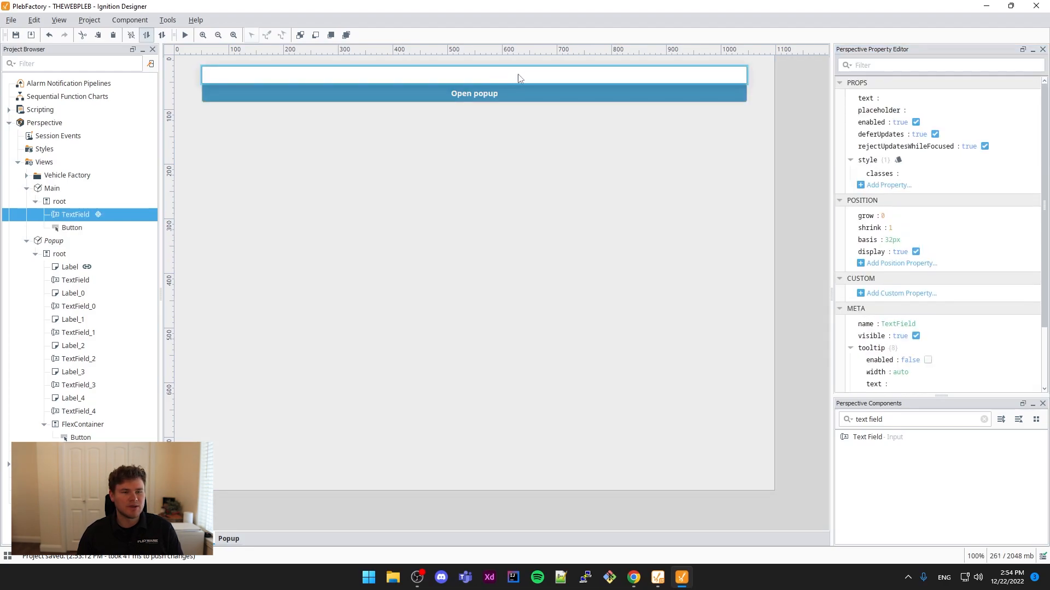
{"action": "left_click", "coordinate": [474, 93]}
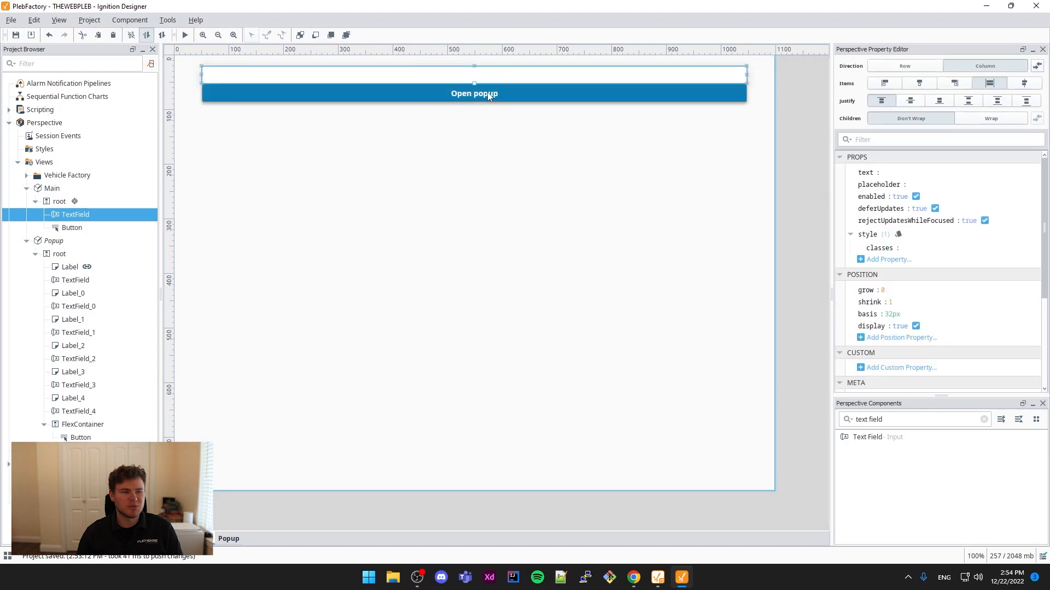
{"action": "left_click", "coordinate": [474, 93]}
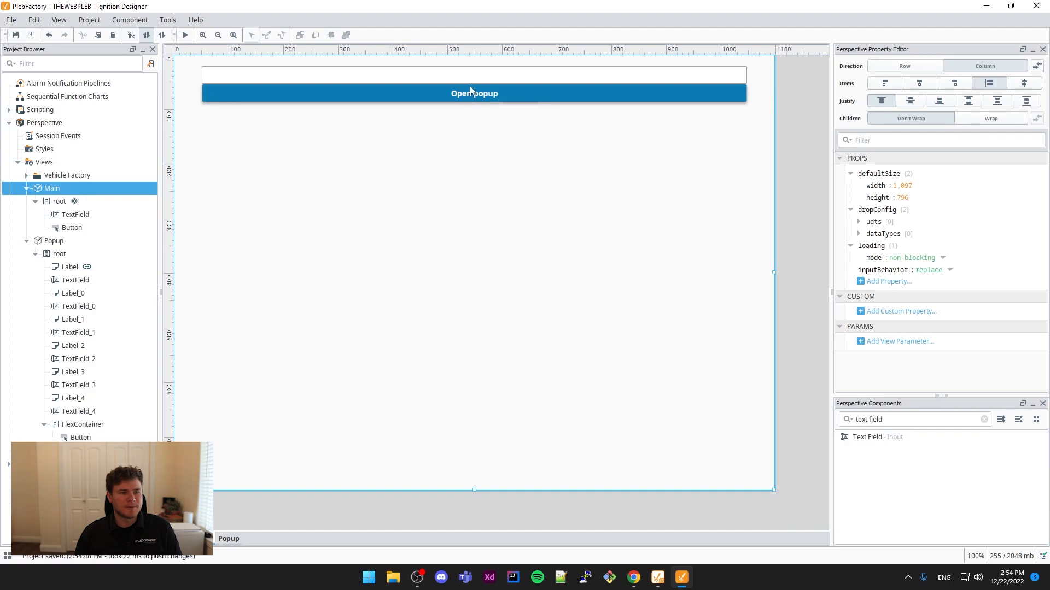
{"action": "mouse_move", "coordinate": [471, 185]}
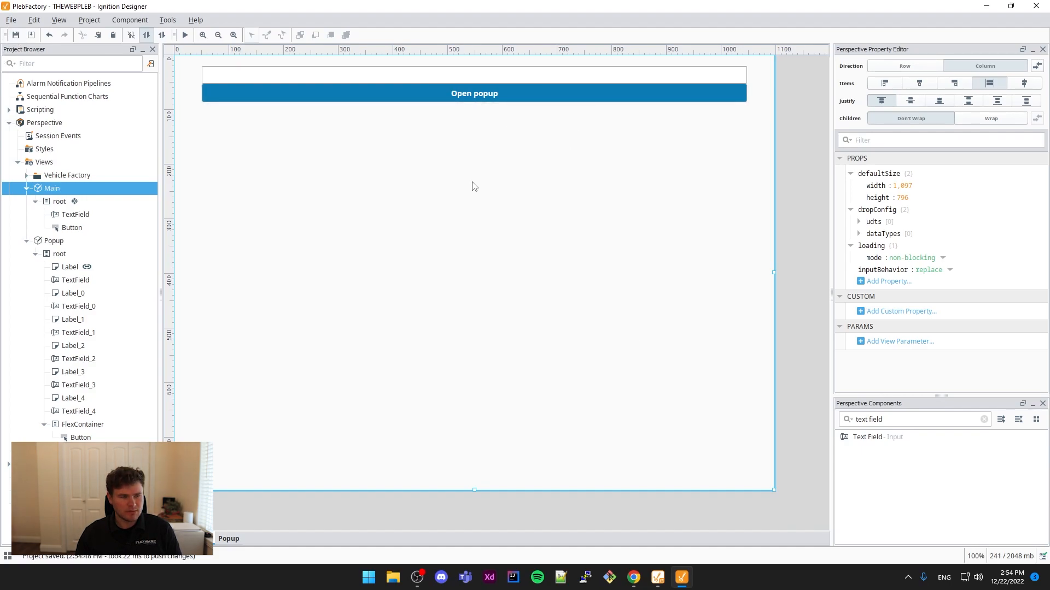
{"action": "mouse_move", "coordinate": [474, 93]}
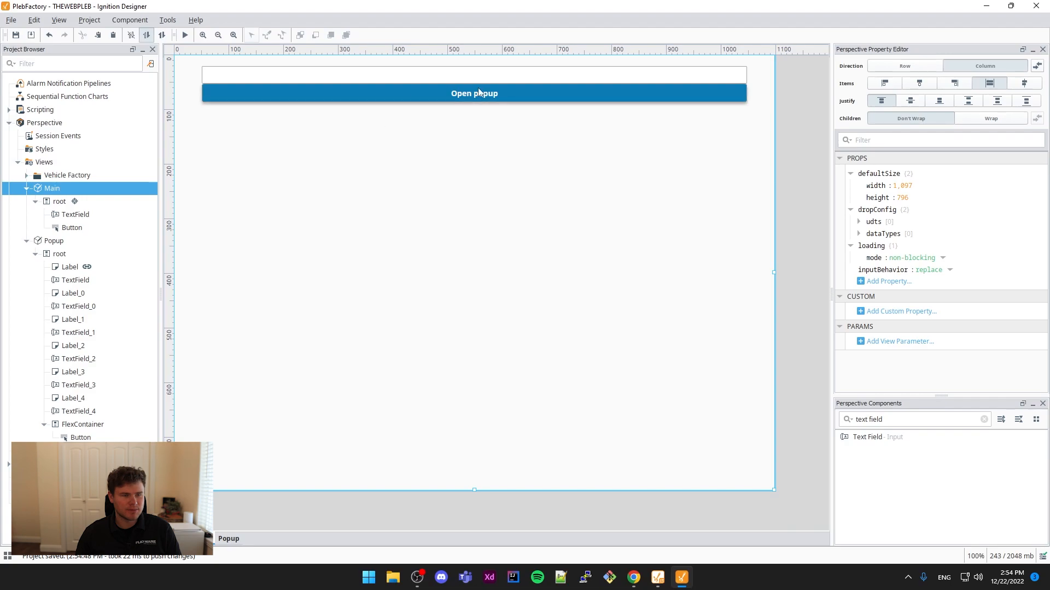
- Add an onActionPerformed script action storing the text field's text in textVal
{"action": "left_click", "coordinate": [474, 93]}
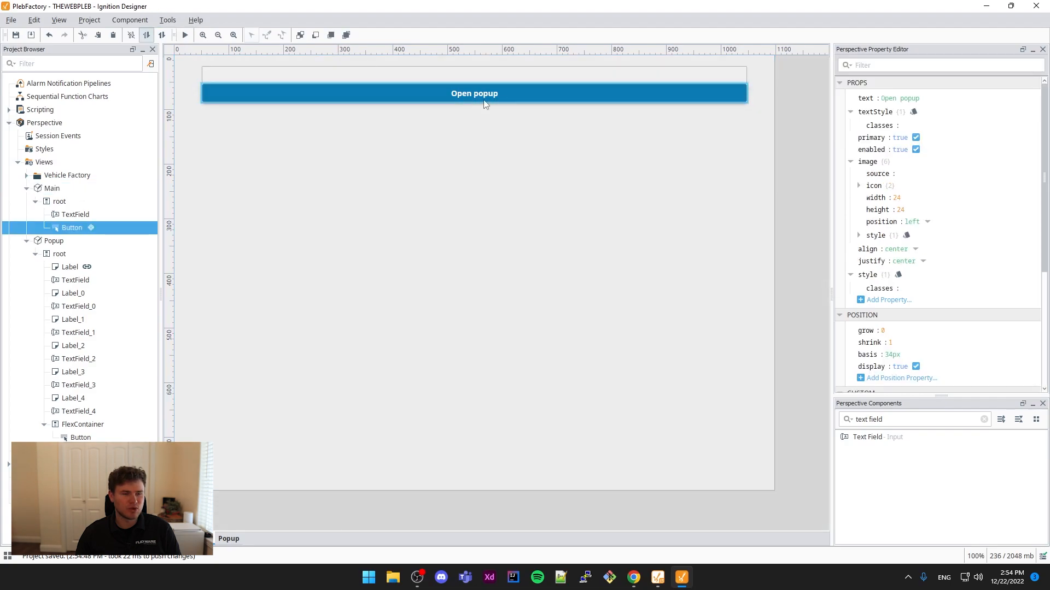
{"action": "right_click", "coordinate": [485, 104]}
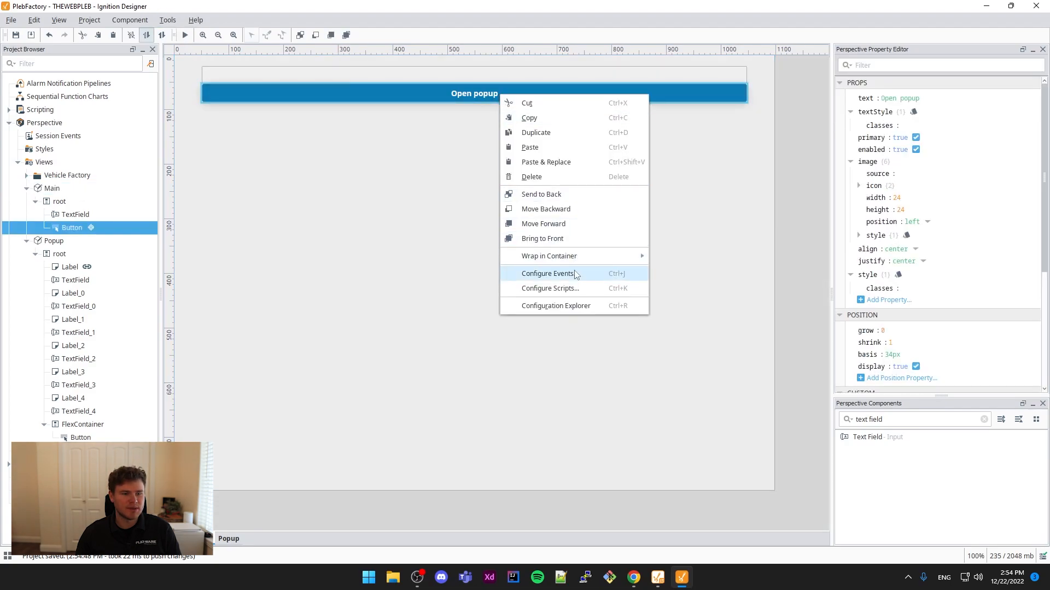
{"action": "left_click", "coordinate": [548, 273]}
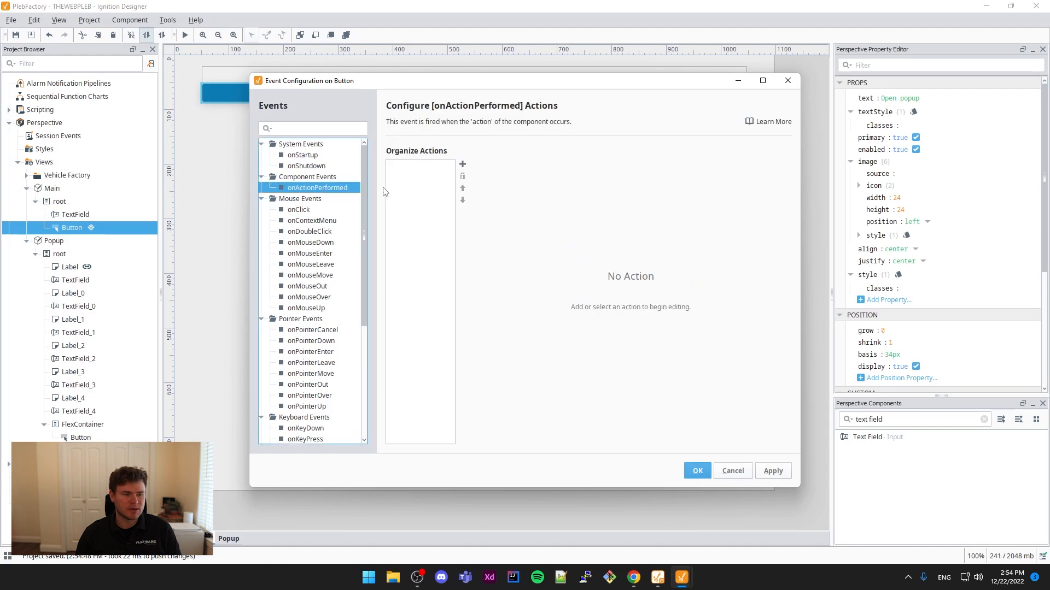
{"action": "left_click", "coordinate": [462, 164]}
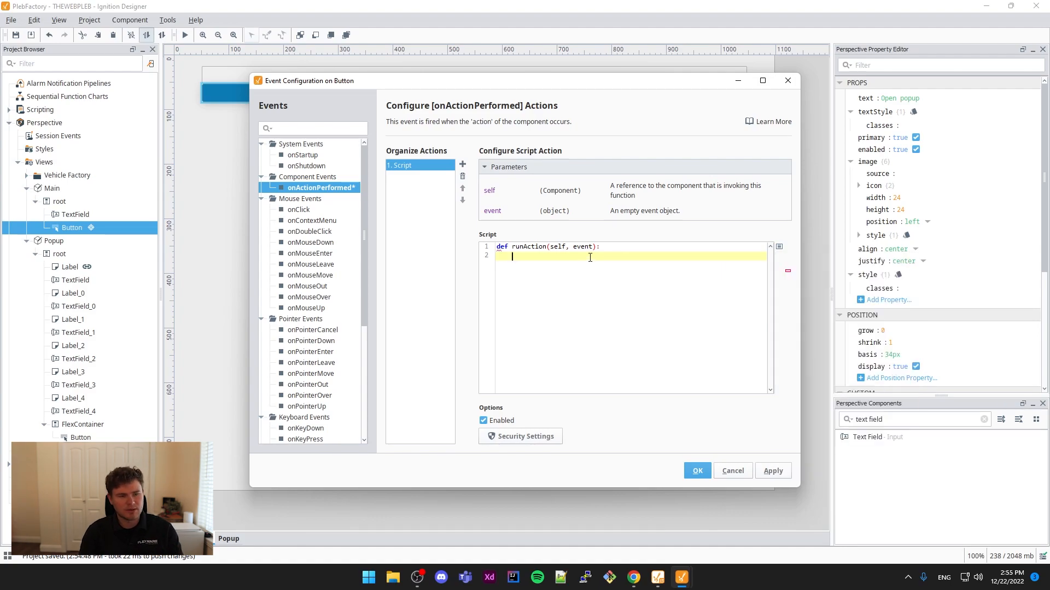
{"action": "type", "text": "textValue ="}
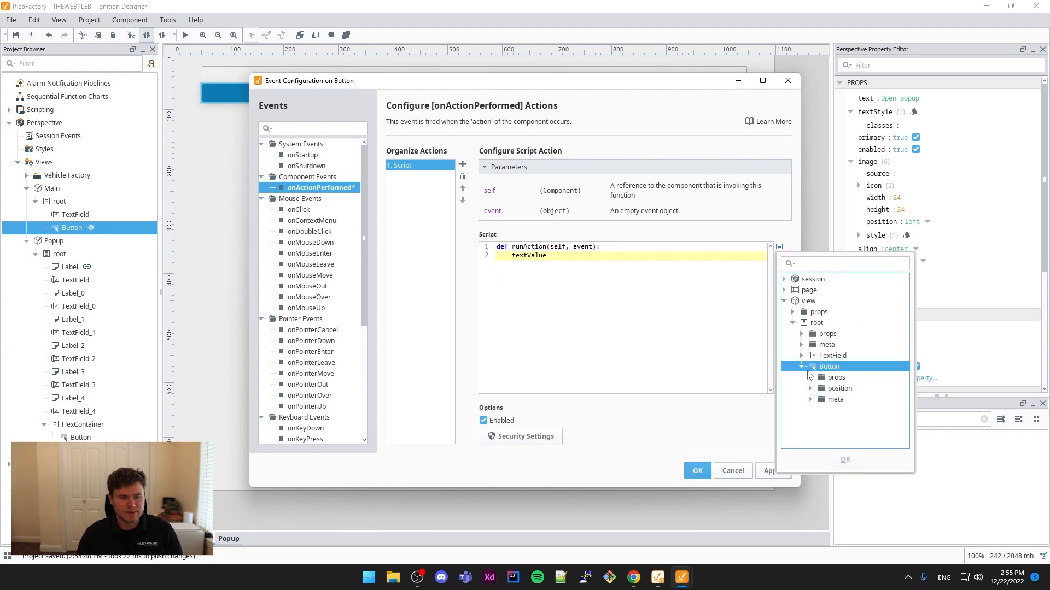
{"action": "left_click", "coordinate": [802, 367]}
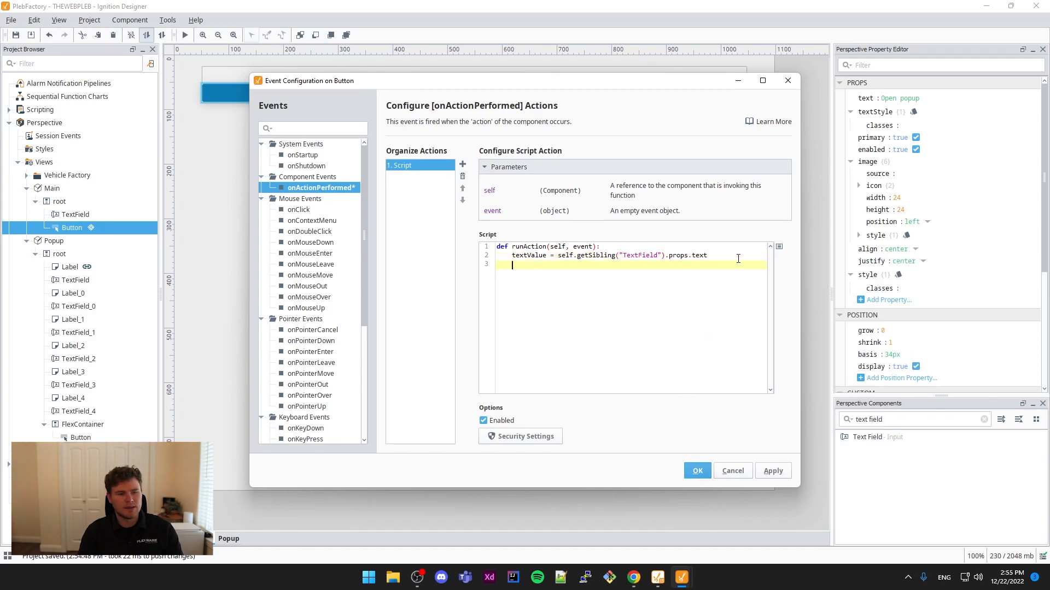
- Add a system.perspective.openPopup call with ID 'sampleForm' and confirm the events
{"action": "key", "text": "enter"}
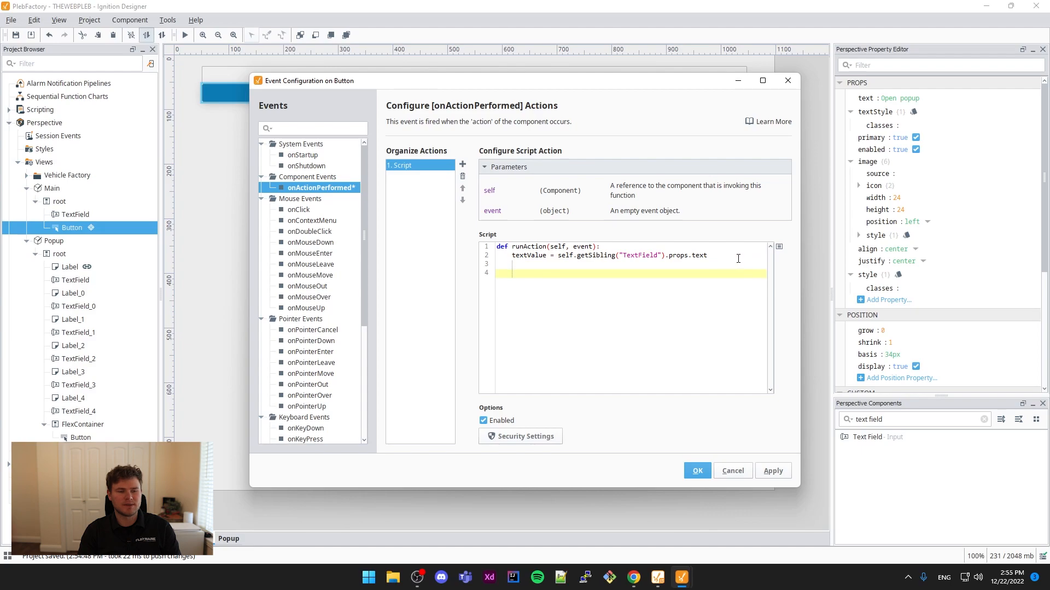
{"action": "type", "text": "system.perspective."}
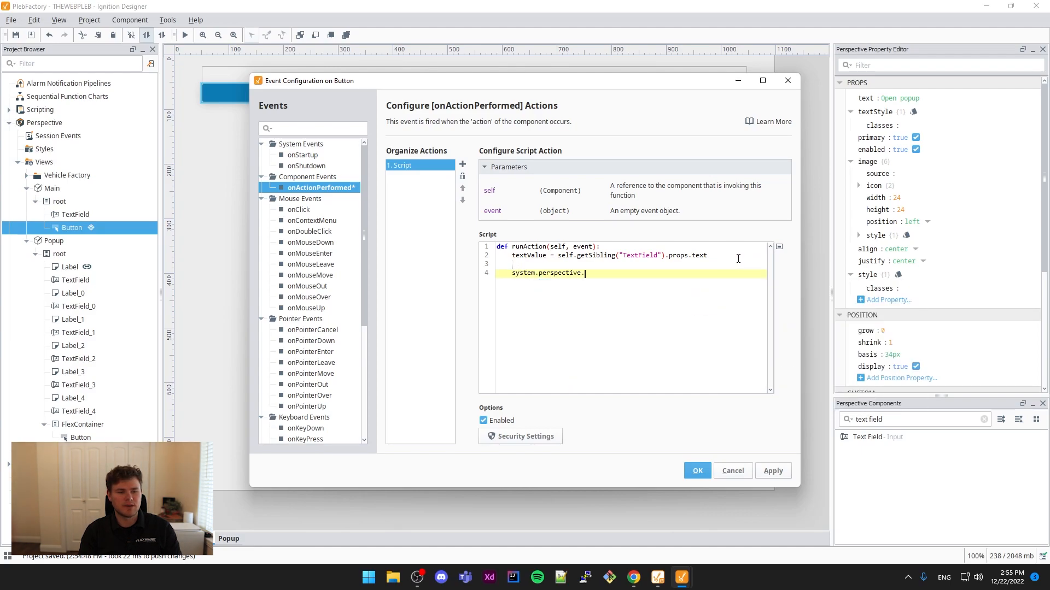
{"action": "type", "text": "op"}
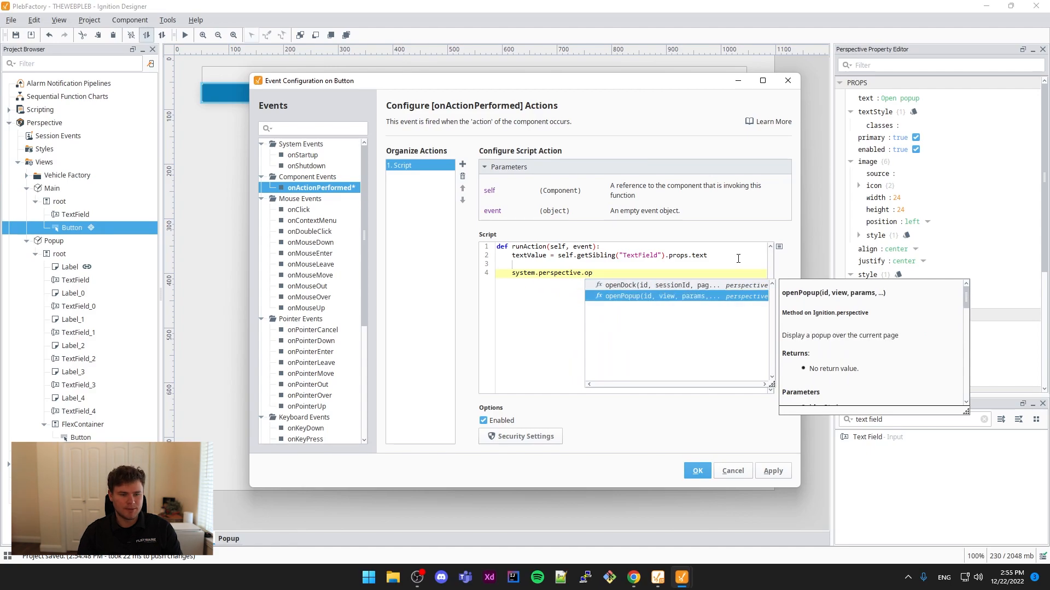
{"action": "left_click", "coordinate": [663, 296]}
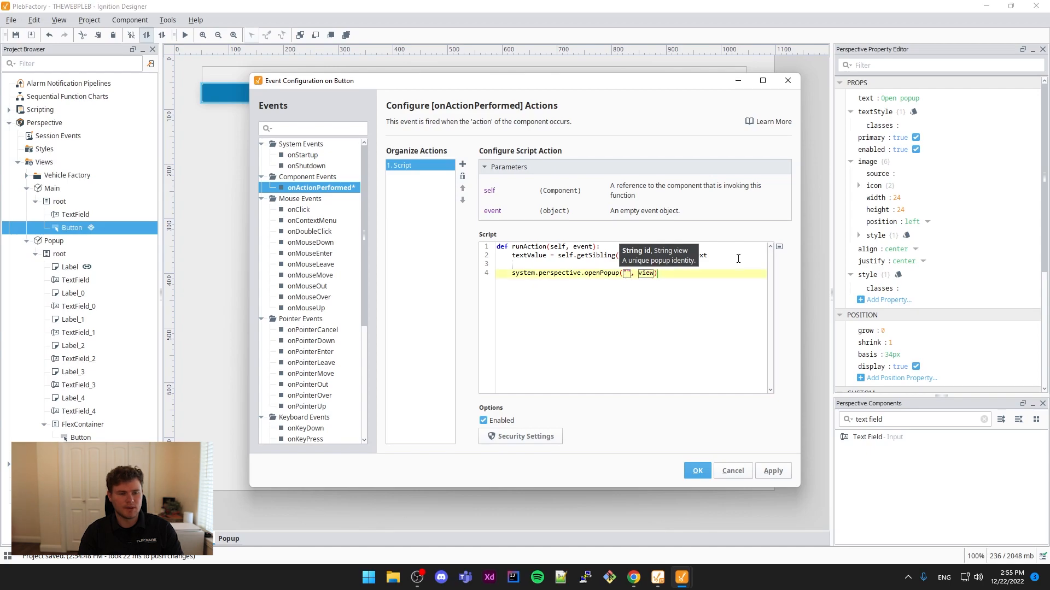
{"action": "type", "text": "ID_S"}
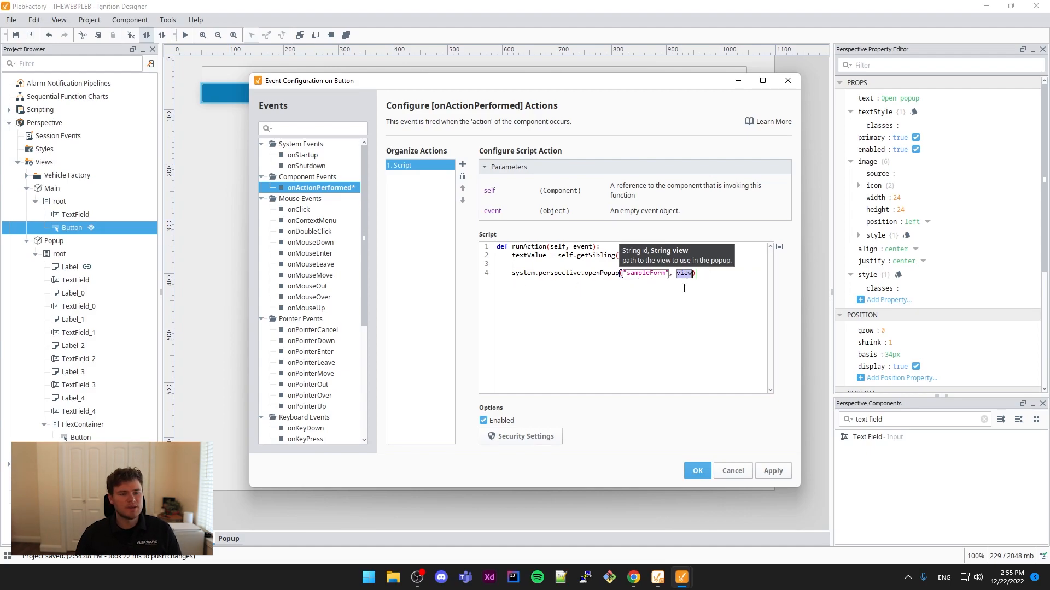
{"action": "mouse_move", "coordinate": [672, 337]}
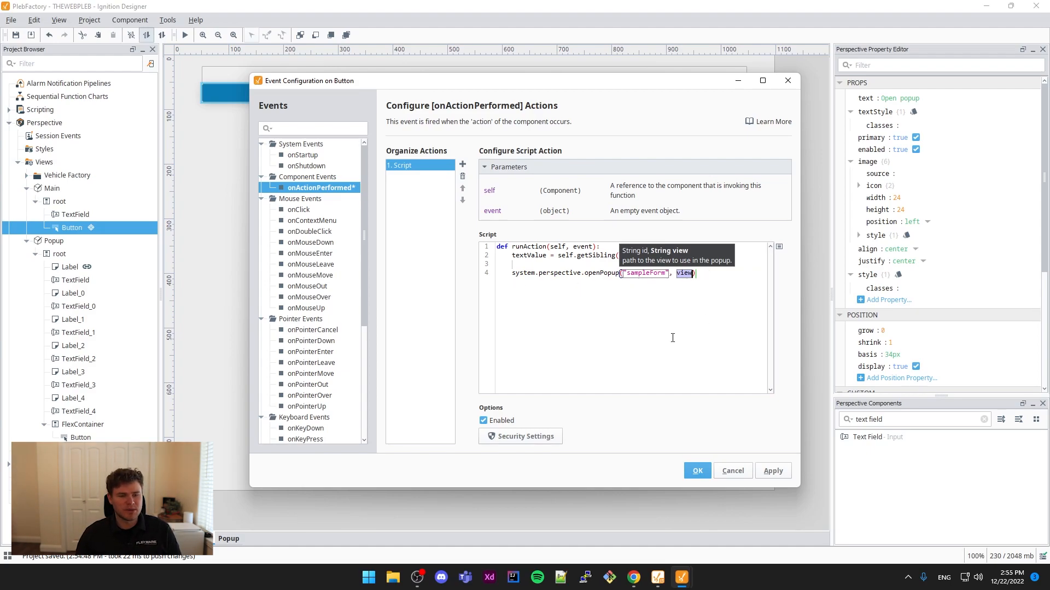
{"action": "left_click", "coordinate": [696, 471]}
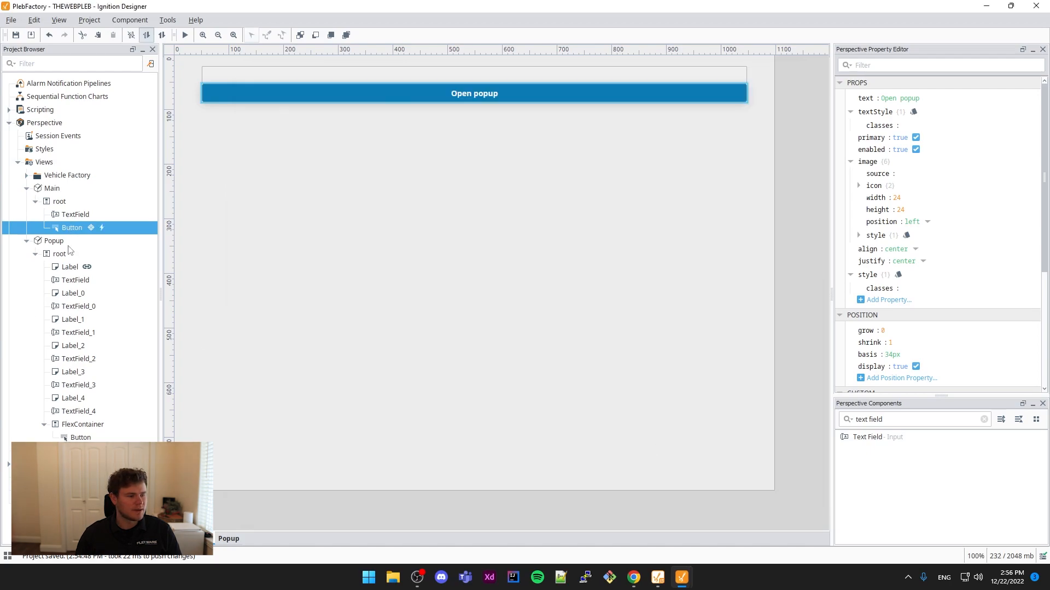
- Add path = 'Popup' to the script, pass it to openPopup, and save the project
{"action": "right_click", "coordinate": [54, 241]}
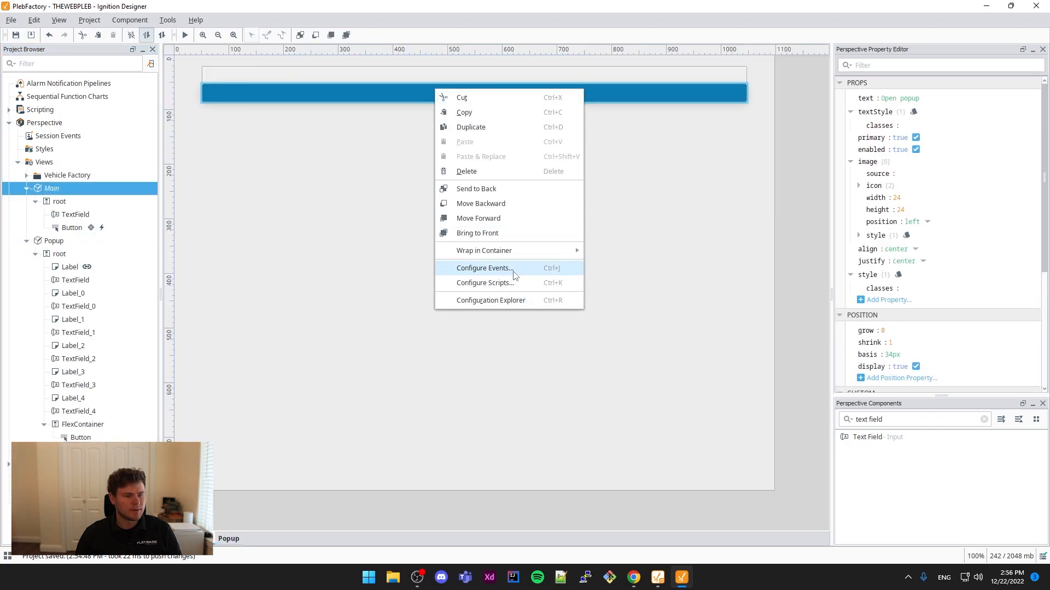
{"action": "left_click", "coordinate": [484, 268]}
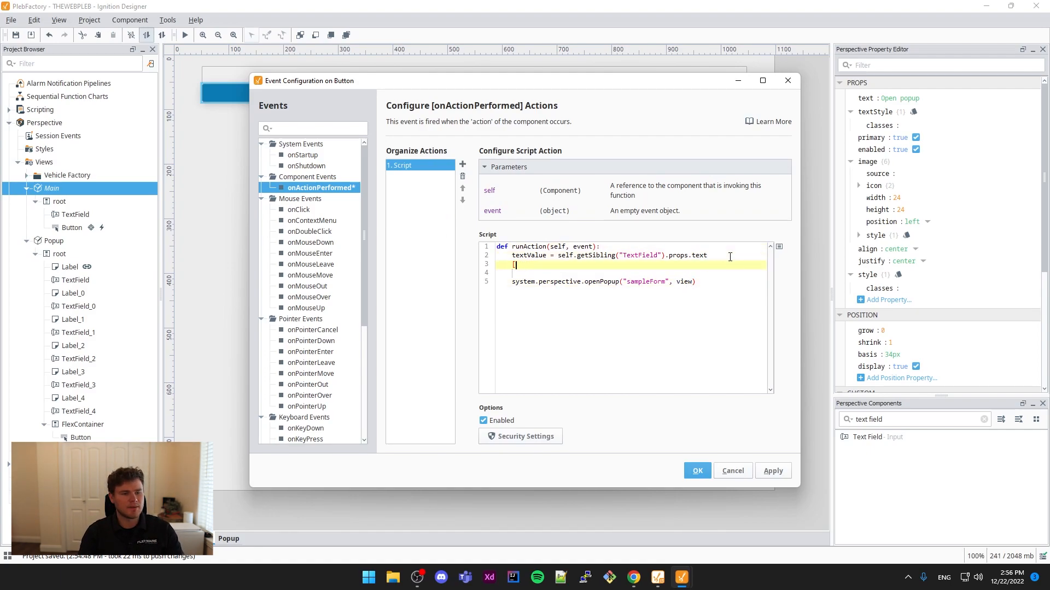
{"action": "type", "text": "path = \"Popup"}
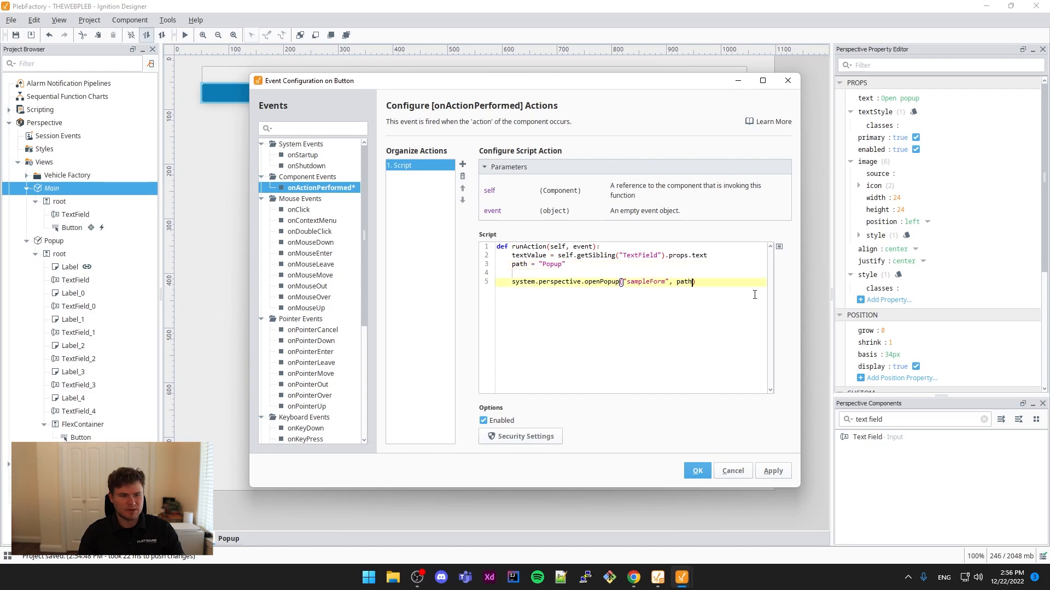
{"action": "double_click", "coordinate": [644, 282]}
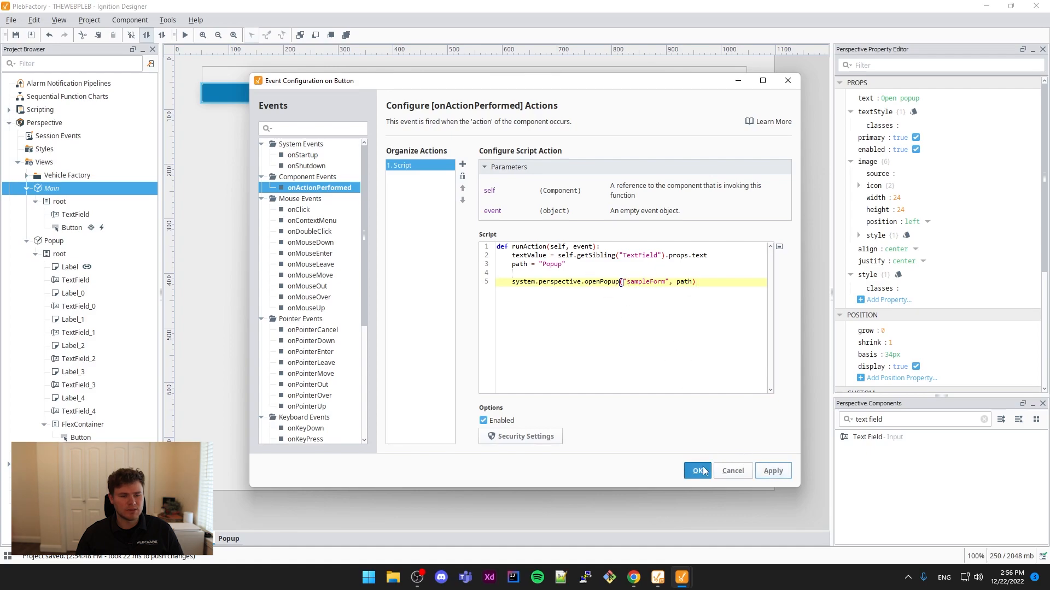
{"action": "left_click", "coordinate": [696, 471]}
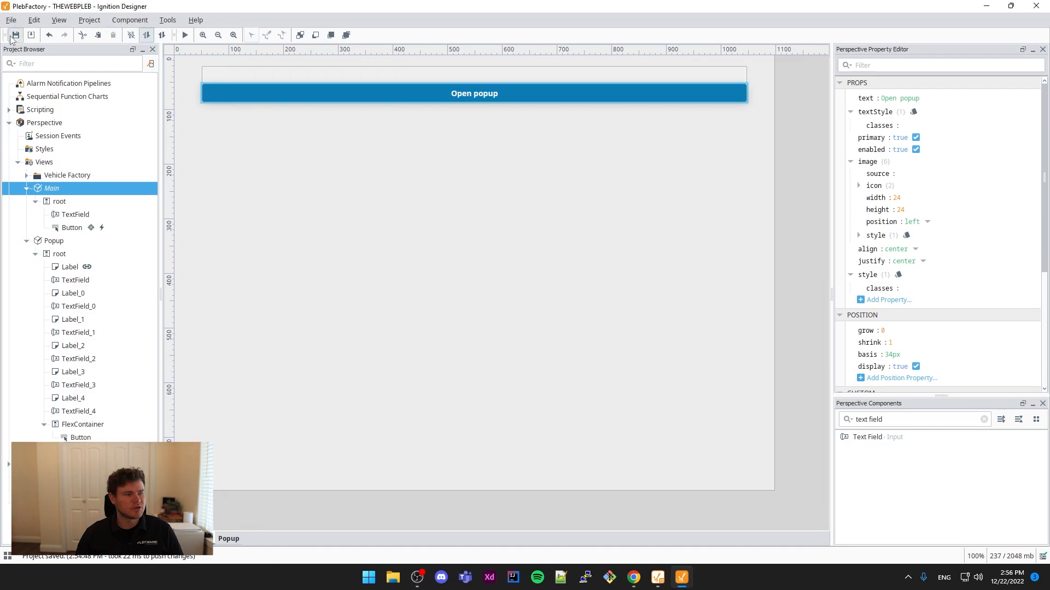
{"action": "left_click", "coordinate": [166, 20]}
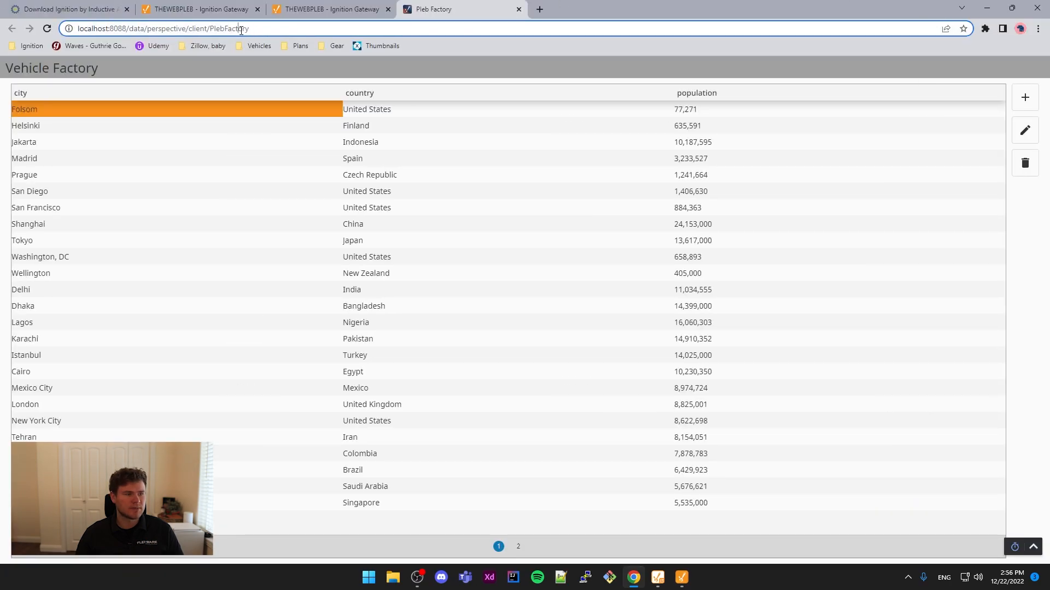
- Load /main in the browser, enter 0, open the popup, then close it
{"action": "type", "text": "/main"}
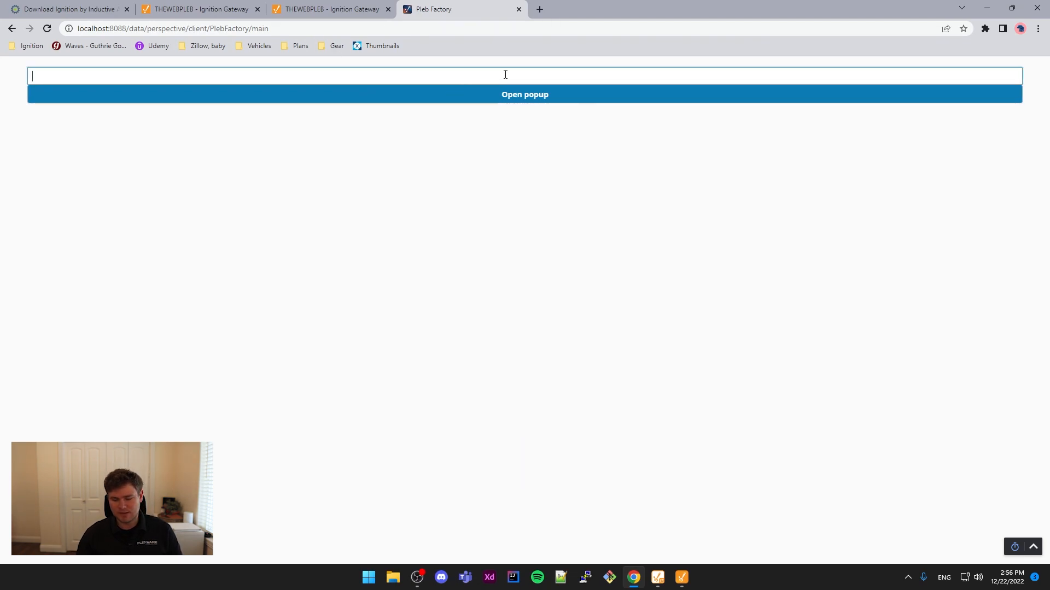
{"action": "type", "text": "0"}
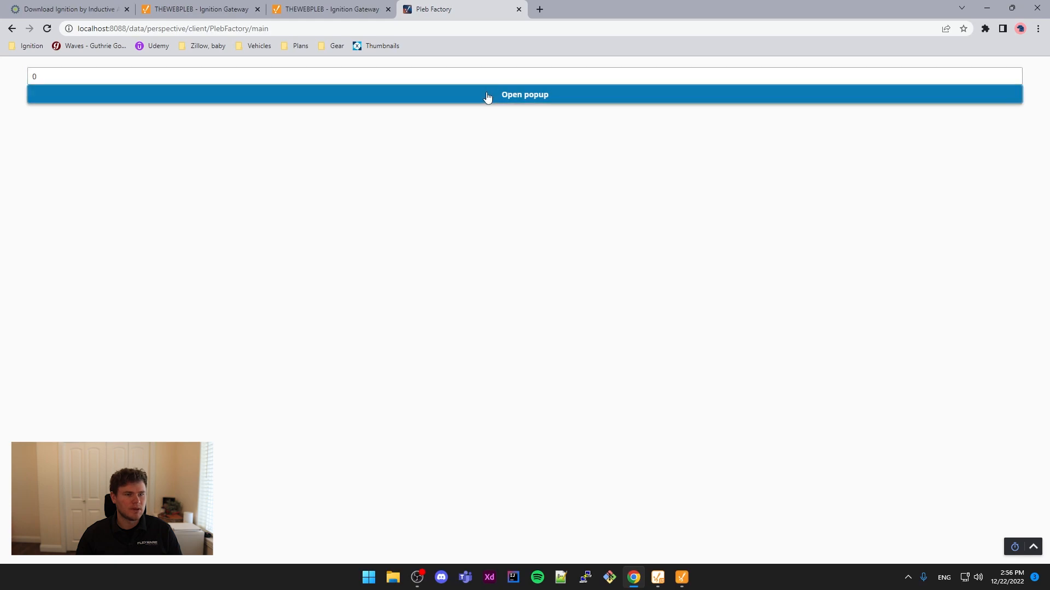
{"action": "left_click", "coordinate": [525, 95]}
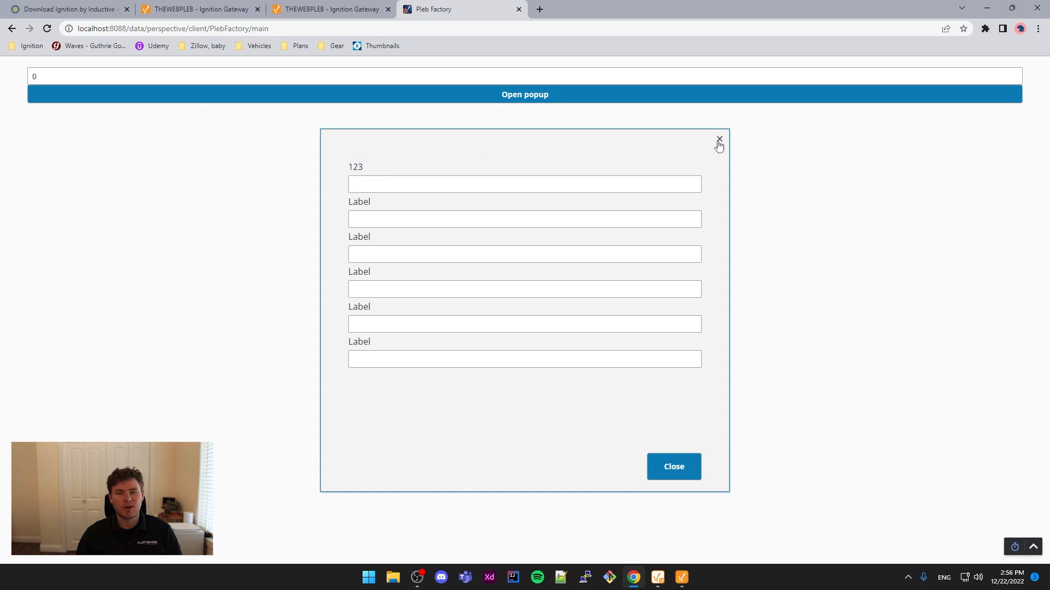
{"action": "mouse_move", "coordinate": [730, 151]}
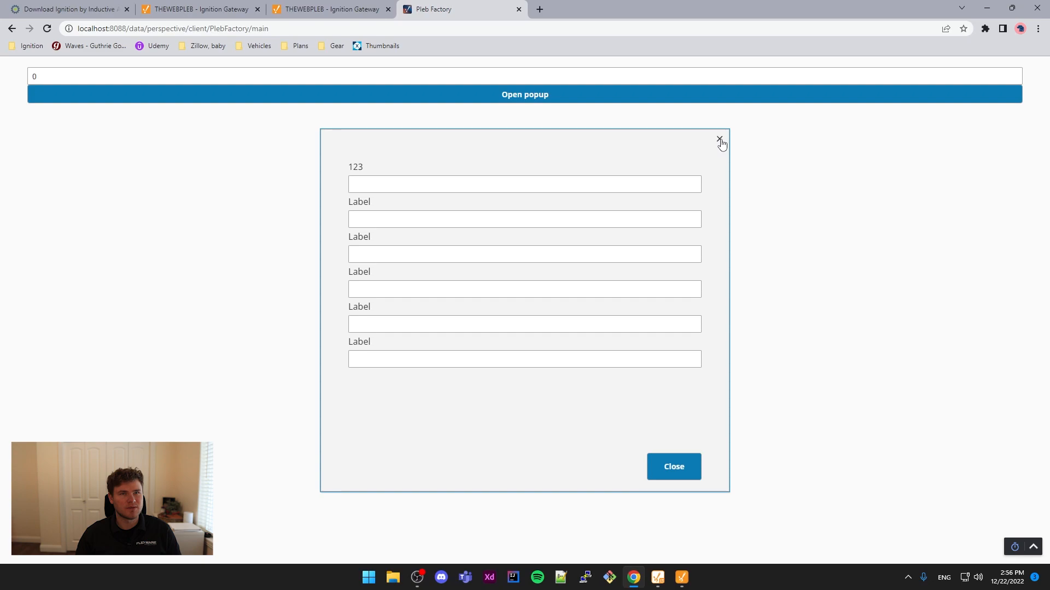
{"action": "left_click", "coordinate": [721, 143]}
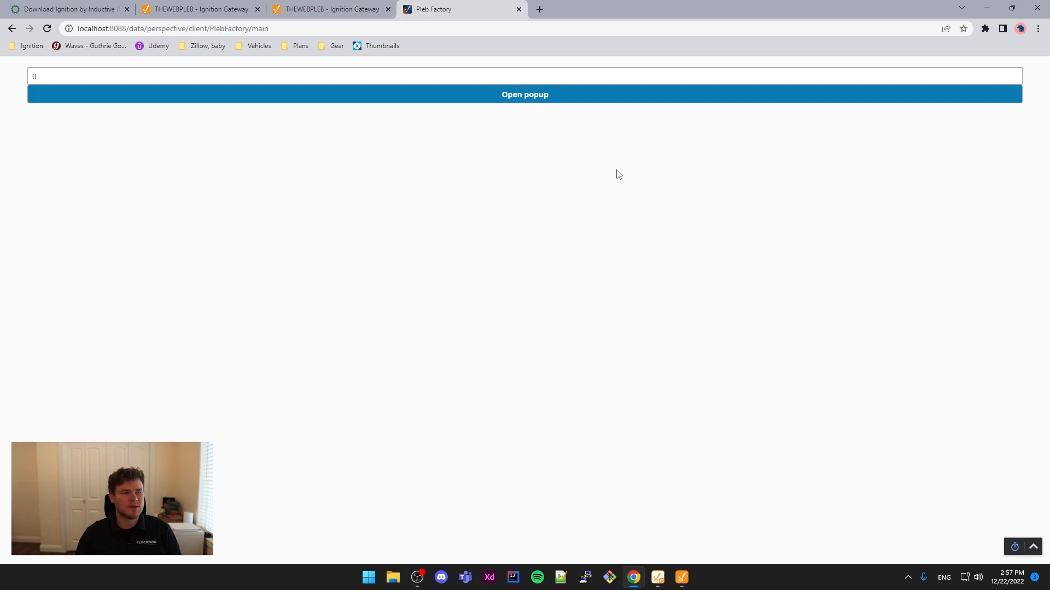
{"action": "mouse_move", "coordinate": [663, 199]}
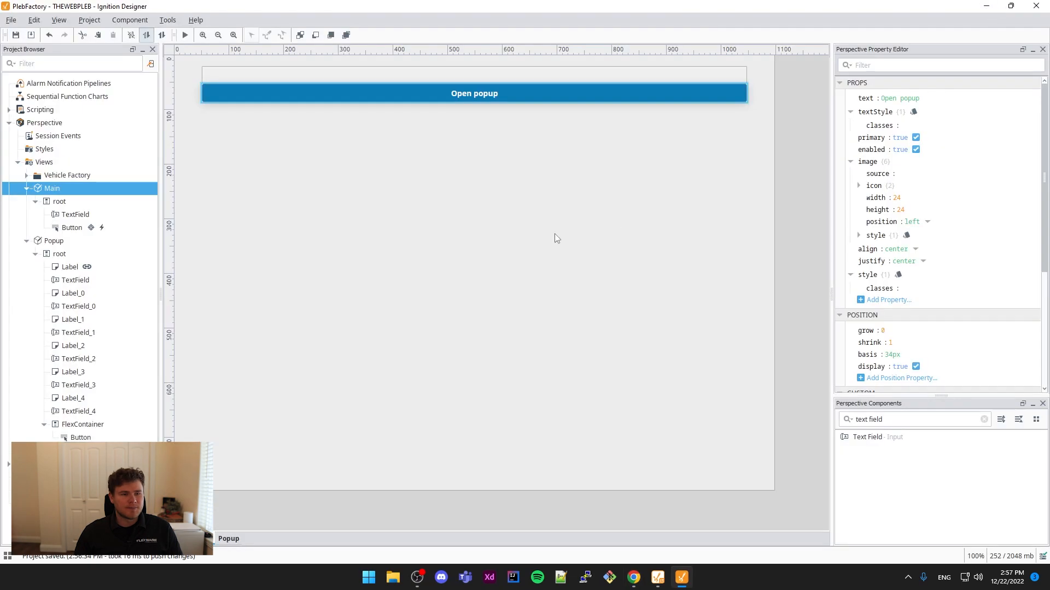
{"action": "mouse_move", "coordinate": [569, 212]}
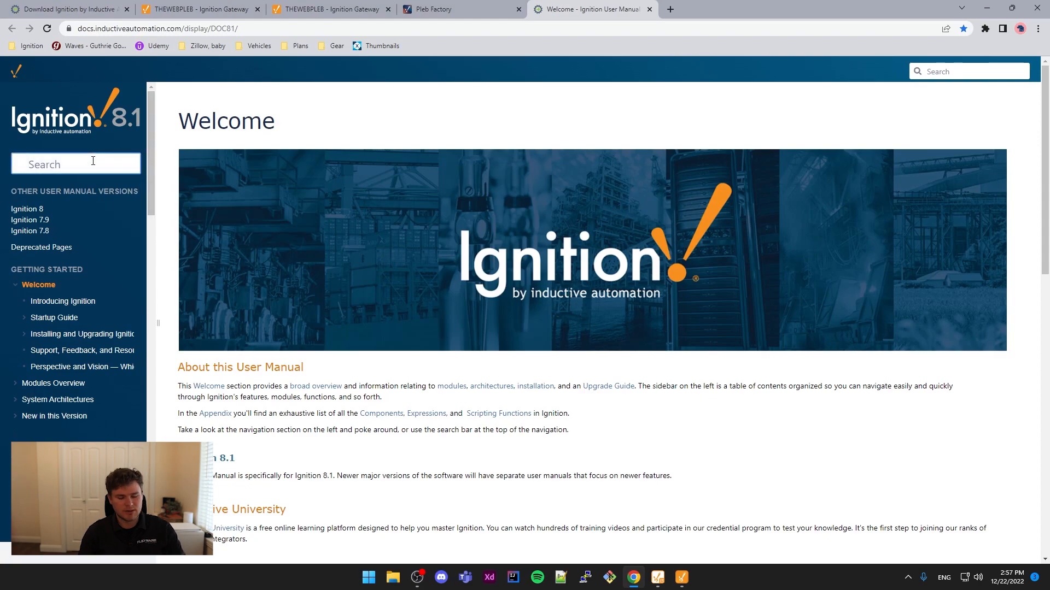
{"action": "type", "text": "openPopup"}
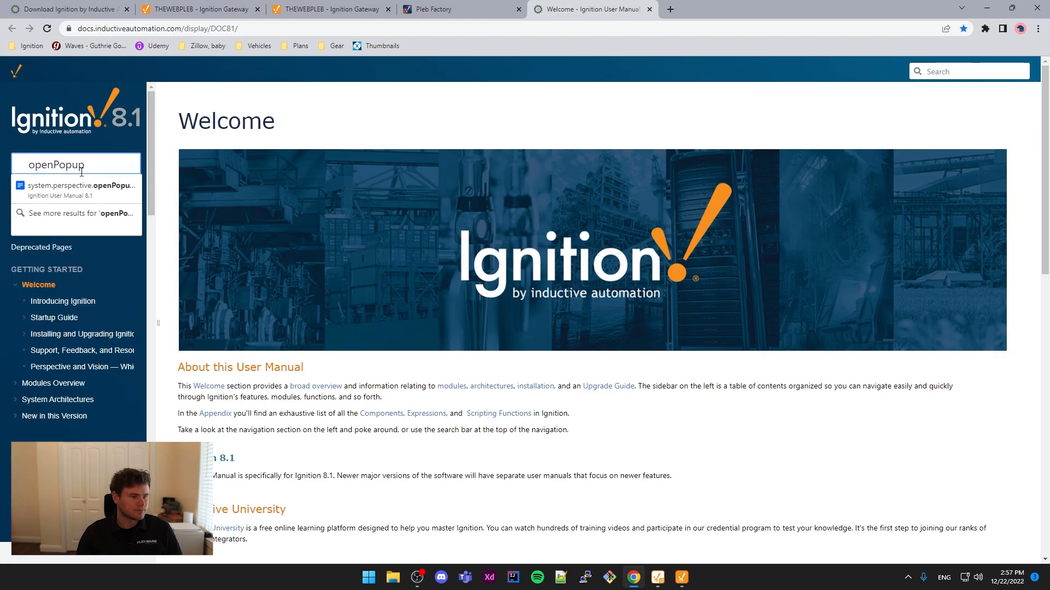
{"action": "left_click", "coordinate": [76, 190]}
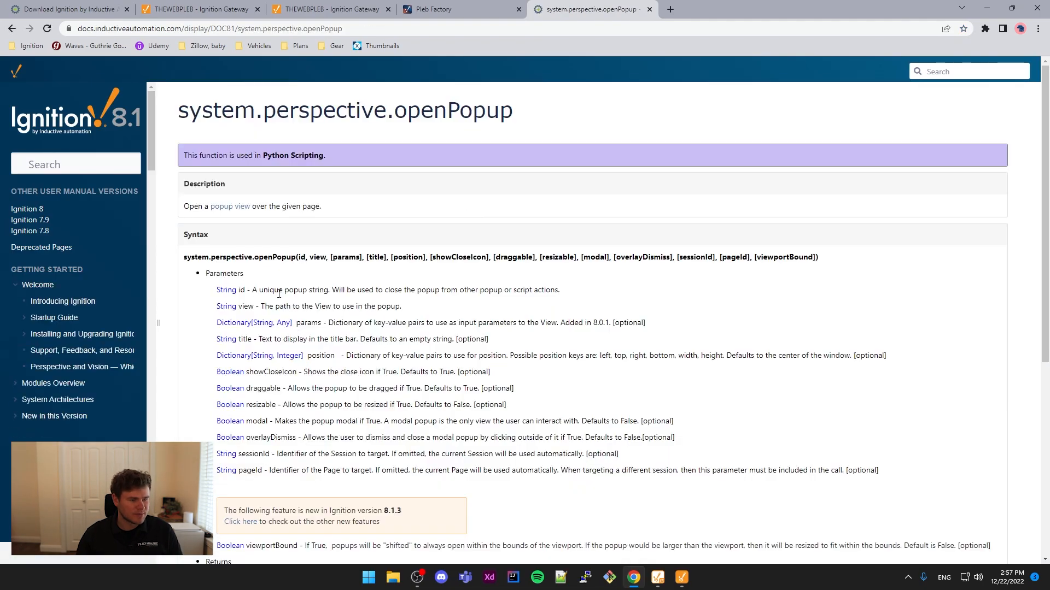
{"action": "double_click", "coordinate": [308, 322]}
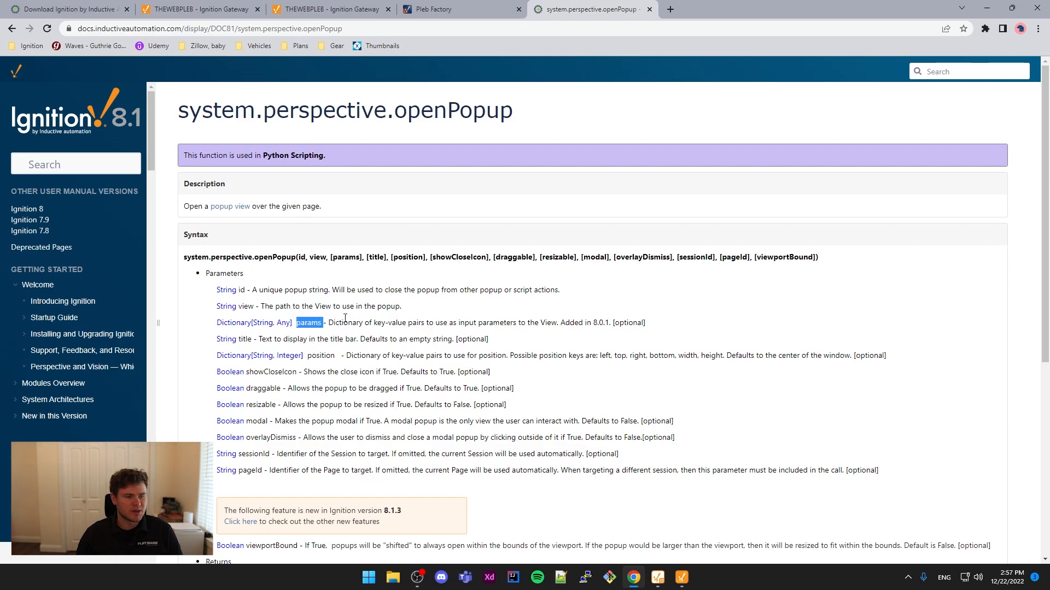
{"action": "mouse_move", "coordinate": [314, 355]}
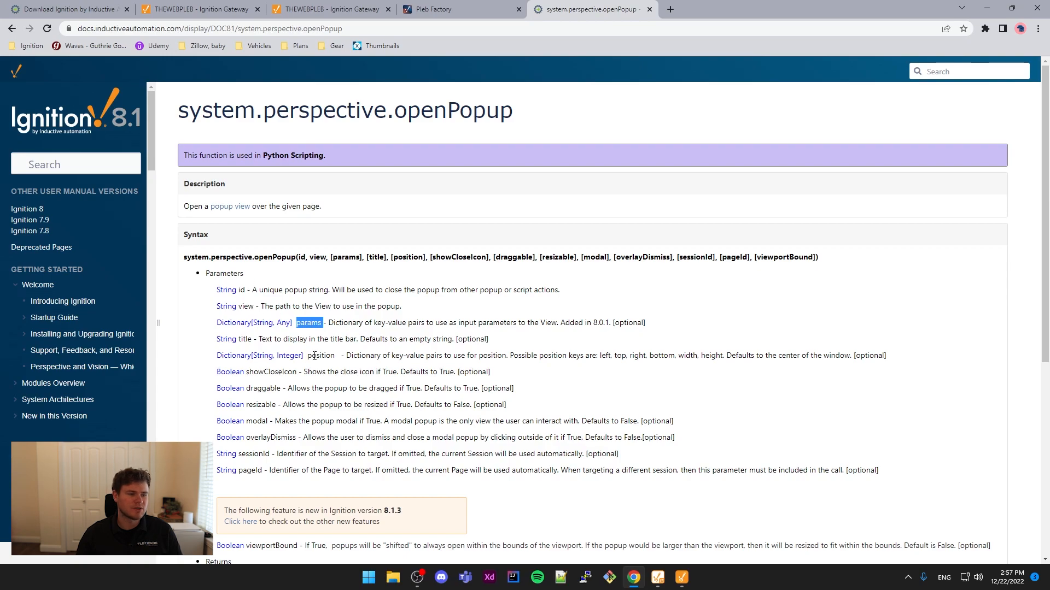
{"action": "left_click_drag", "start_coordinate": [286, 437], "coordinate": [262, 470]}
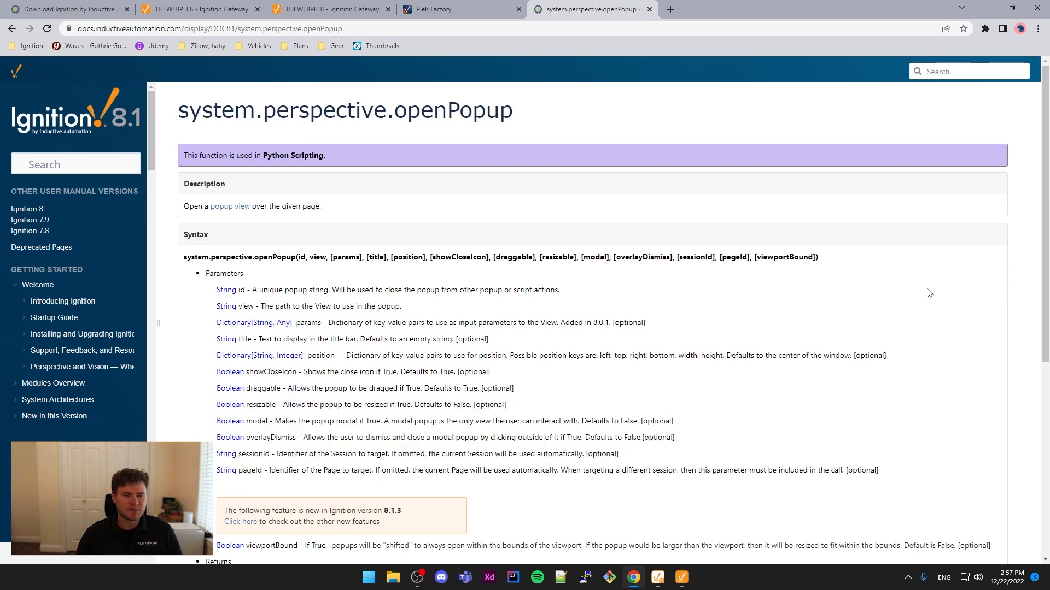
{"action": "mouse_move", "coordinate": [239, 413]}
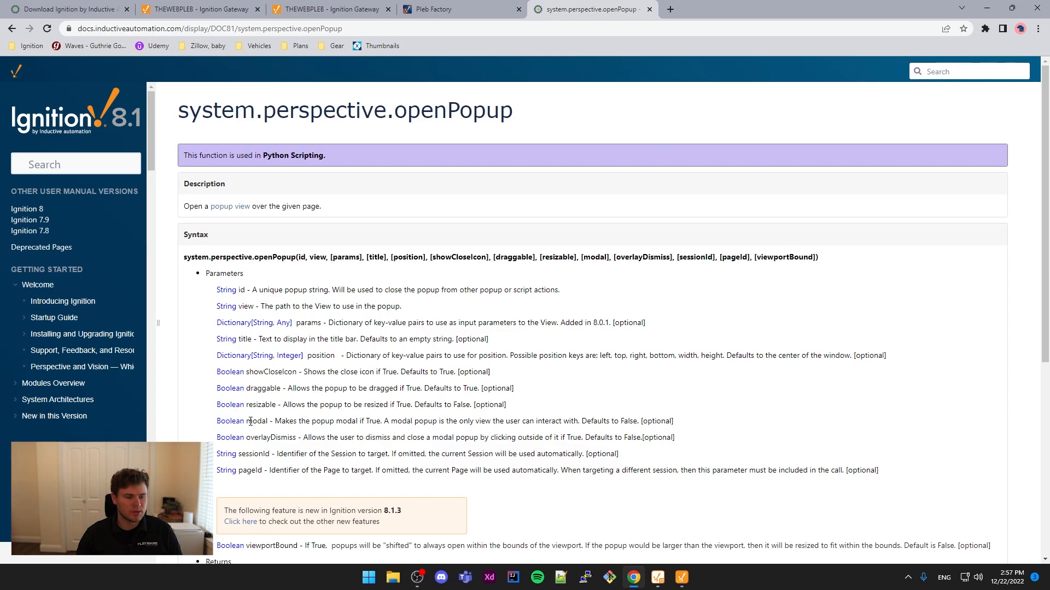
{"action": "mouse_move", "coordinate": [280, 437]}
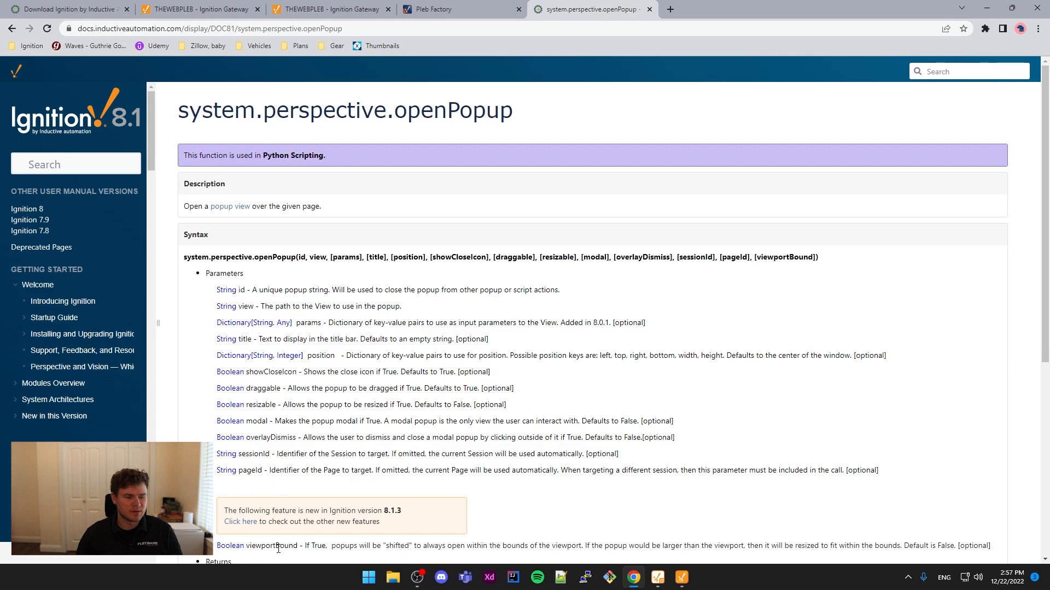
{"action": "scroll", "scroll_direction": "down", "scroll_amount": 3}
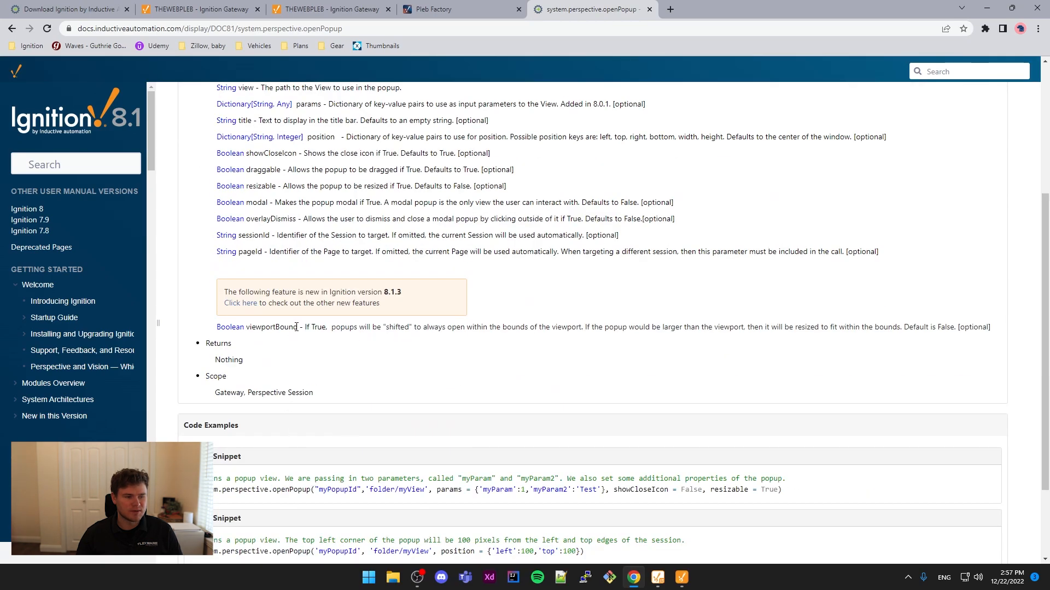
{"action": "double_click", "coordinate": [273, 327]}
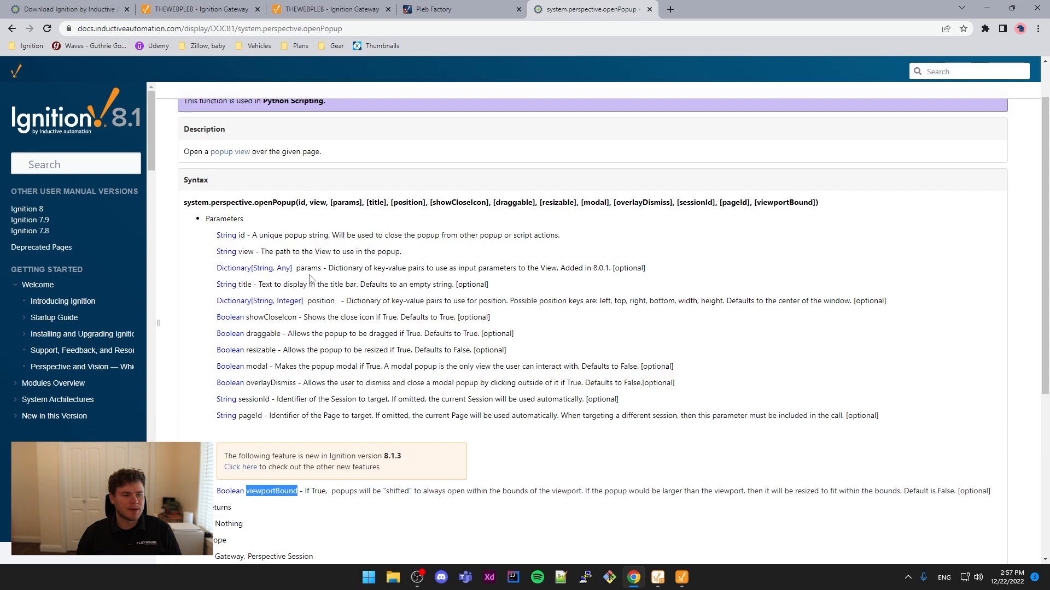
{"action": "double_click", "coordinate": [307, 268]}
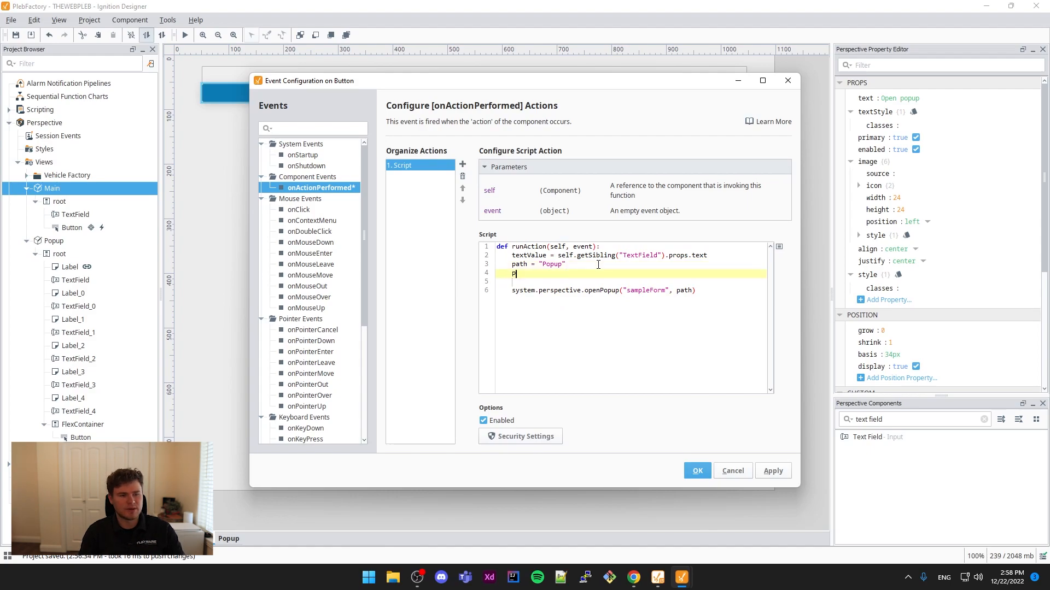
- Add params = {"ID": textValue} to the script and pass params=params to openPopup
{"action": "type", "text": "arams = {"}
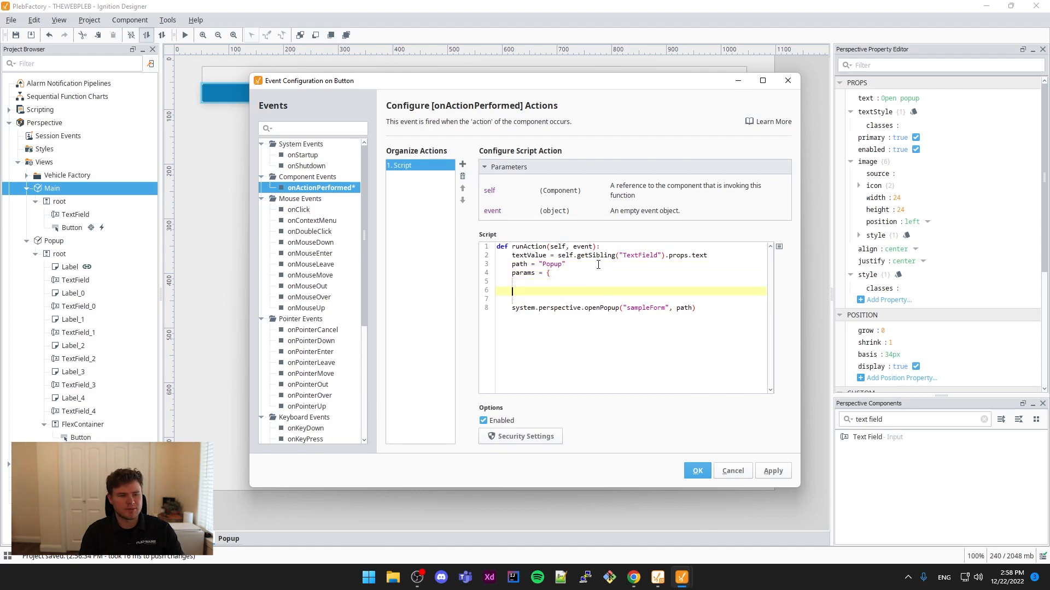
{"action": "type", "text": "\"ID\":"}
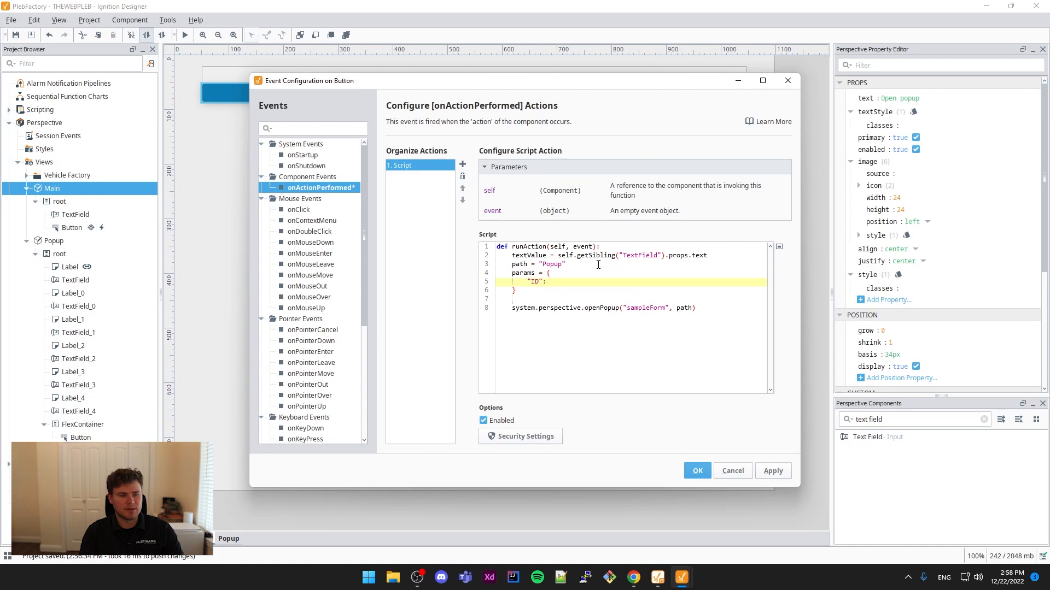
{"action": "type", "text": "textValue"}
{"action": "left_click", "coordinate": [631, 308]}
{"action": "type", "text": ", params=params"}
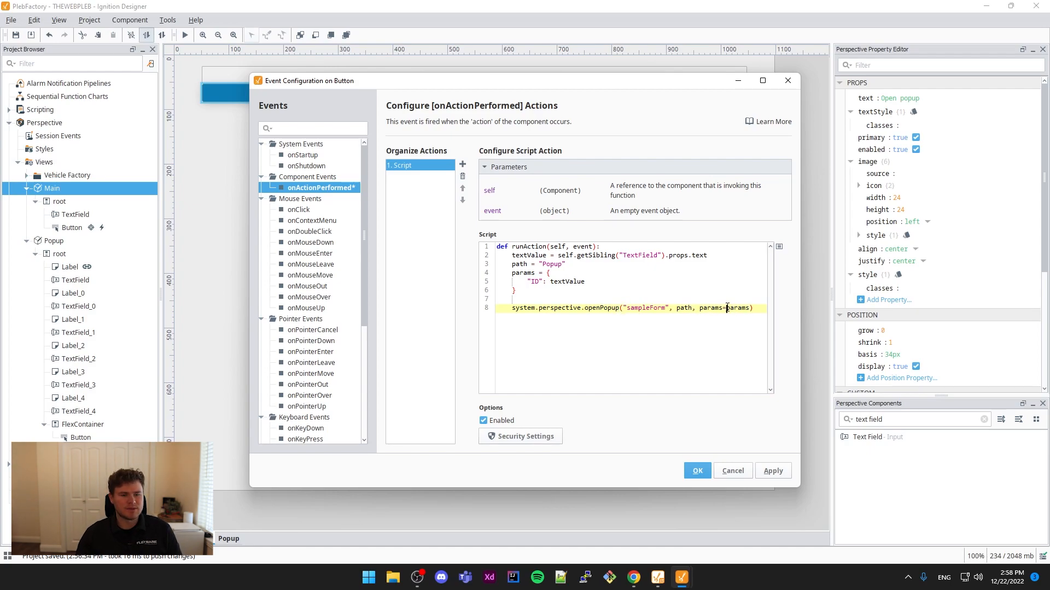
{"action": "double_click", "coordinate": [709, 308]}
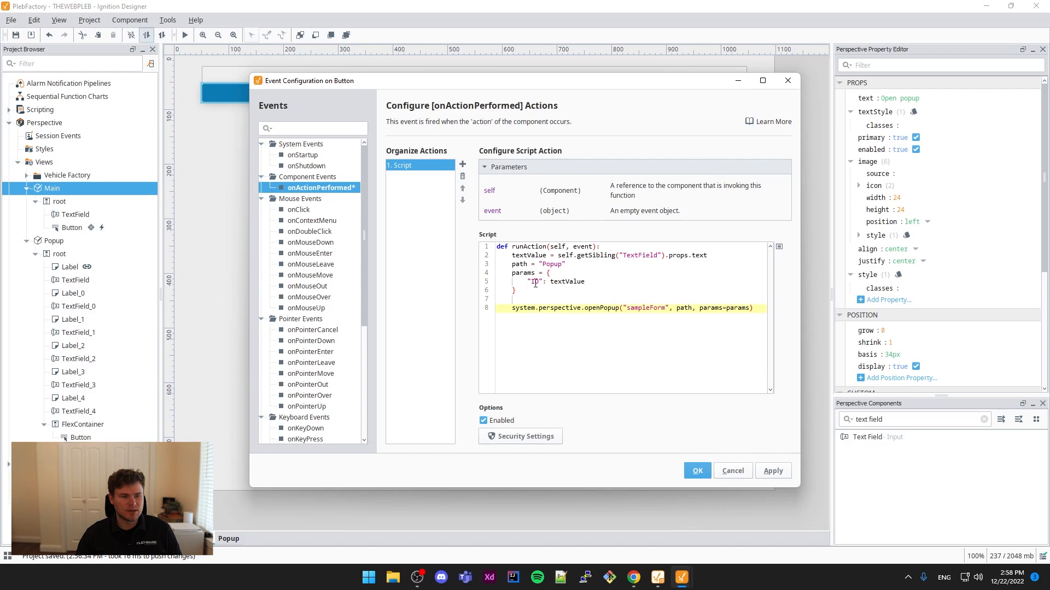
{"action": "left_click", "coordinate": [696, 470]}
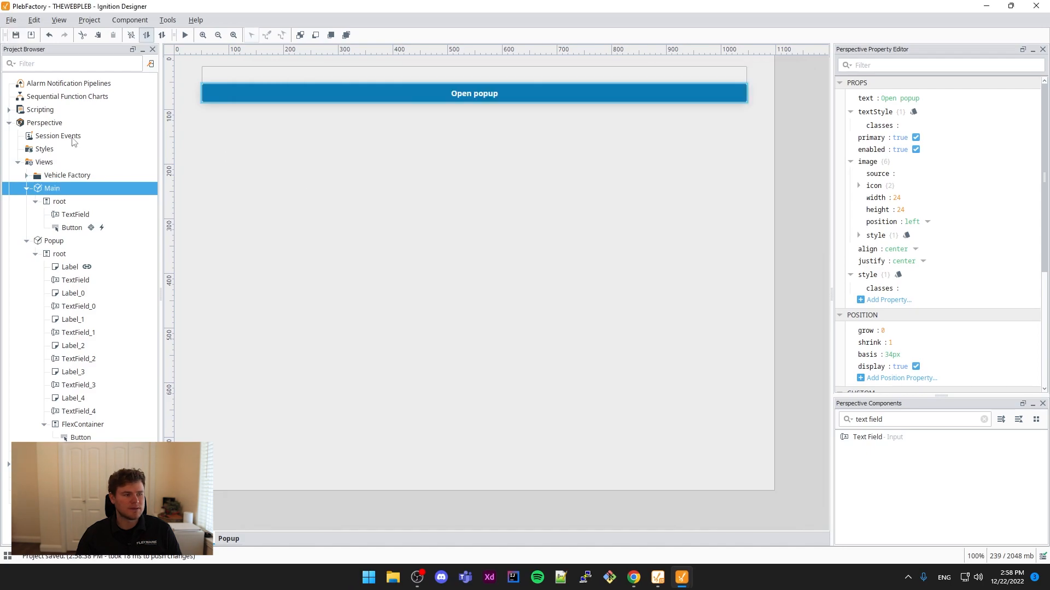
{"action": "mouse_move", "coordinate": [606, 490]}
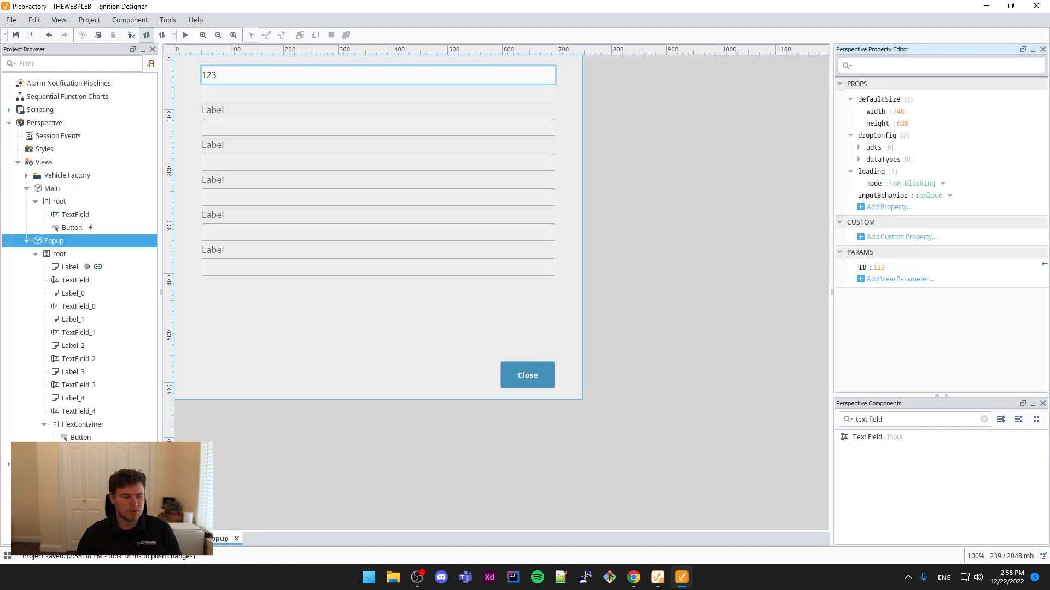
{"action": "left_click", "coordinate": [51, 188]}
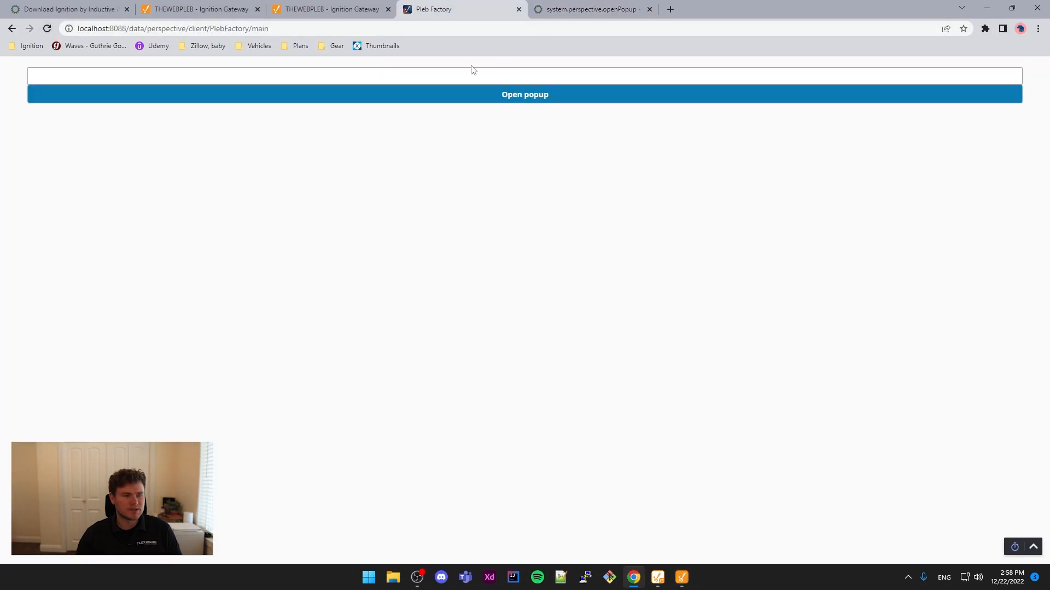
- Open the popup with ID 120, then dismiss it
{"action": "type", "text": "12"}
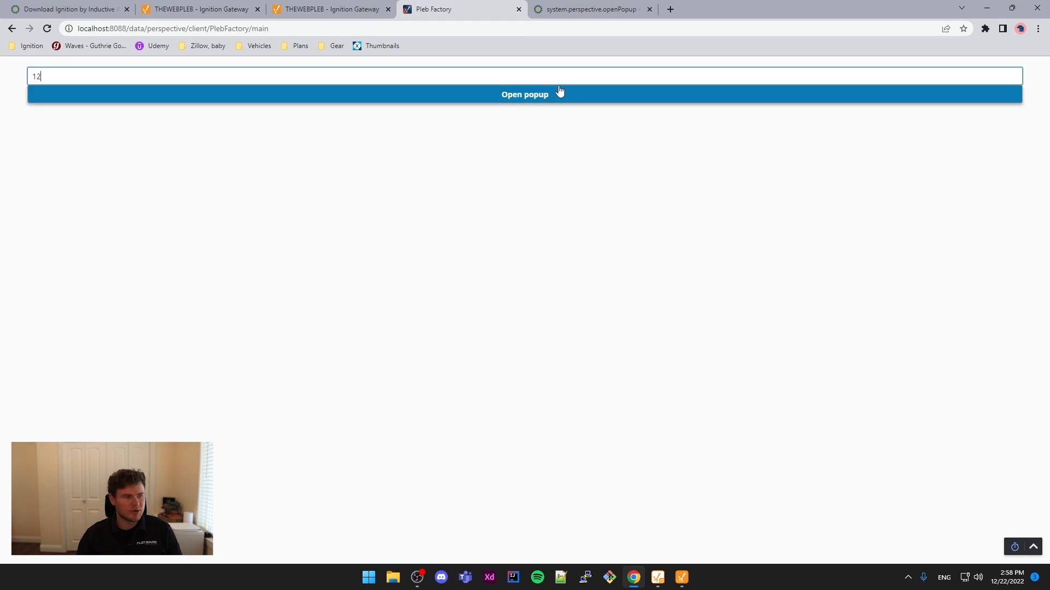
{"action": "left_click", "coordinate": [524, 94]}
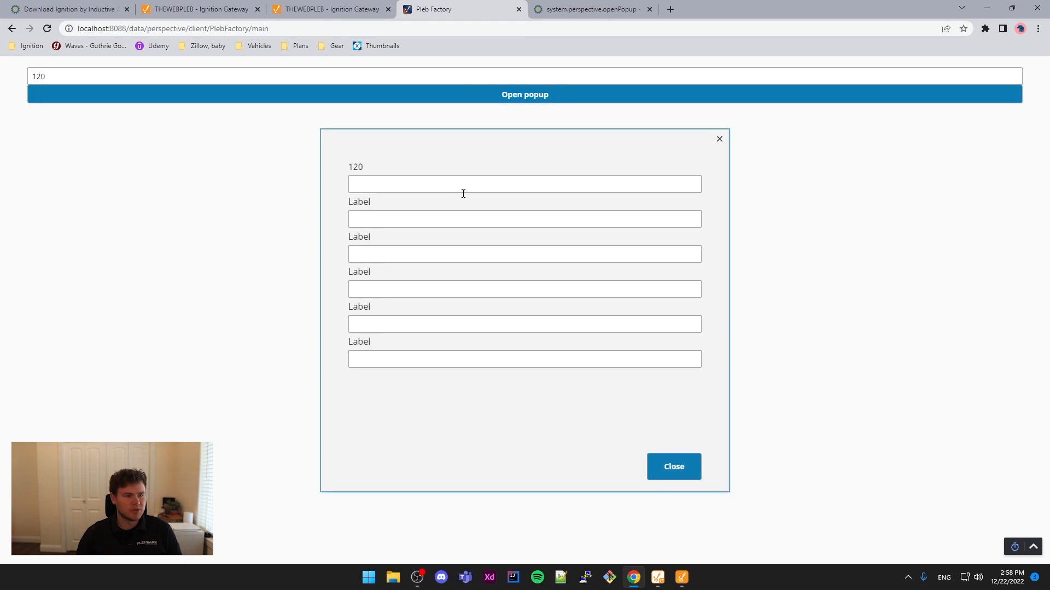
{"action": "mouse_move", "coordinate": [372, 173]}
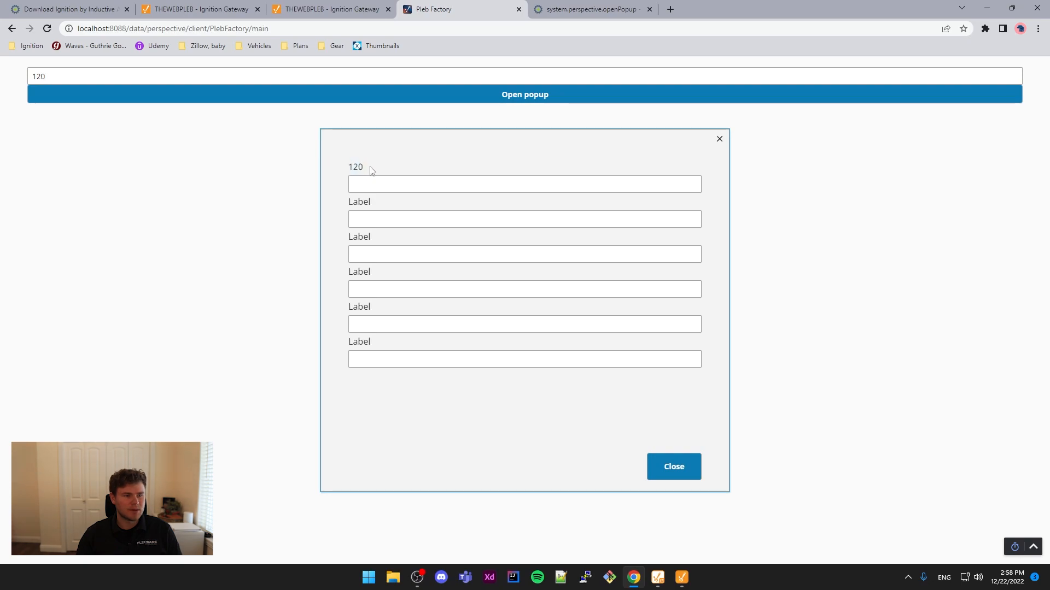
{"action": "mouse_move", "coordinate": [742, 142]}
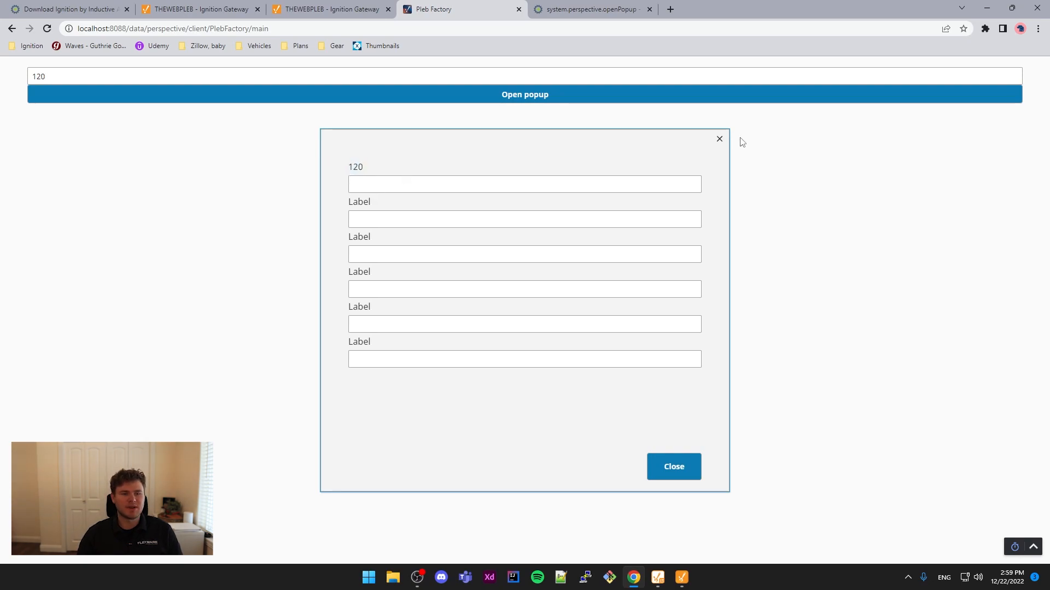
{"action": "left_click", "coordinate": [673, 466]}
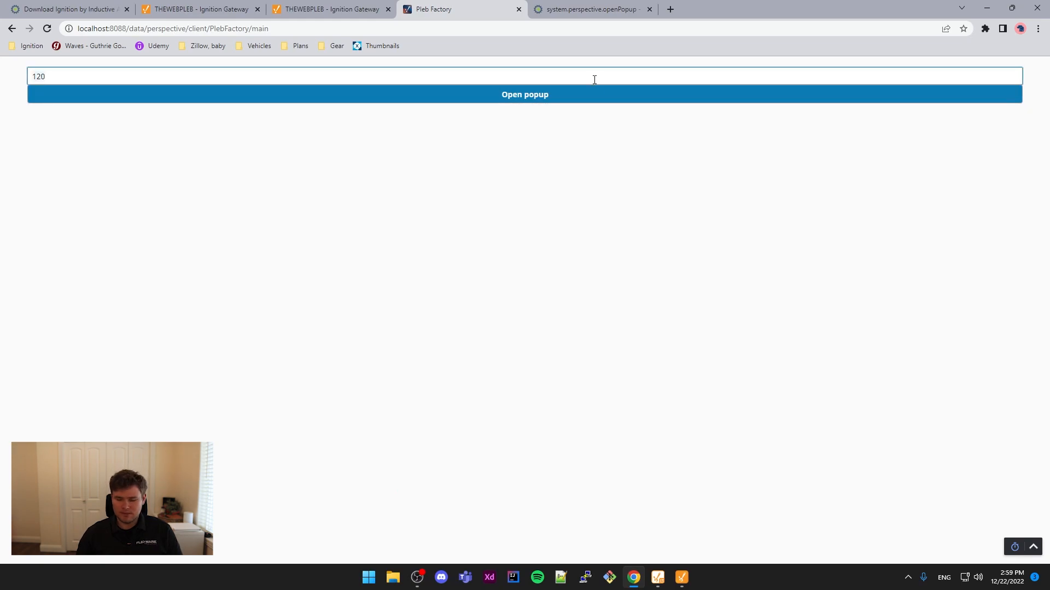
- Reopen the popup with ID 150000 and focus its first field
{"action": "type", "text": "150000"}
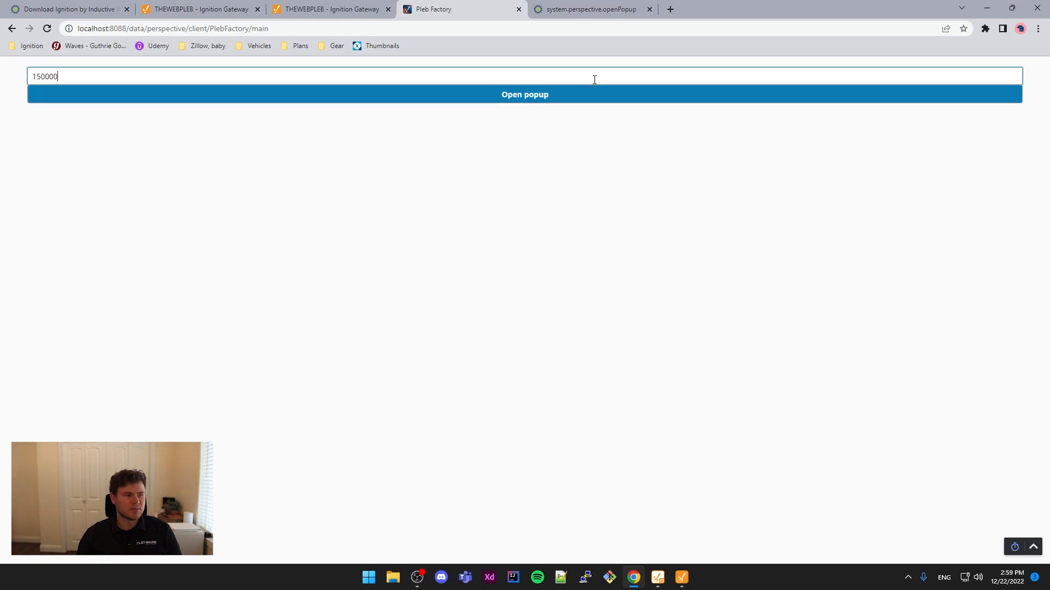
{"action": "left_click", "coordinate": [525, 95]}
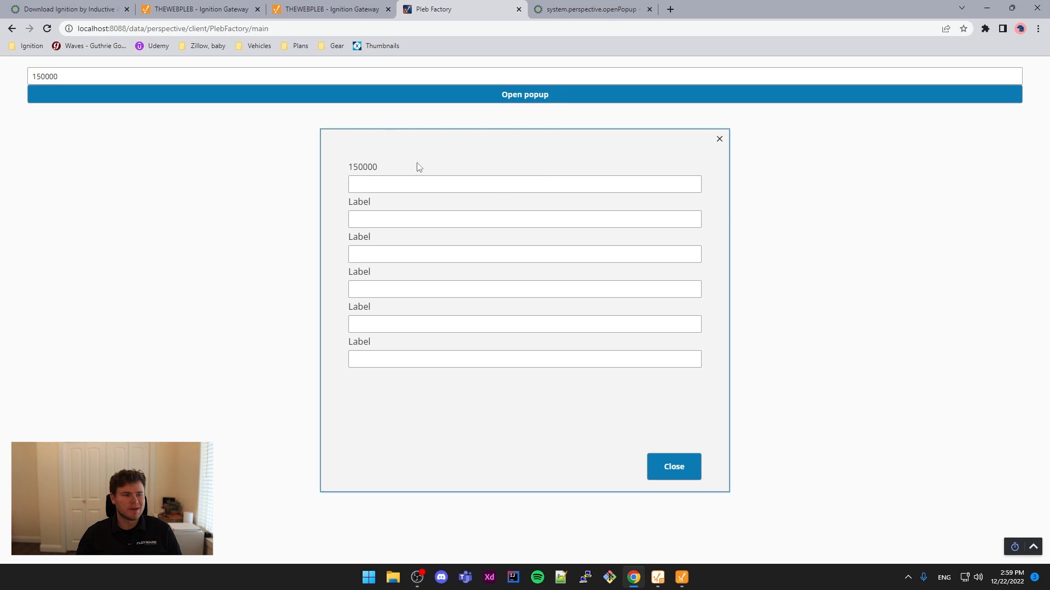
{"action": "mouse_move", "coordinate": [737, 140]}
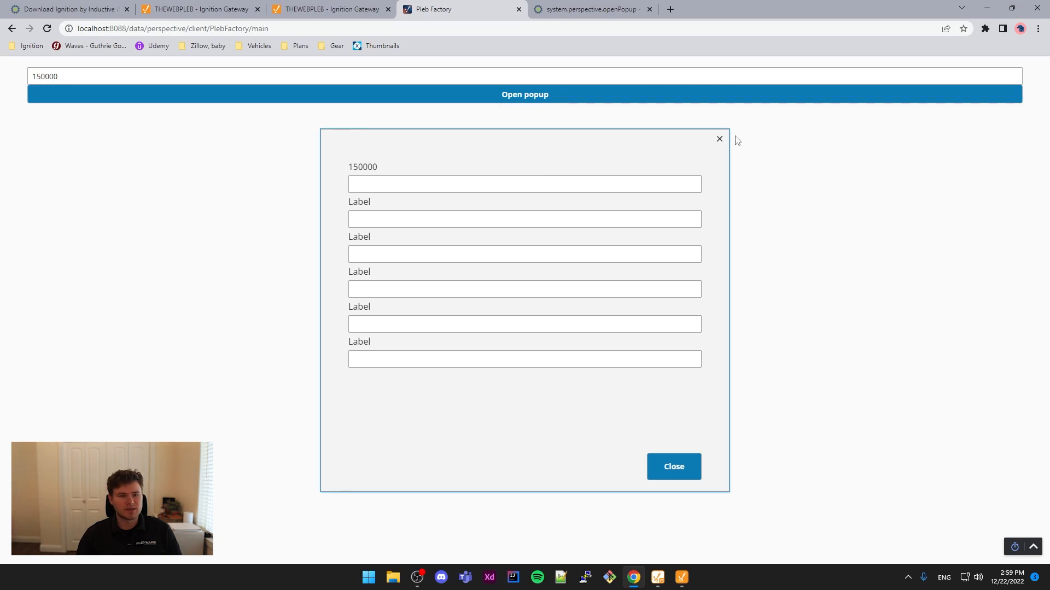
{"action": "left_click", "coordinate": [719, 139]}
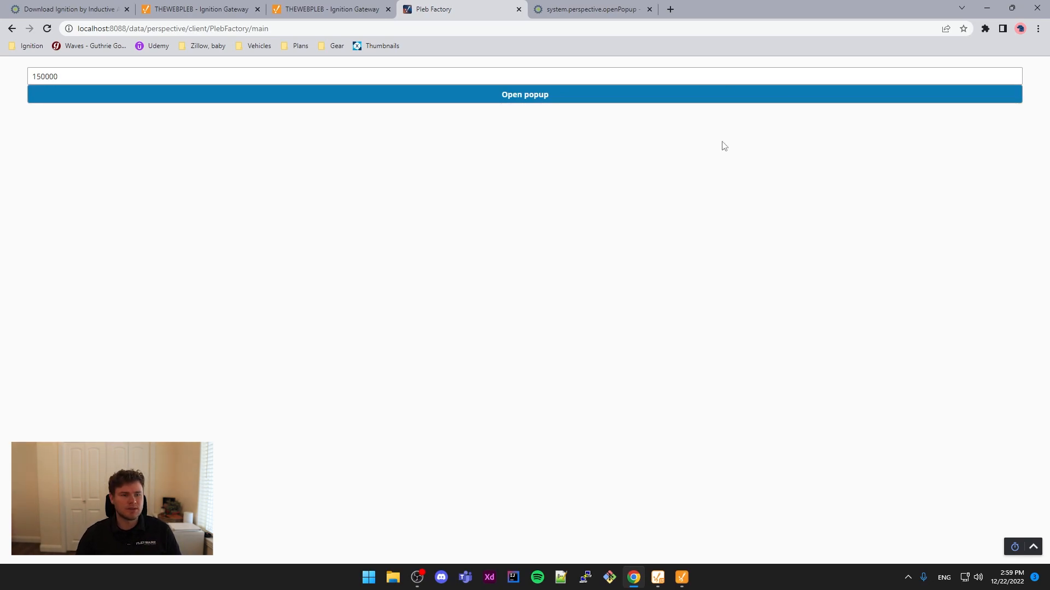
{"action": "left_click", "coordinate": [525, 94]}
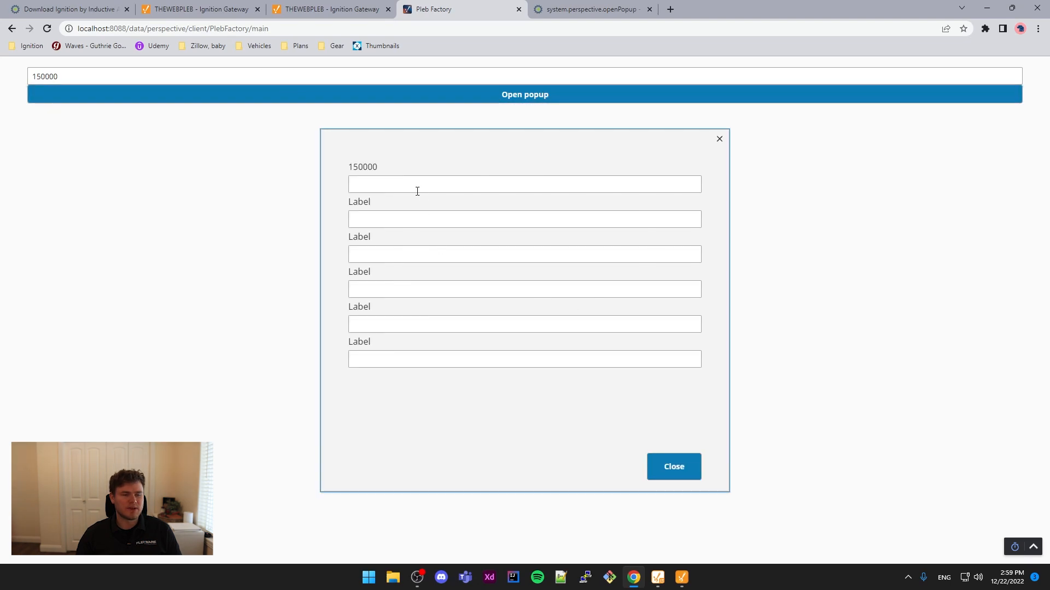
{"action": "left_click", "coordinate": [525, 184]}
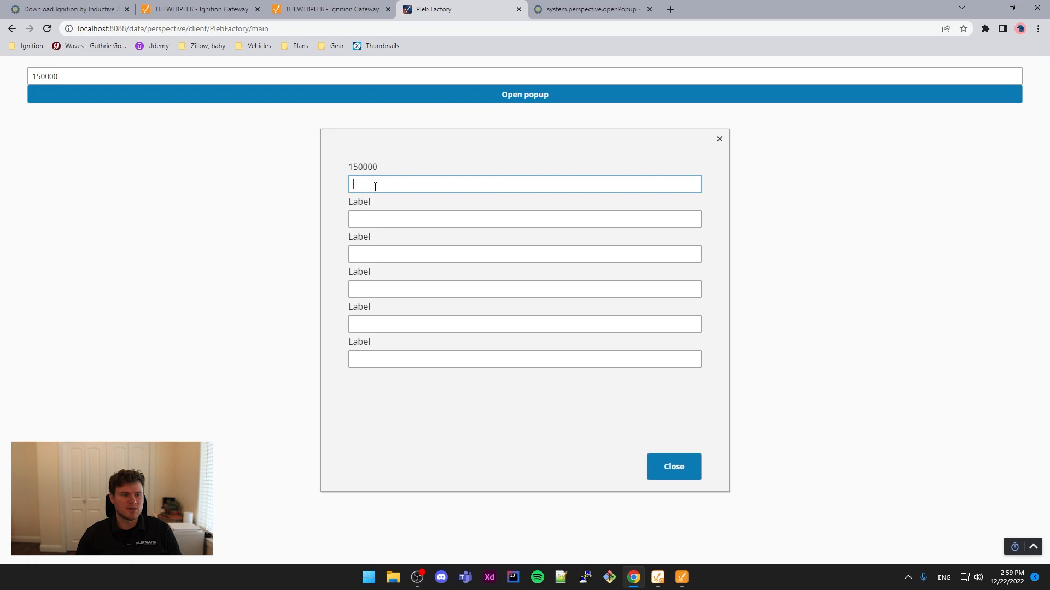
{"action": "mouse_move", "coordinate": [714, 473]}
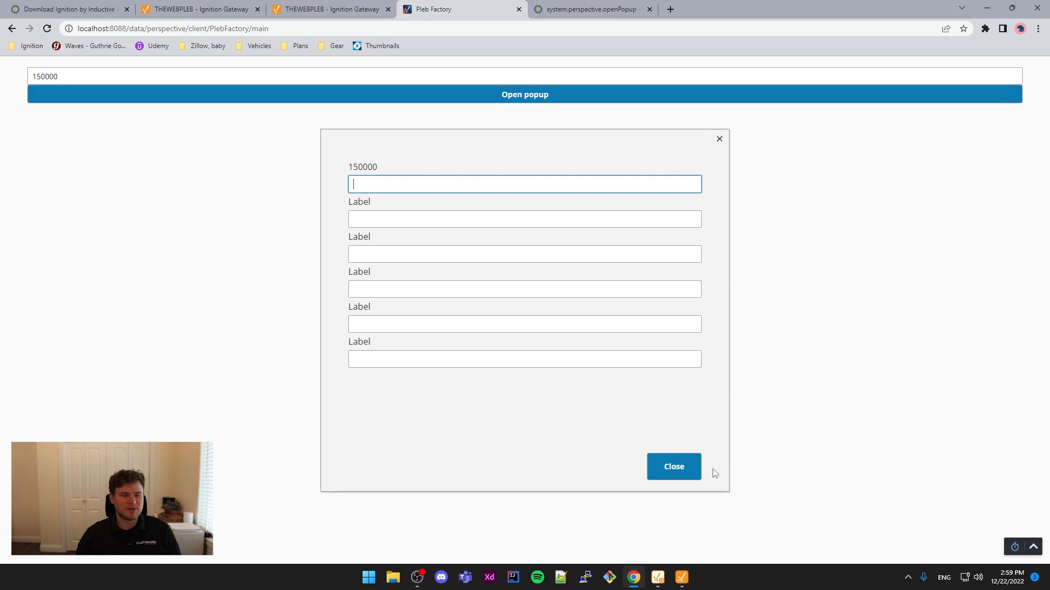
{"action": "mouse_move", "coordinate": [587, 126]}
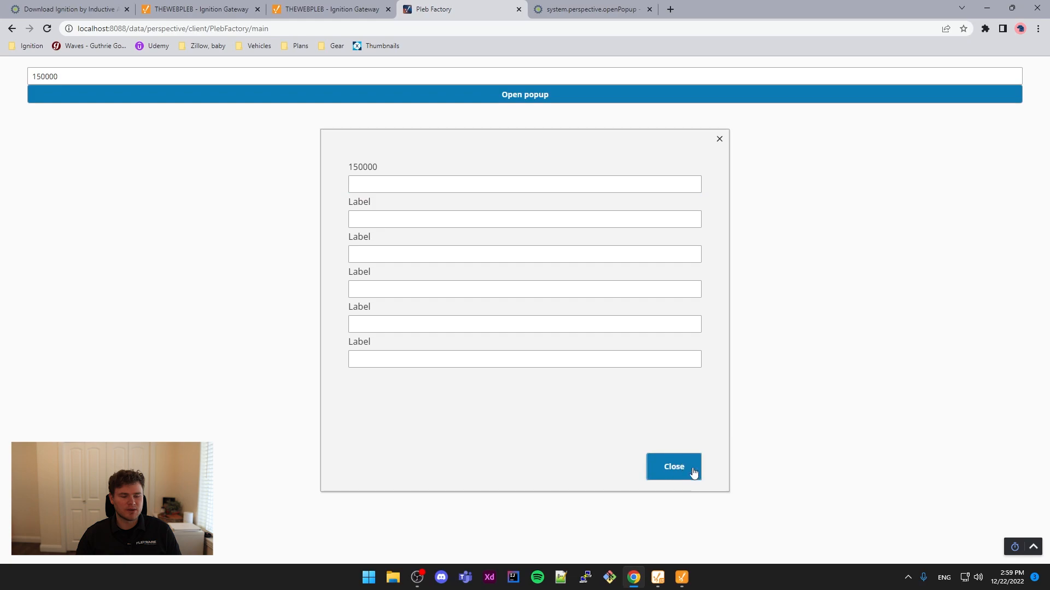
{"action": "mouse_move", "coordinate": [719, 141]}
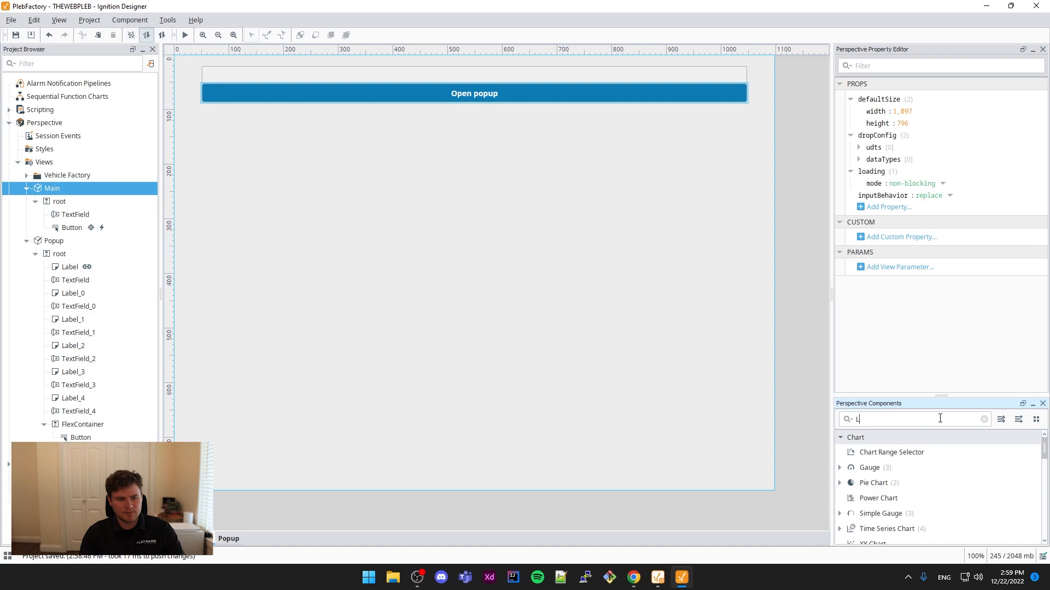
- Add a Label below the Open popup button in Main, then reopen the Popup view
{"action": "type", "text": "abel"}
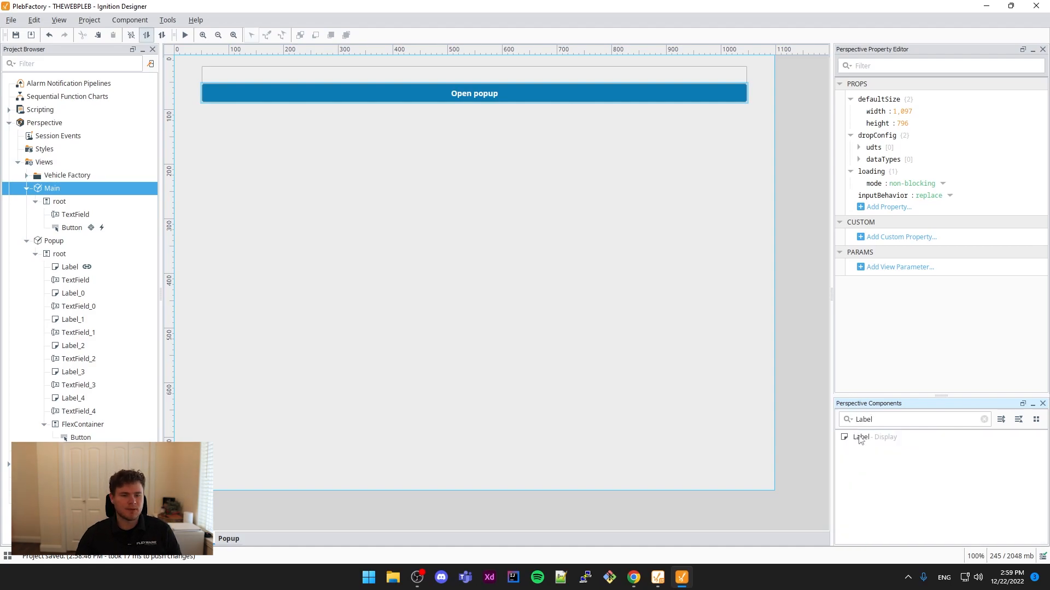
{"action": "left_click", "coordinate": [72, 228]}
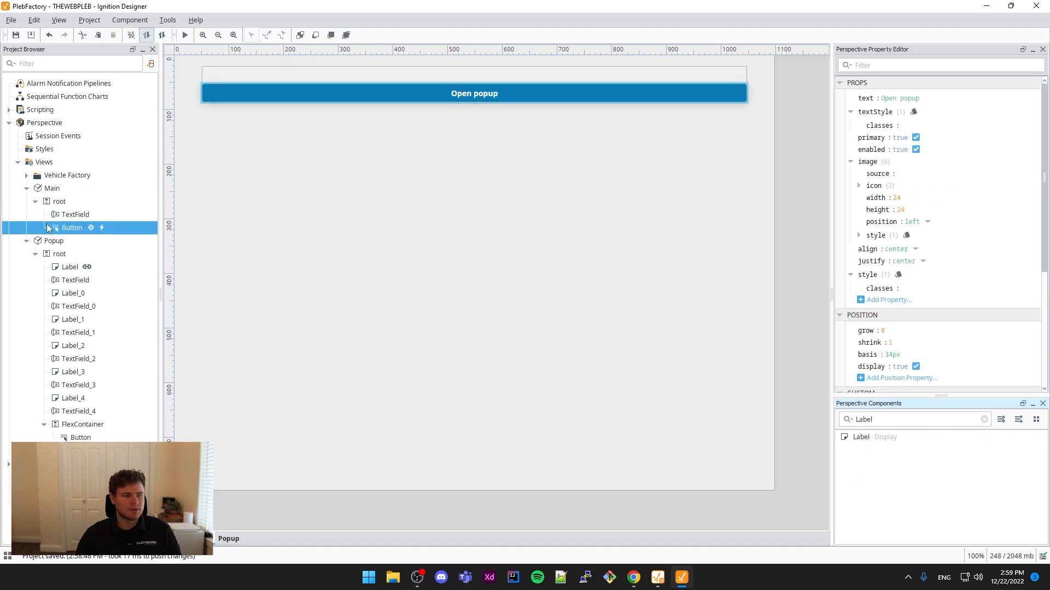
{"action": "right_click", "coordinate": [59, 201]}
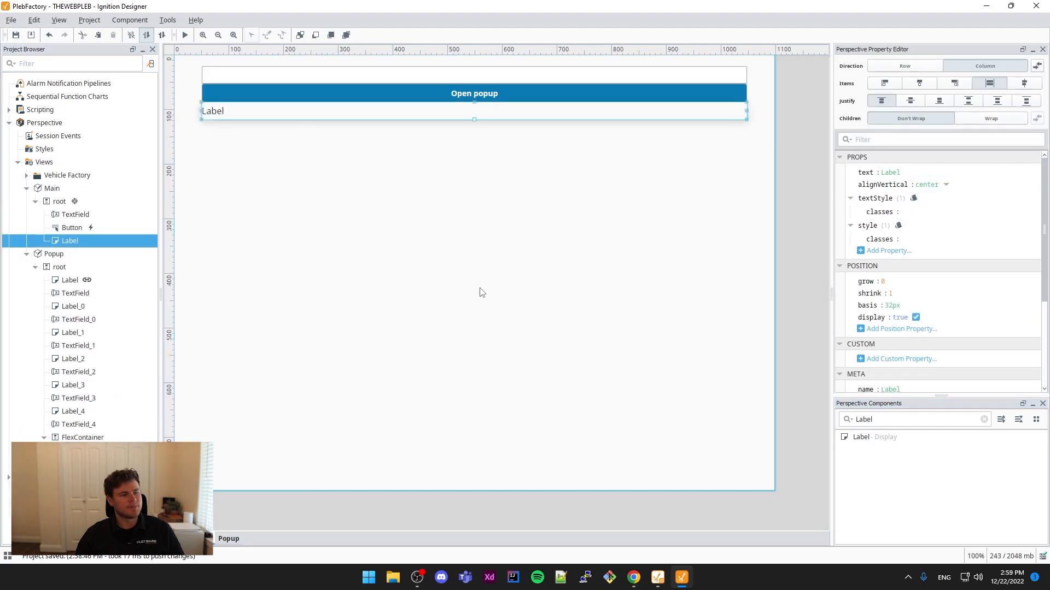
{"action": "mouse_move", "coordinate": [243, 120]}
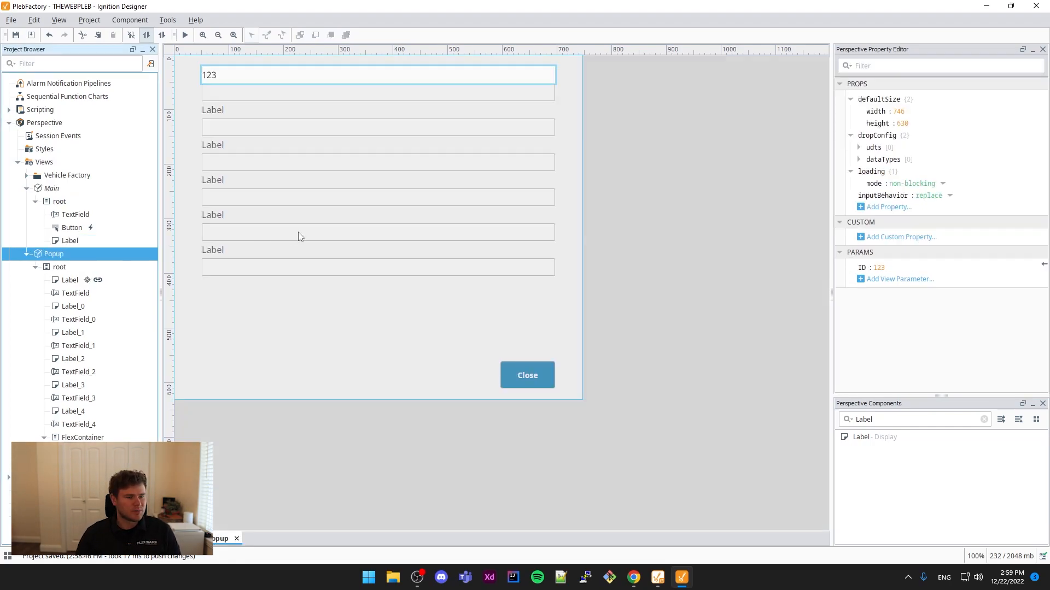
{"action": "mouse_move", "coordinate": [277, 77]}
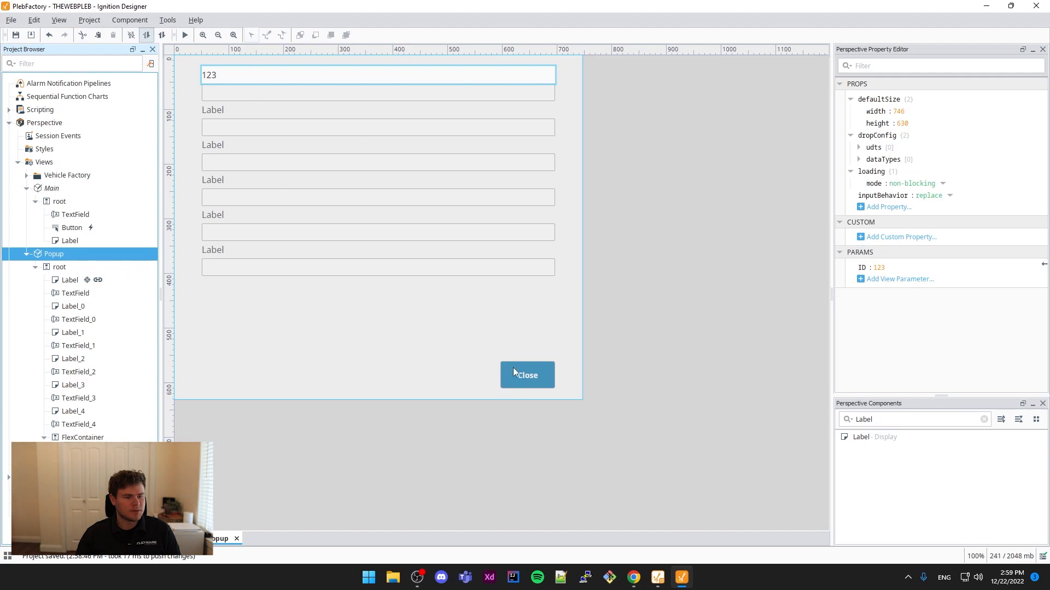
{"action": "mouse_move", "coordinate": [190, 331]}
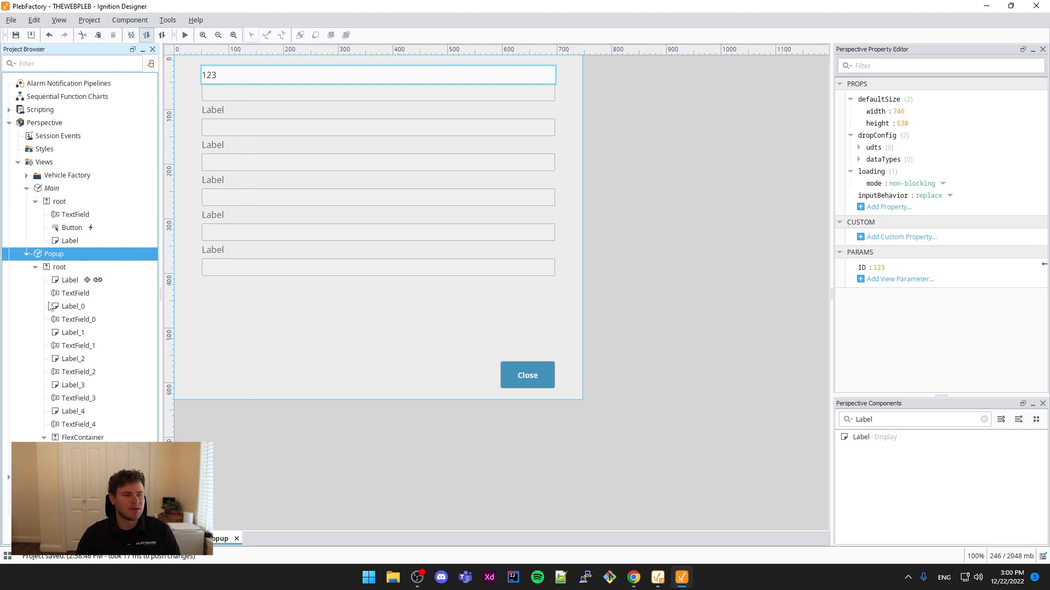
{"action": "left_click", "coordinate": [74, 293]}
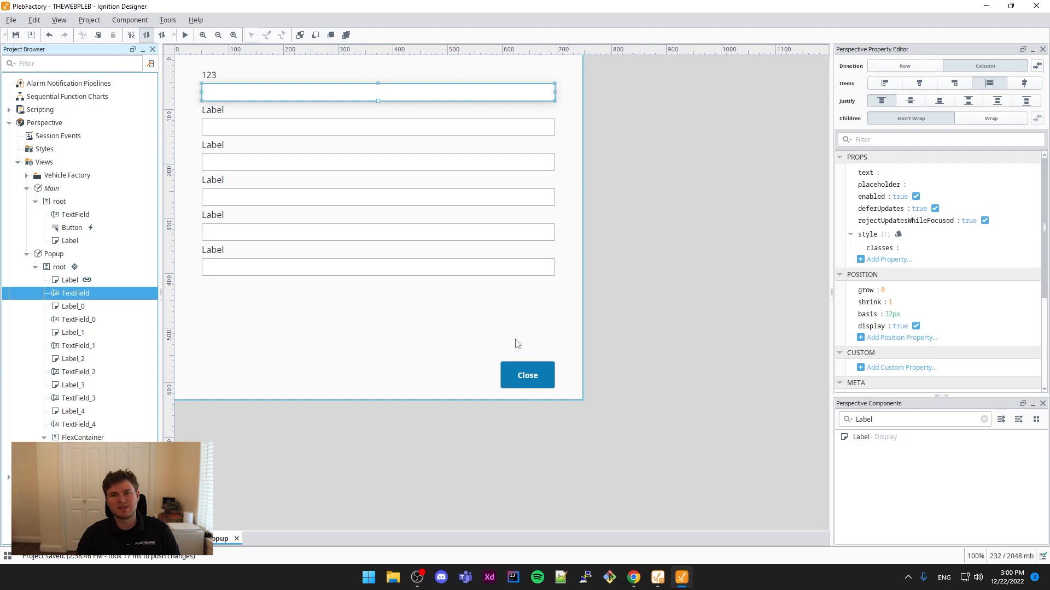
{"action": "mouse_move", "coordinate": [527, 375]}
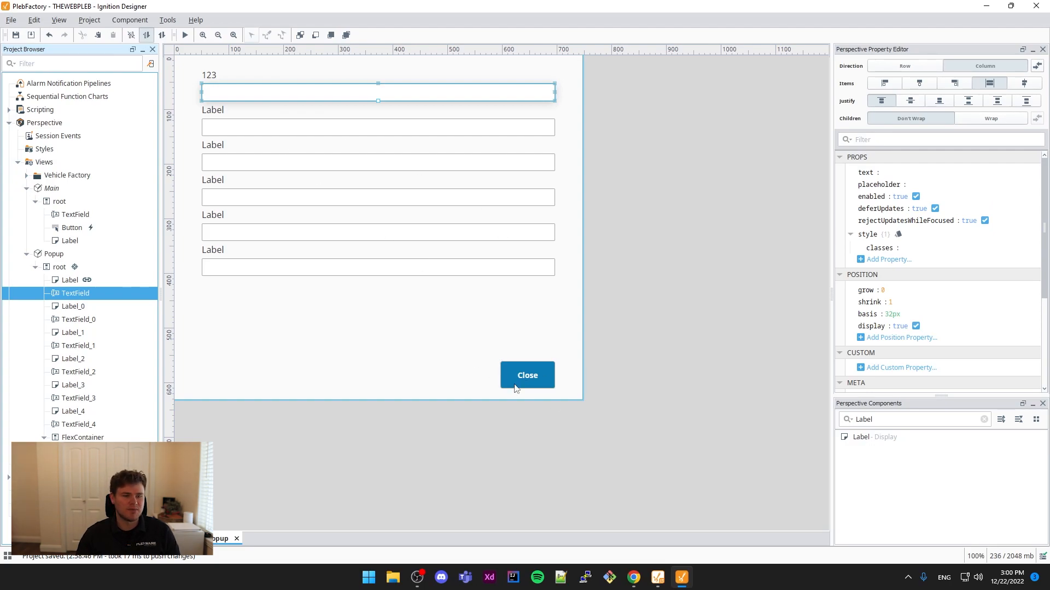
- Start the Close button's onActionPerformed script, reading the TextField text into textValue
{"action": "right_click", "coordinate": [527, 375]}
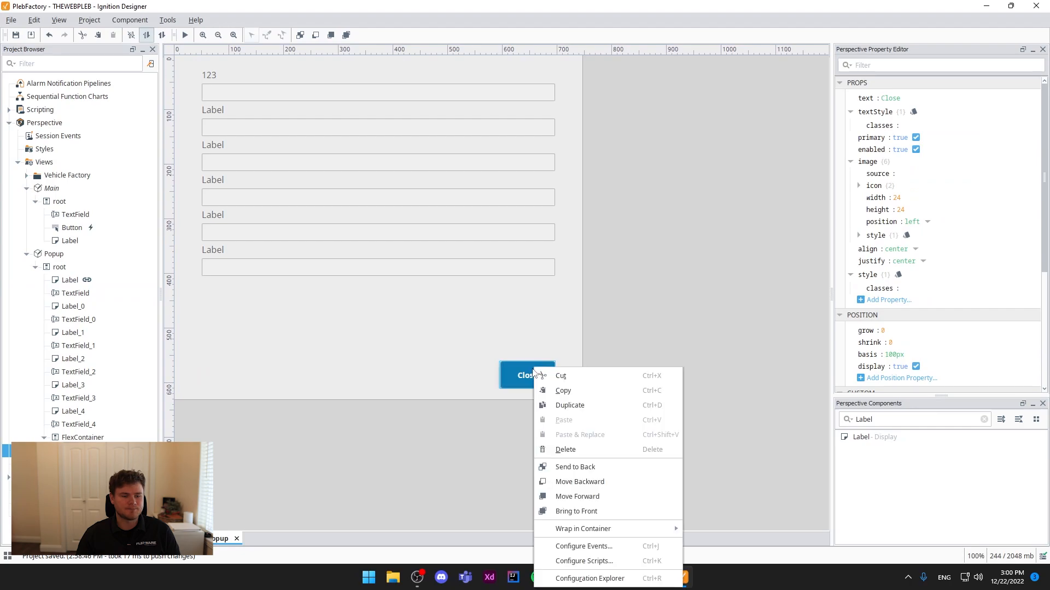
{"action": "left_click", "coordinate": [583, 546]}
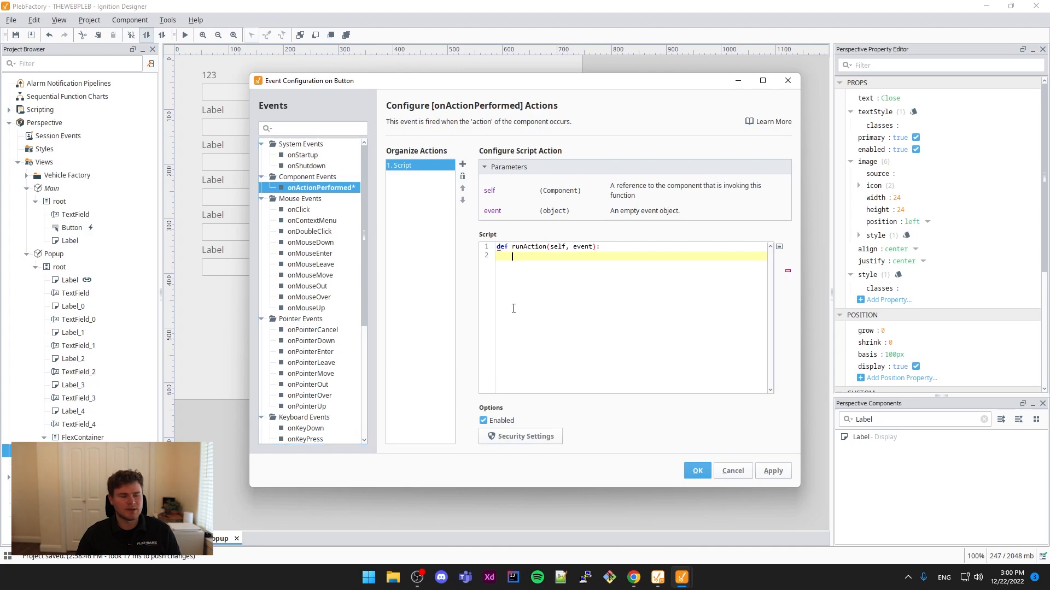
{"action": "type", "text": "system.perspective"}
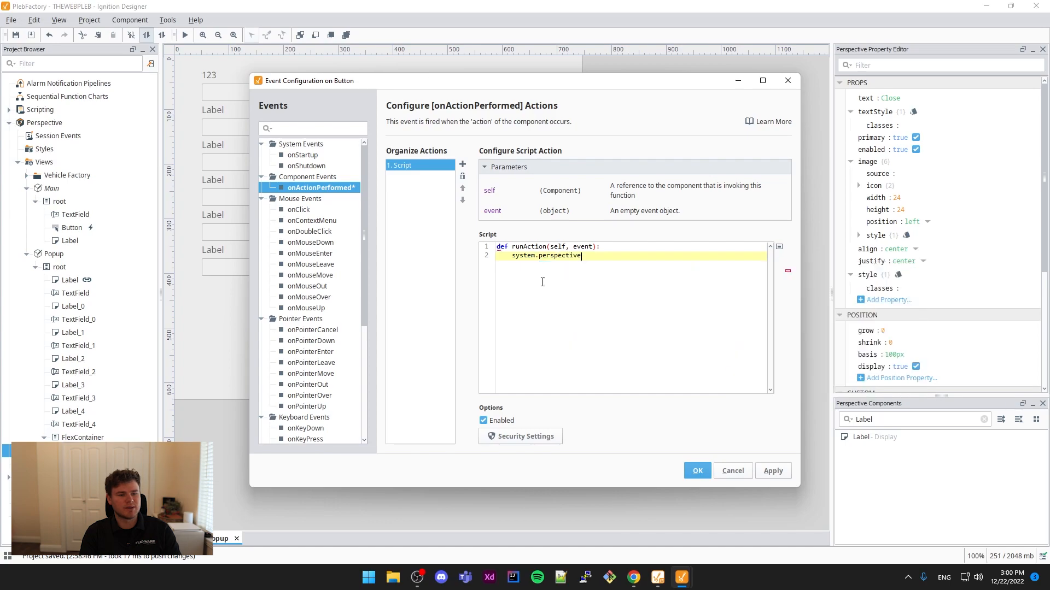
{"action": "type", "text": "closePopup(\"sampleForm"}
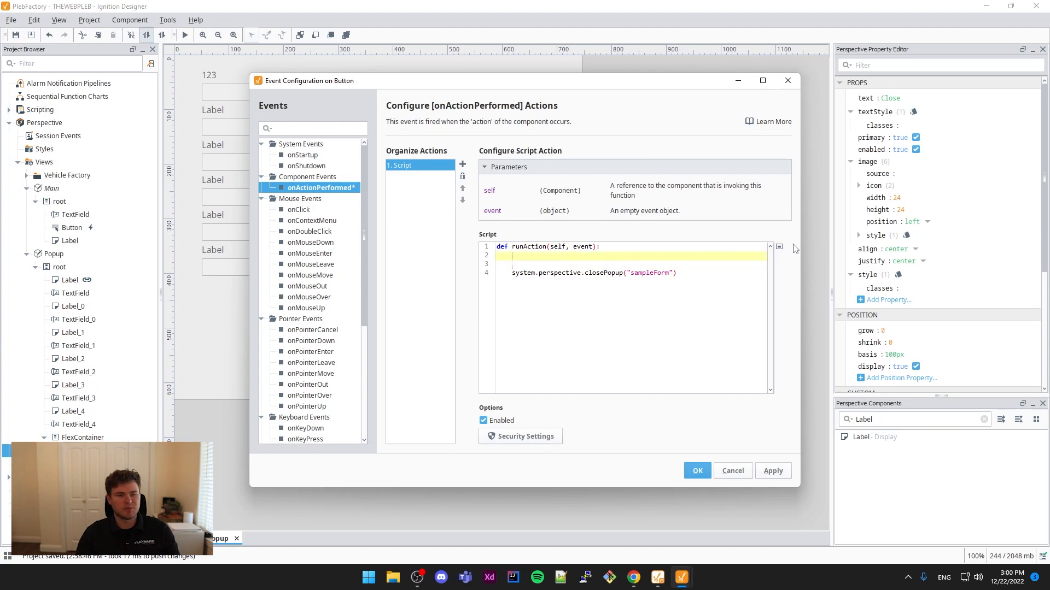
{"action": "type", "text": "textValue ="}
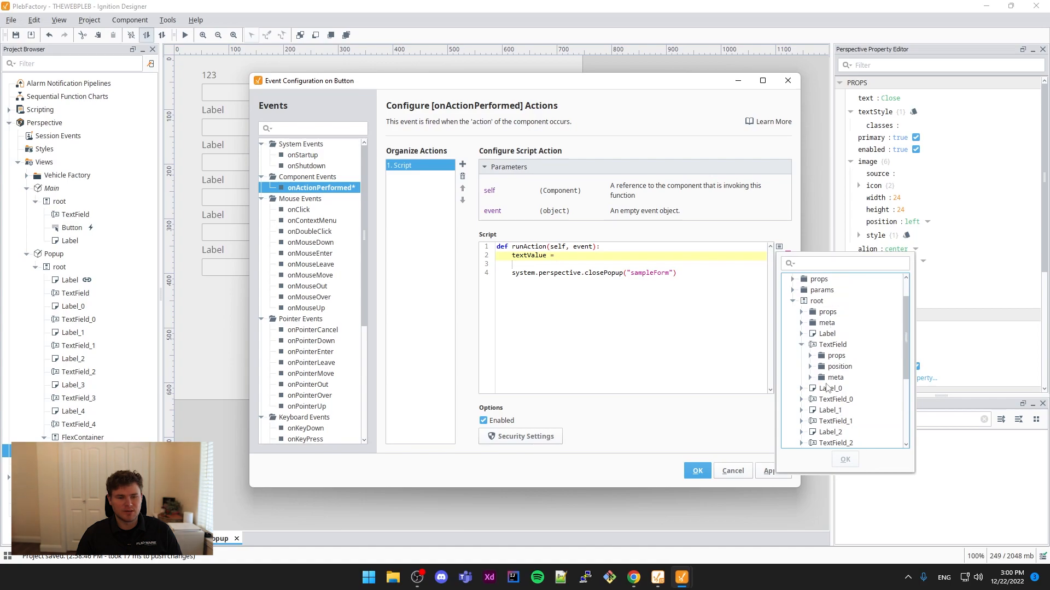
{"action": "left_click", "coordinate": [810, 356]}
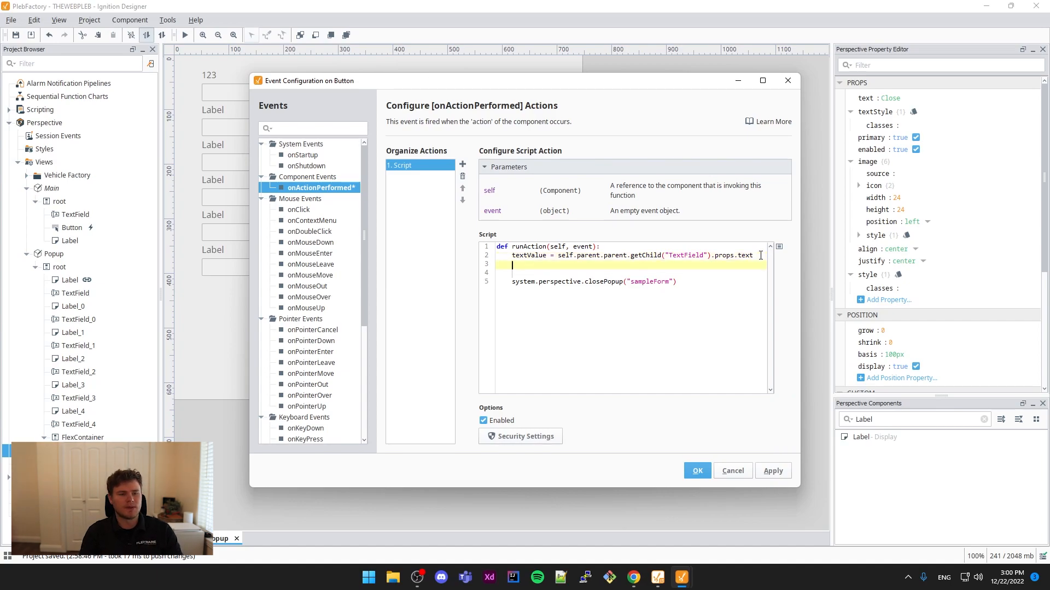
- Send textValue as fieldFromPopup in a receiveFromPopup message, then save the script
{"action": "type", "text": "system.perspective.sendMessage(messageType, payload"}
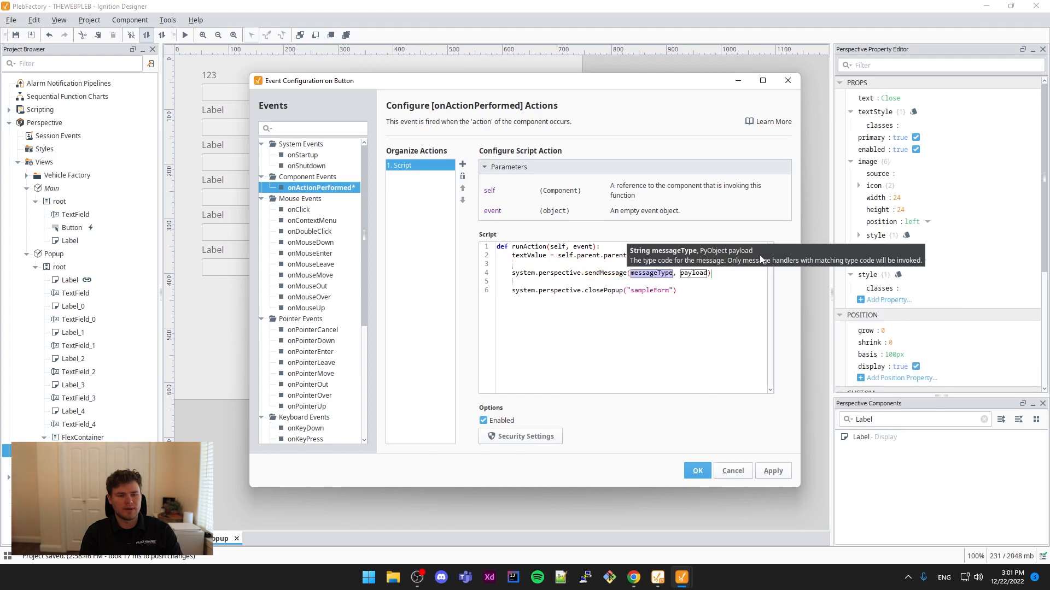
{"action": "type", "text": "recei"}
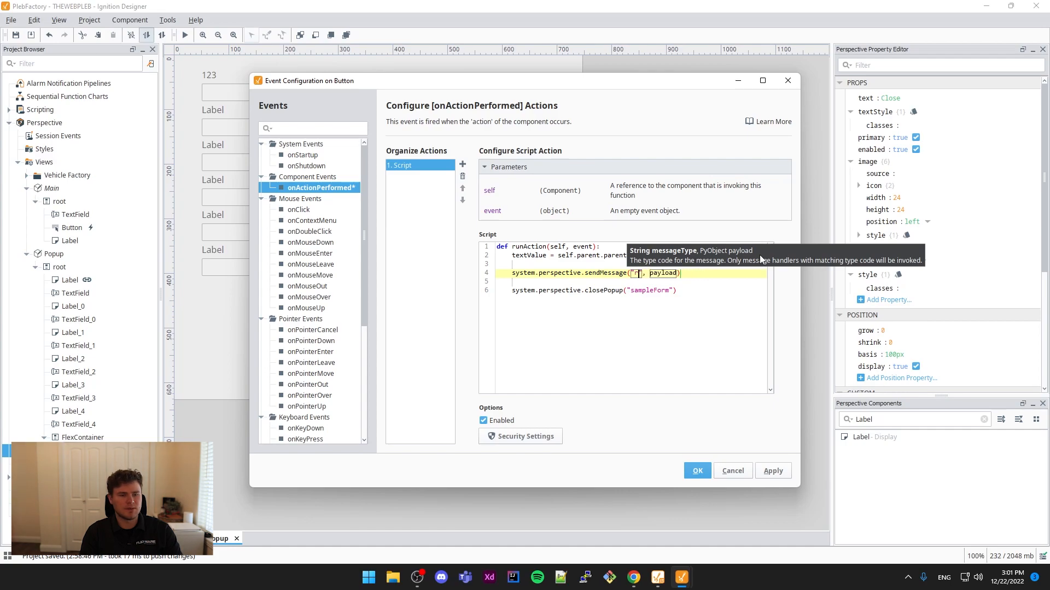
{"action": "type", "text": "eceiveFromPopup"}
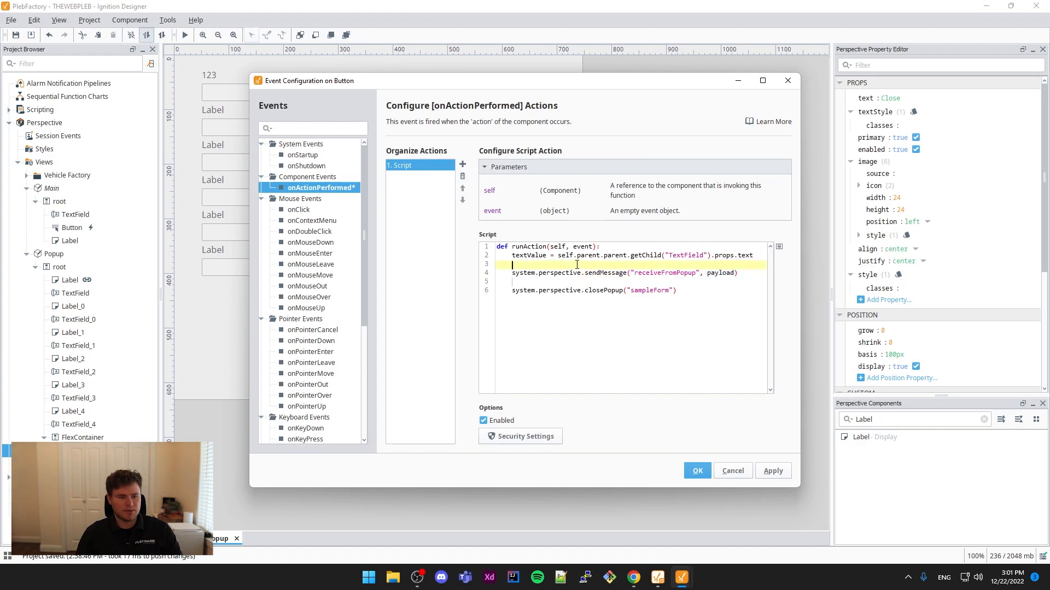
{"action": "key", "text": "enter"}
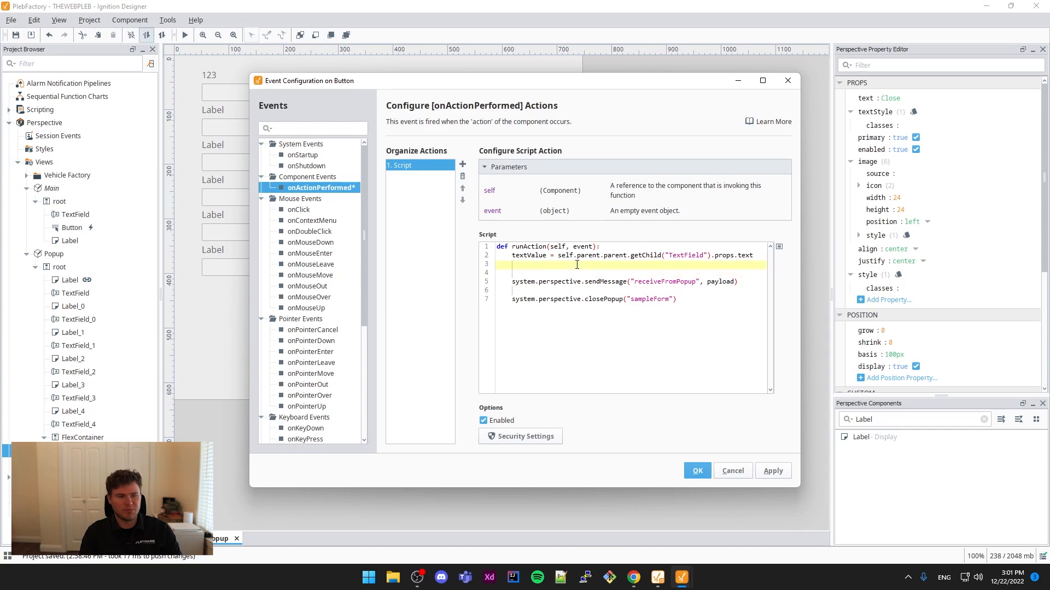
{"action": "type", "text": "payload ="}
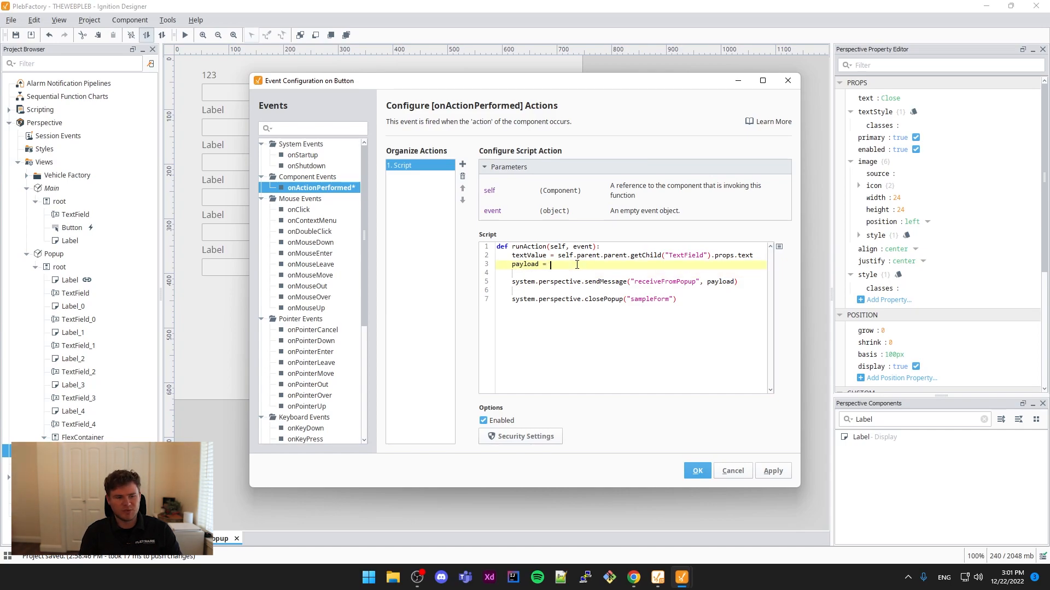
{"action": "type", "text": "{}"}
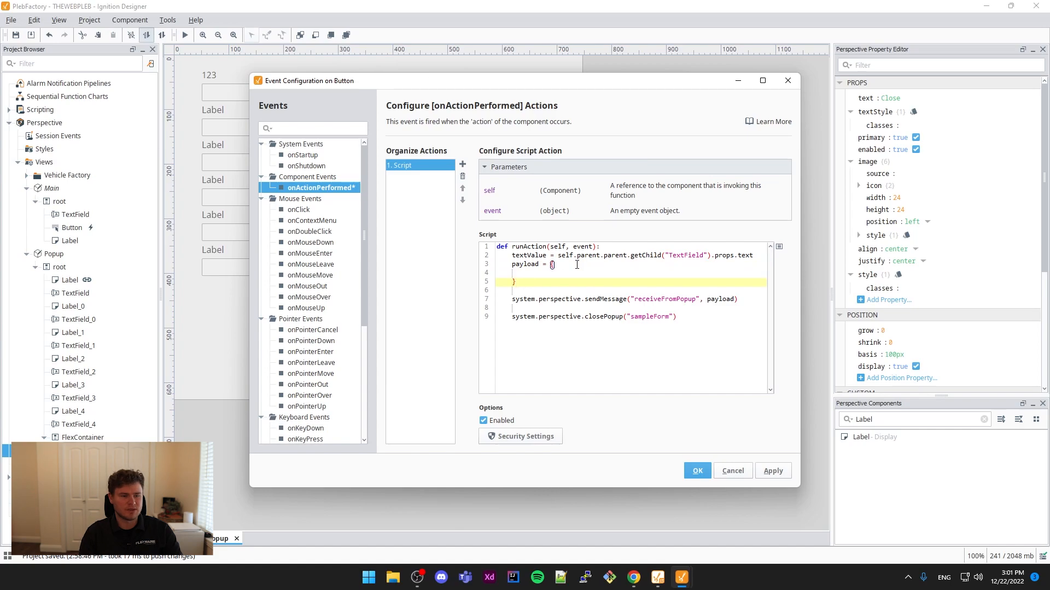
{"action": "type", "text": "\"\""}
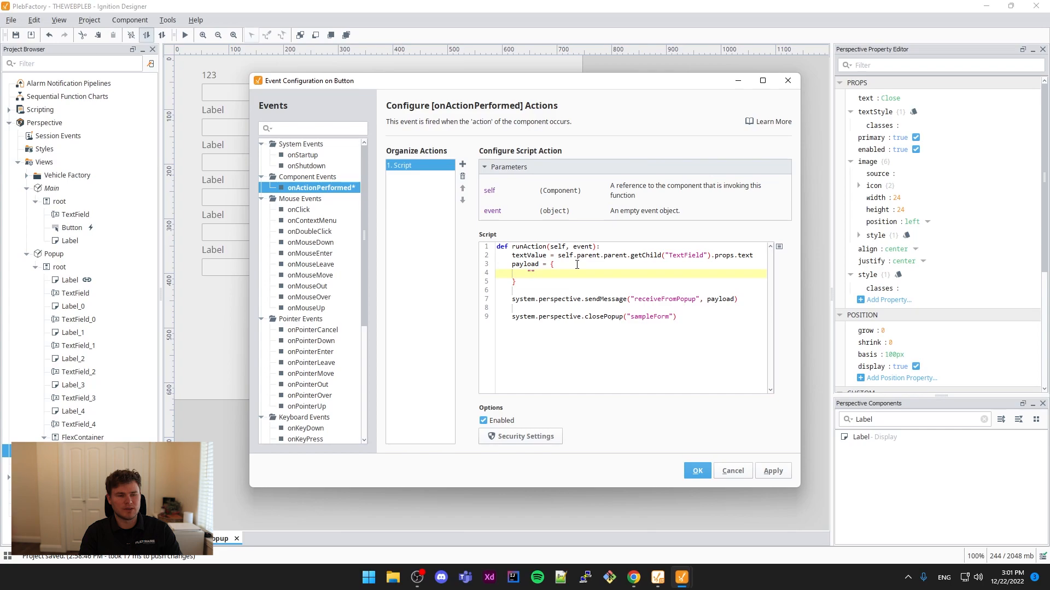
{"action": "type", "text": "fieldF"}
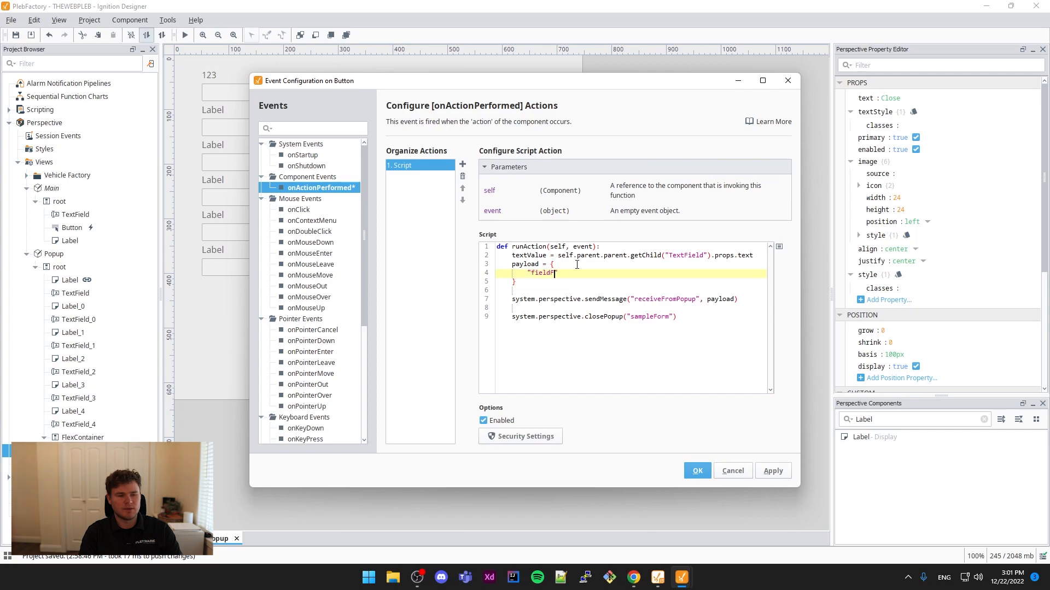
{"action": "type", "text": "romPopup"}
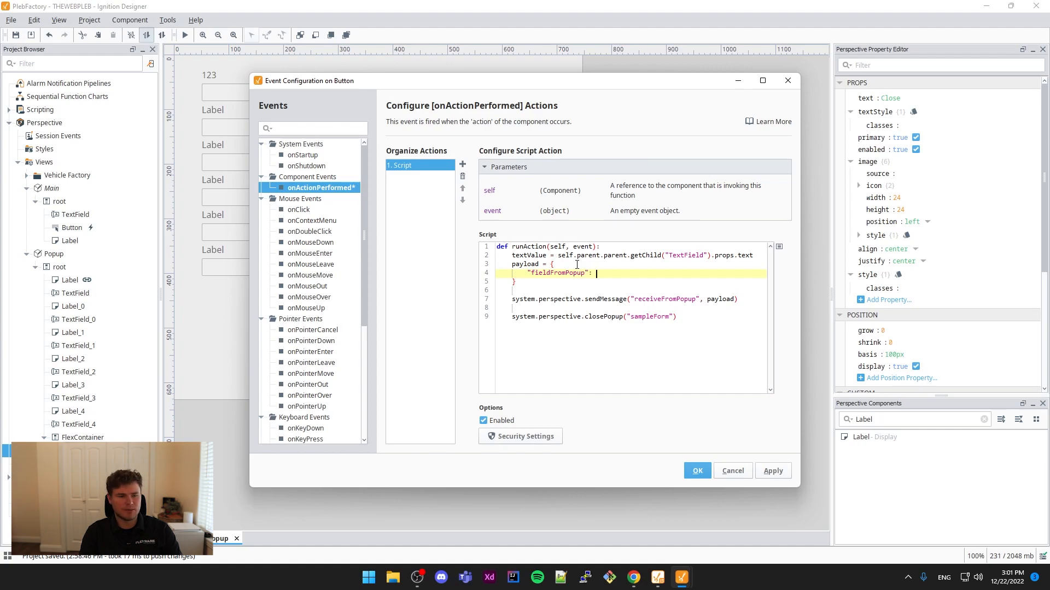
{"action": "type", "text": "textValue"}
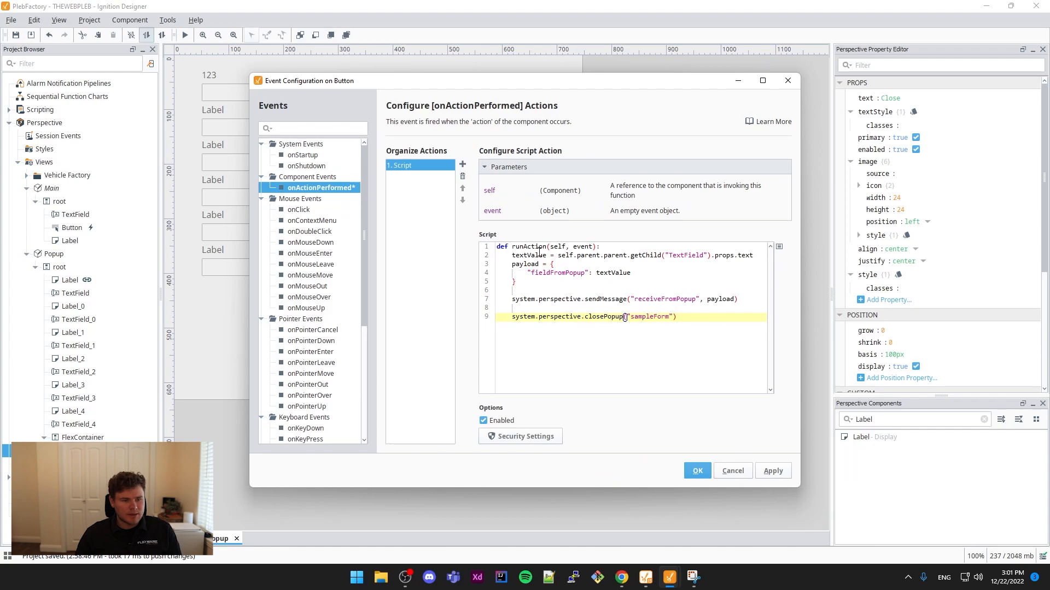
{"action": "left_click_drag", "start_coordinate": [307, 80], "coordinate": [134, 185]}
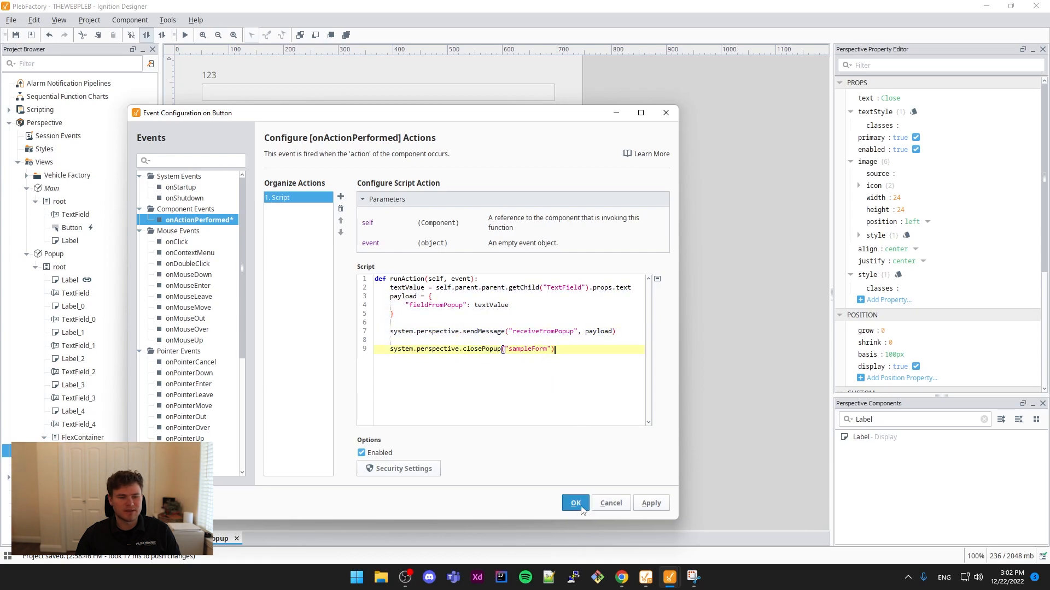
{"action": "left_click", "coordinate": [574, 503]}
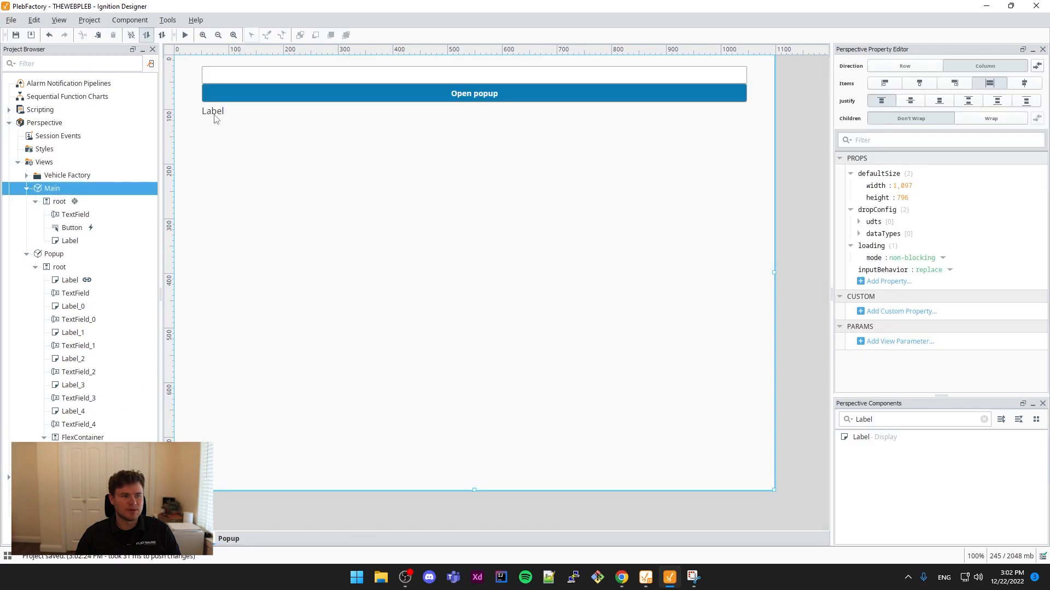
- Add a page-scoped receiveFromPopup handler assigning payload["fieldFromPopup"] to the Label's self.props.text
{"action": "right_click", "coordinate": [213, 111]}
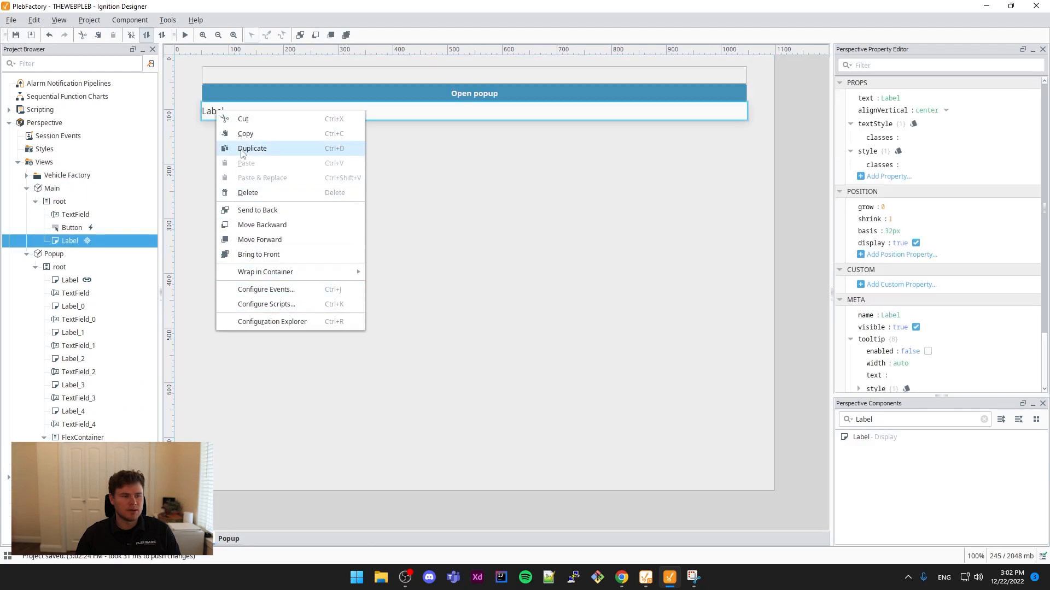
{"action": "left_click", "coordinate": [265, 304]}
{"action": "type", "text": "receiveFromPopup"}
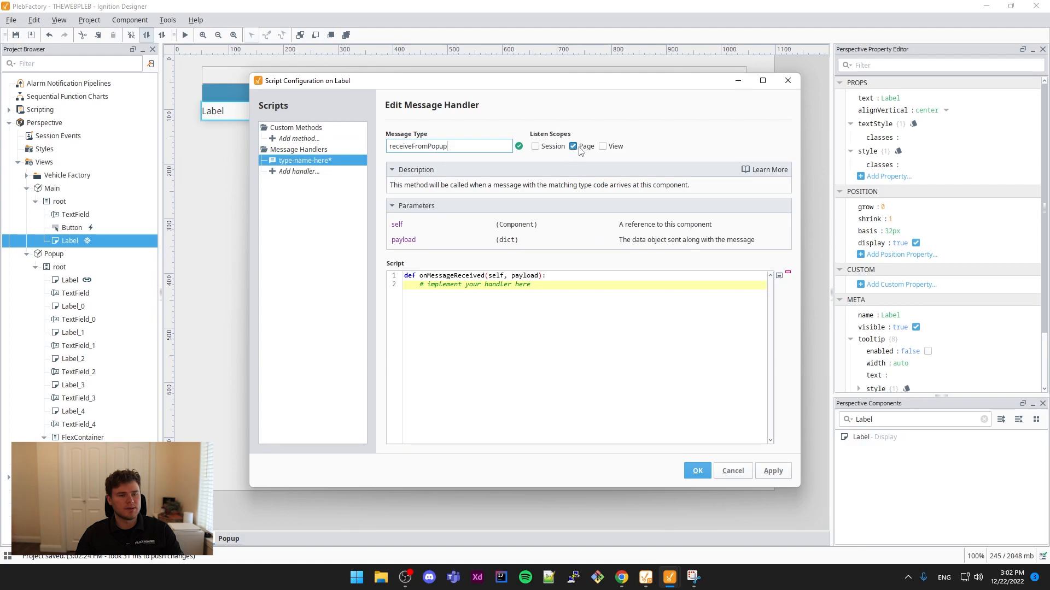
{"action": "left_click", "coordinate": [572, 146]}
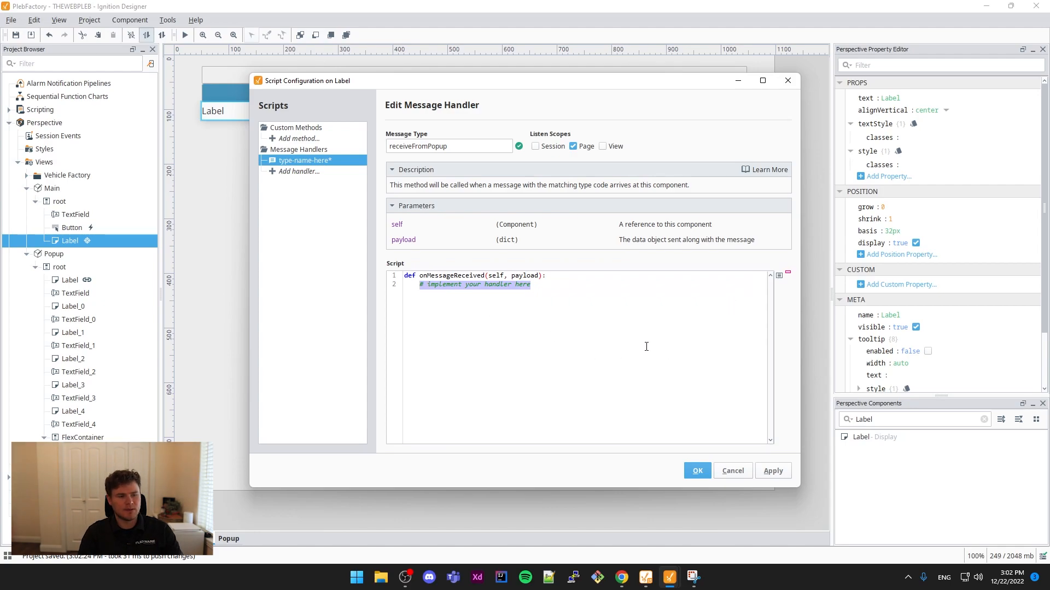
{"action": "type", "text": "fieldFrom"}
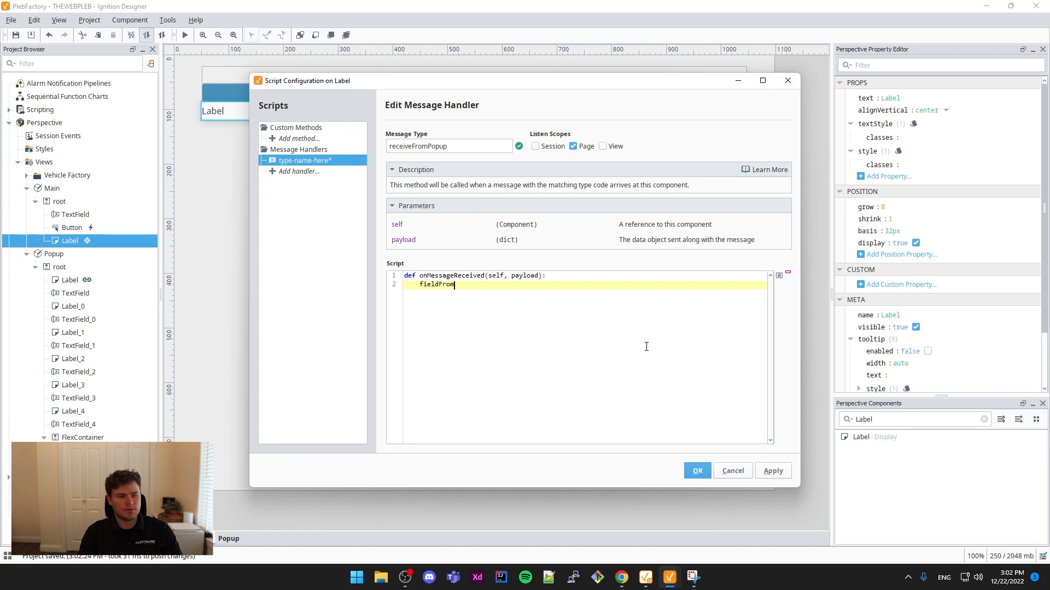
{"action": "type", "text": "Popup = p"}
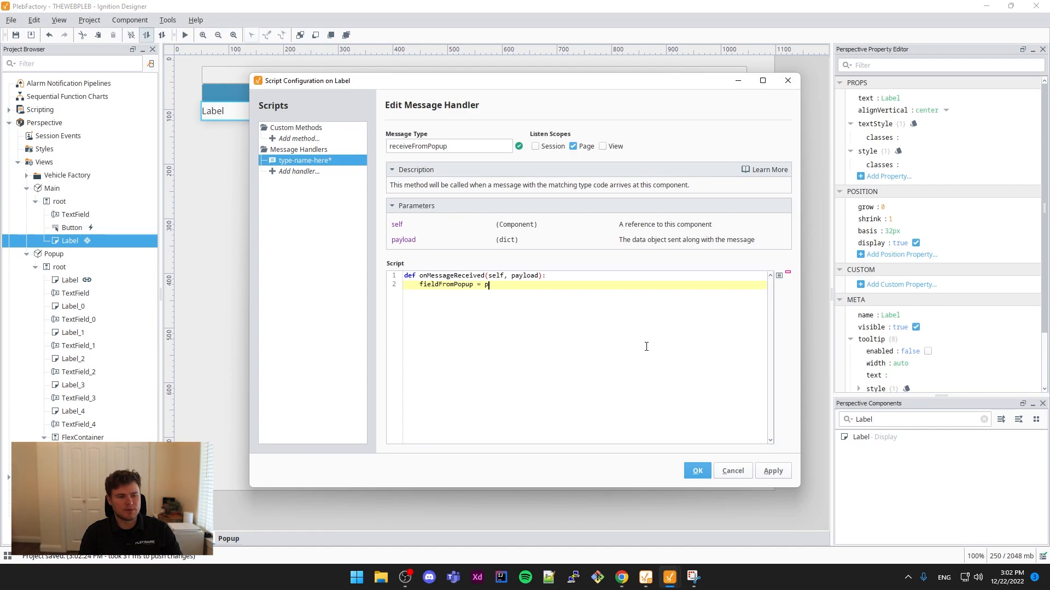
{"action": "type", "text": "ayload["}
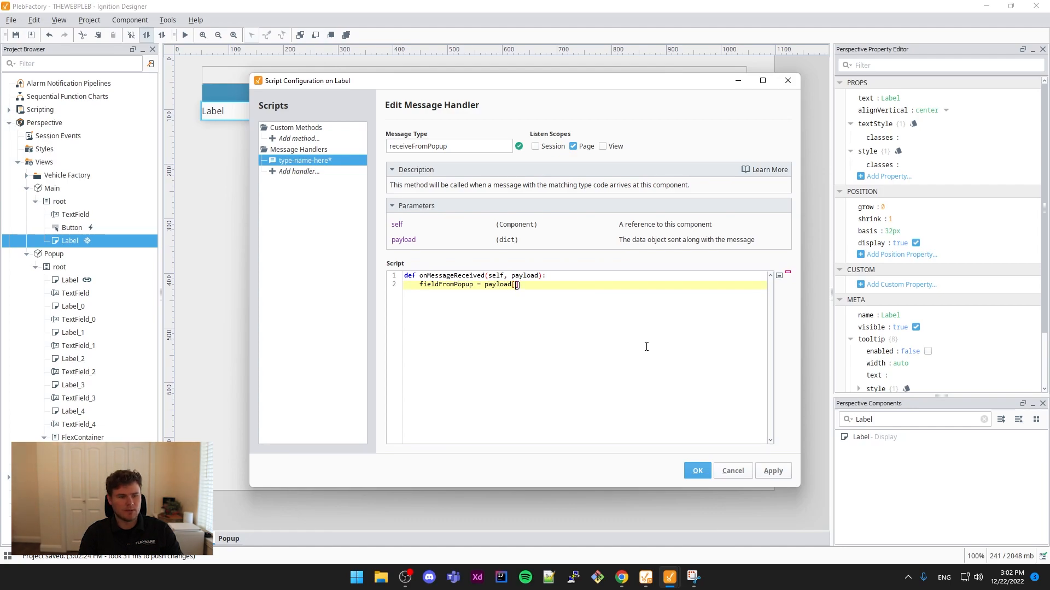
{"action": "type", "text": "\"fi"}
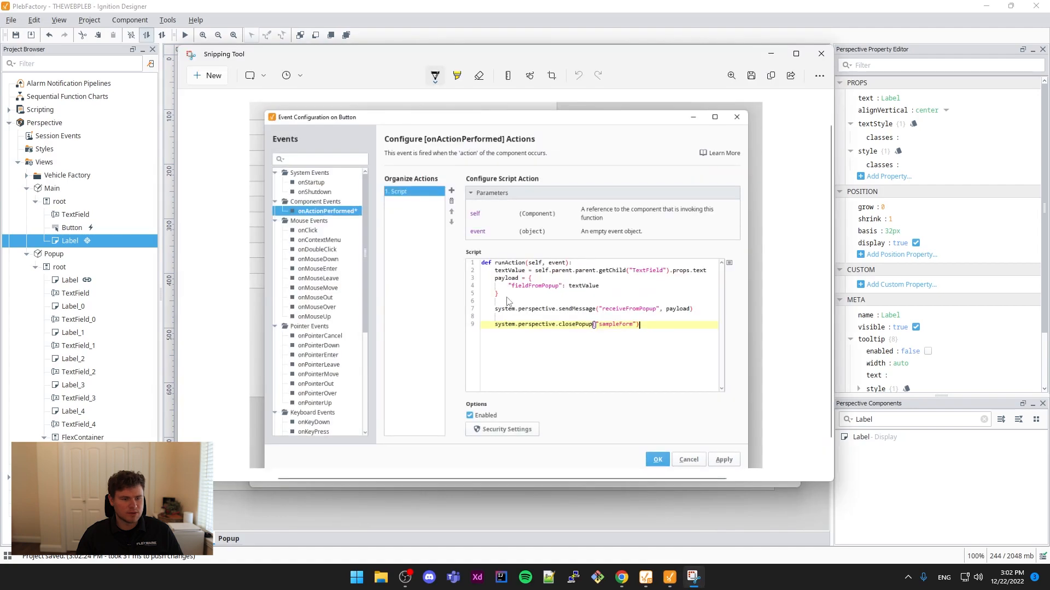
{"action": "mouse_move", "coordinate": [512, 293]}
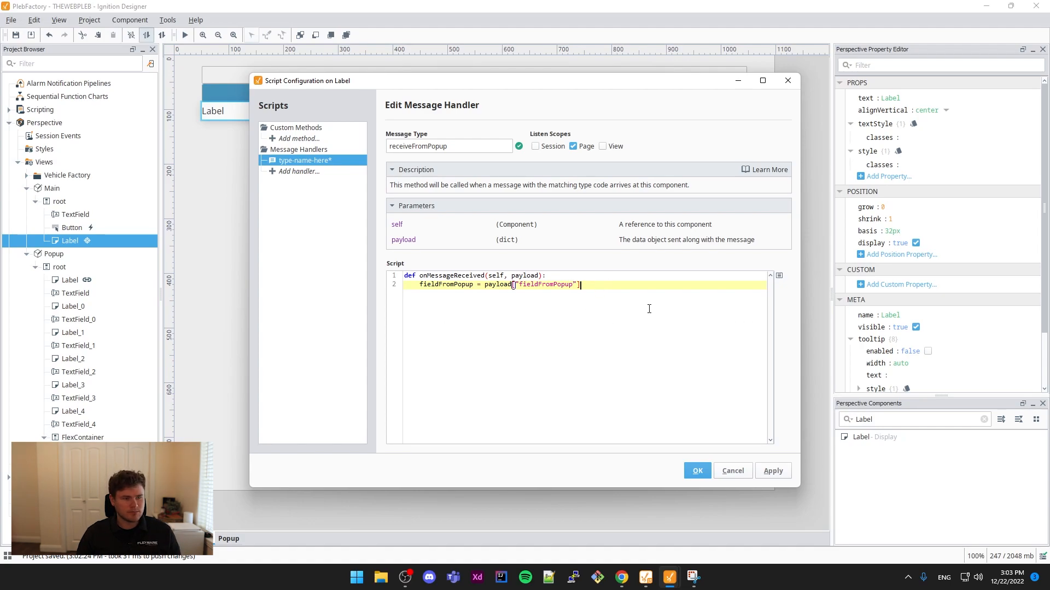
{"action": "key", "text": "enter"}
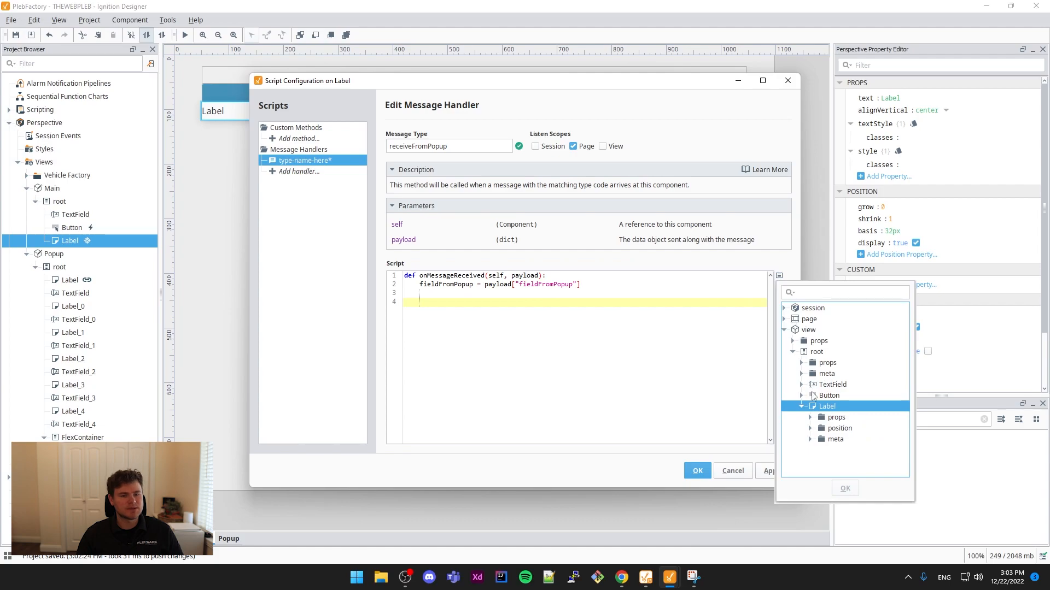
{"action": "left_click", "coordinate": [810, 417]}
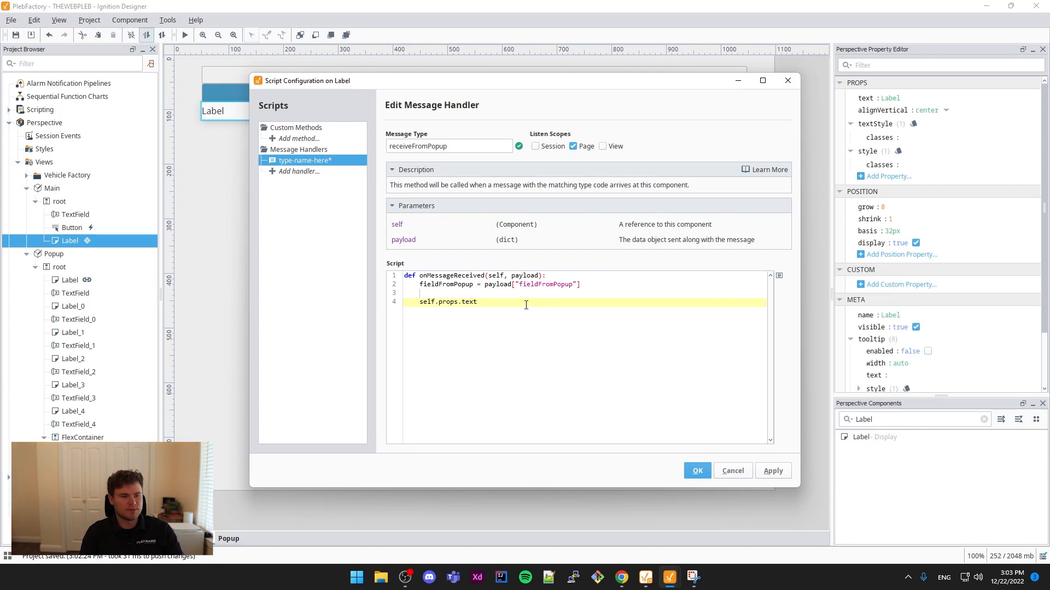
{"action": "type", "text": "= fieldP"}
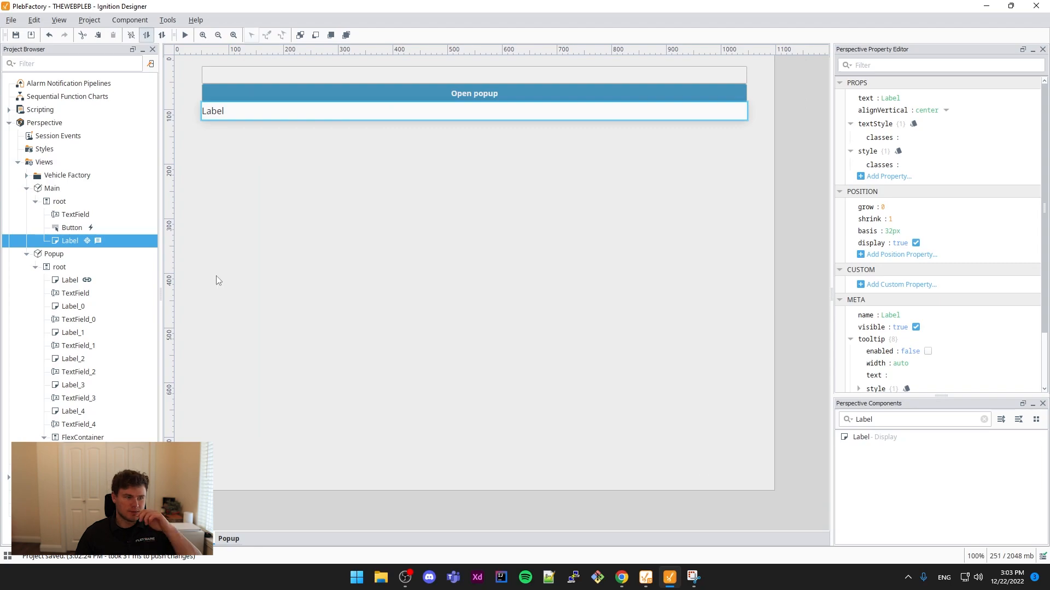
{"action": "mouse_move", "coordinate": [728, 233]}
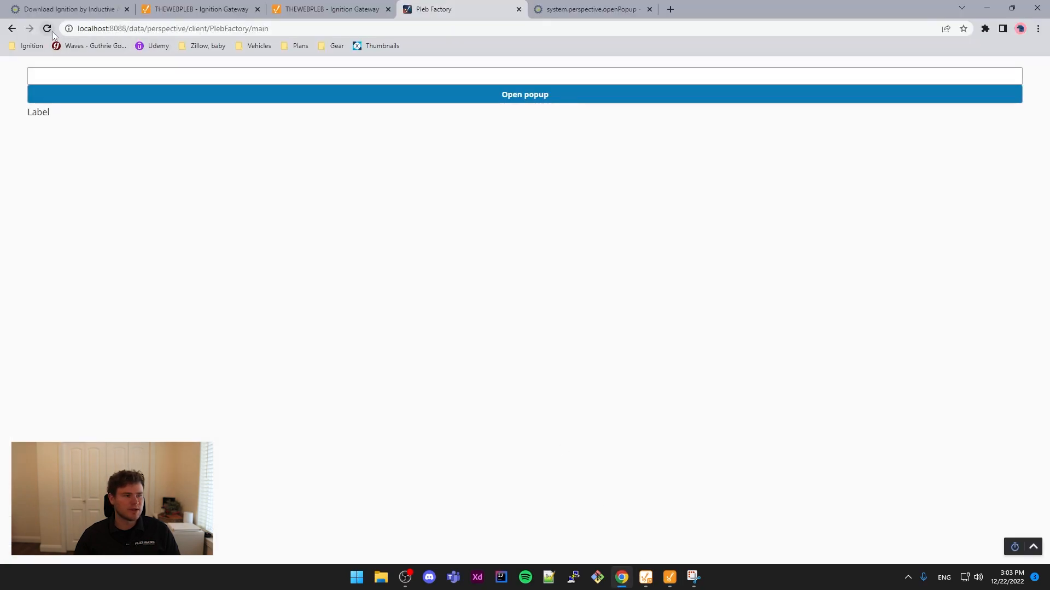
{"action": "mouse_move", "coordinate": [284, 93]}
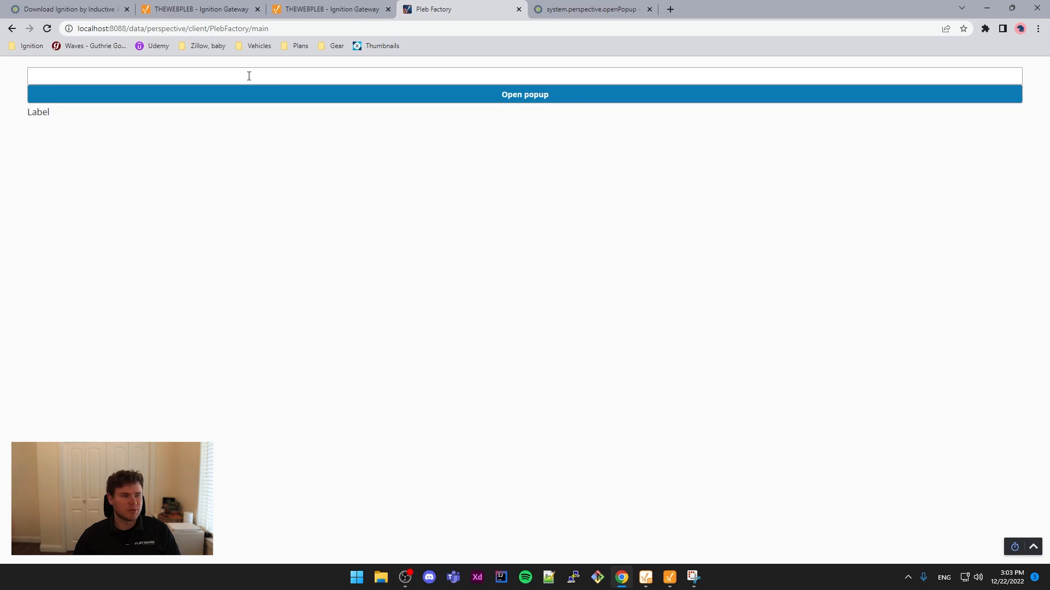
- Open the popup with ID 154
{"action": "type", "text": "1"}
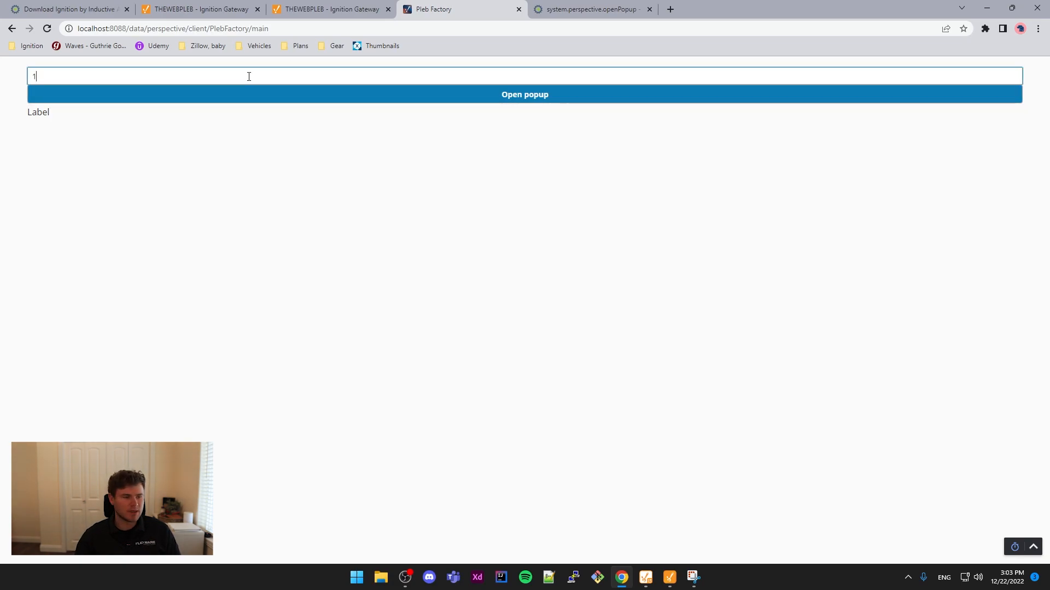
{"action": "type", "text": "54"}
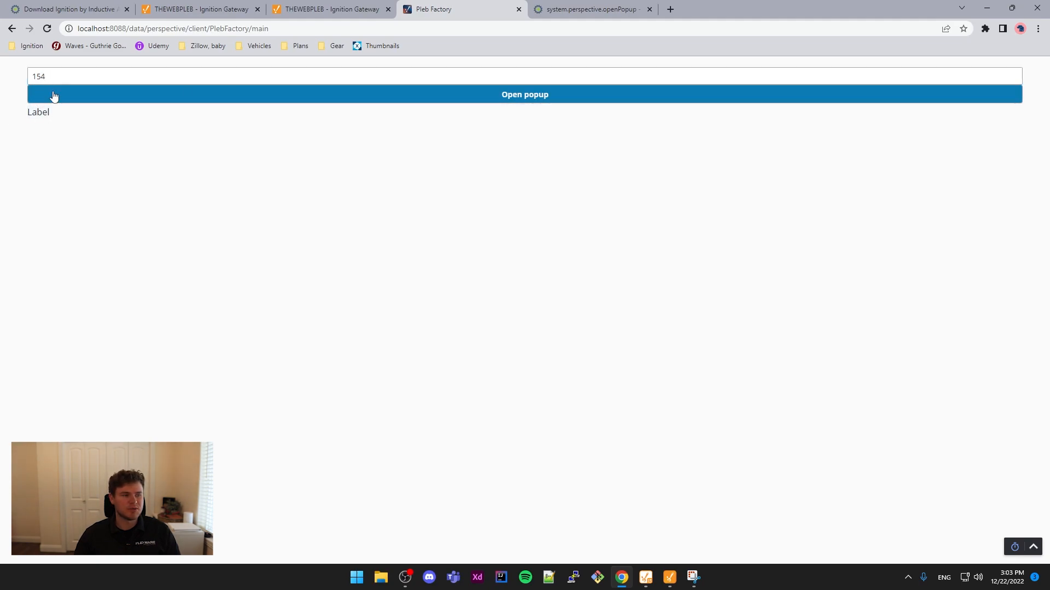
{"action": "left_click", "coordinate": [525, 94]}
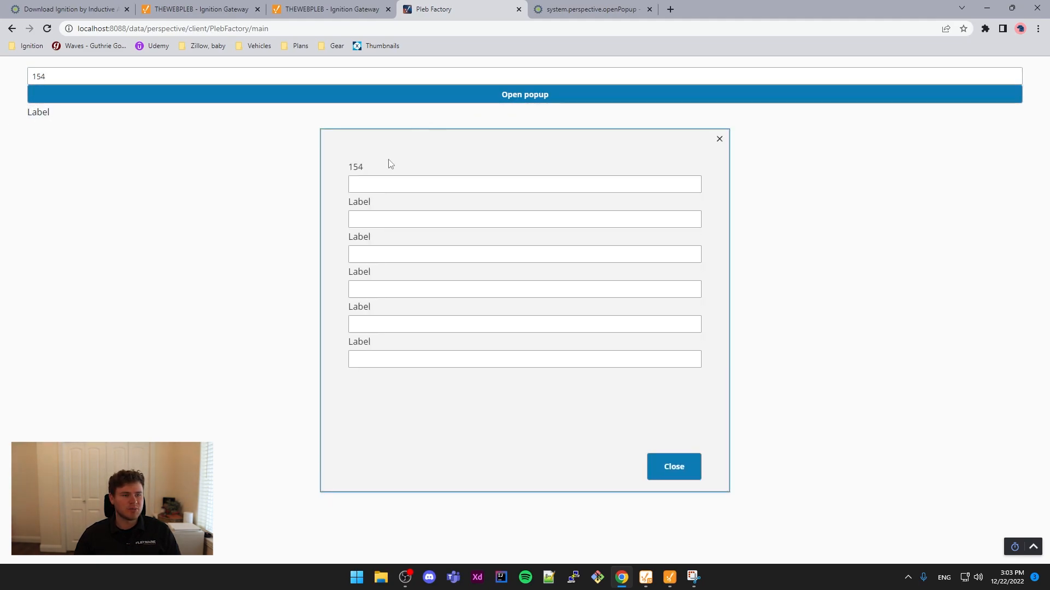
- Enter 'Hello from Popup' in the popup's first field and close it
{"action": "left_click", "coordinate": [524, 184]}
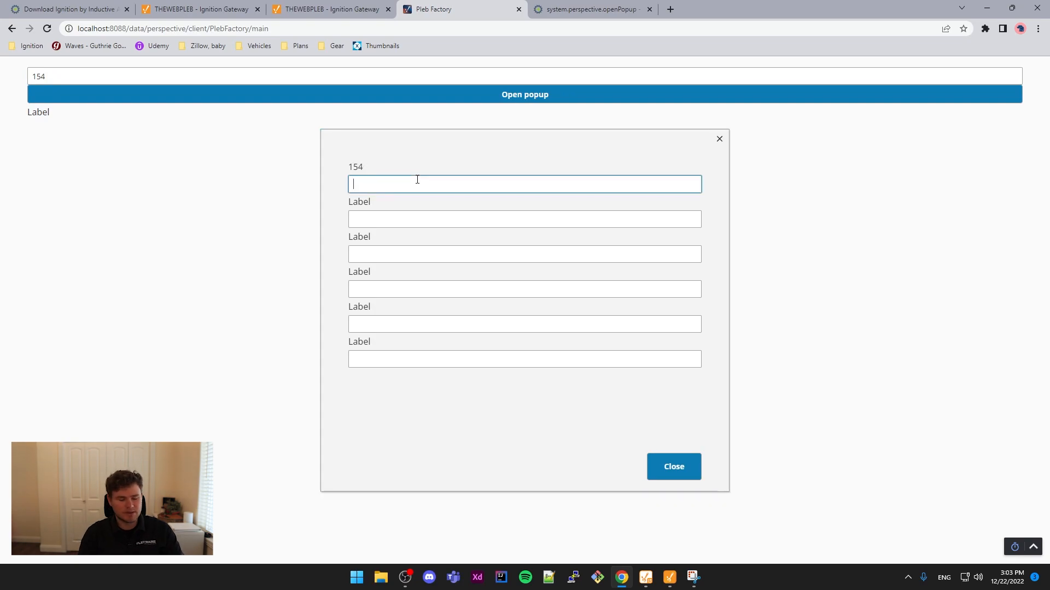
{"action": "type", "text": "Hello"}
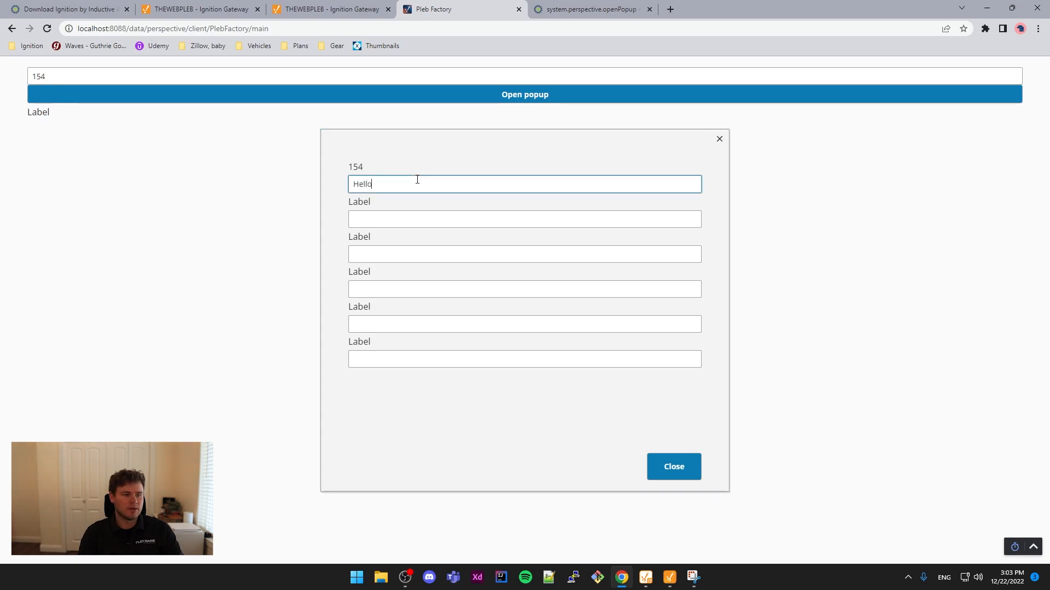
{"action": "type", "text": "from Popup"}
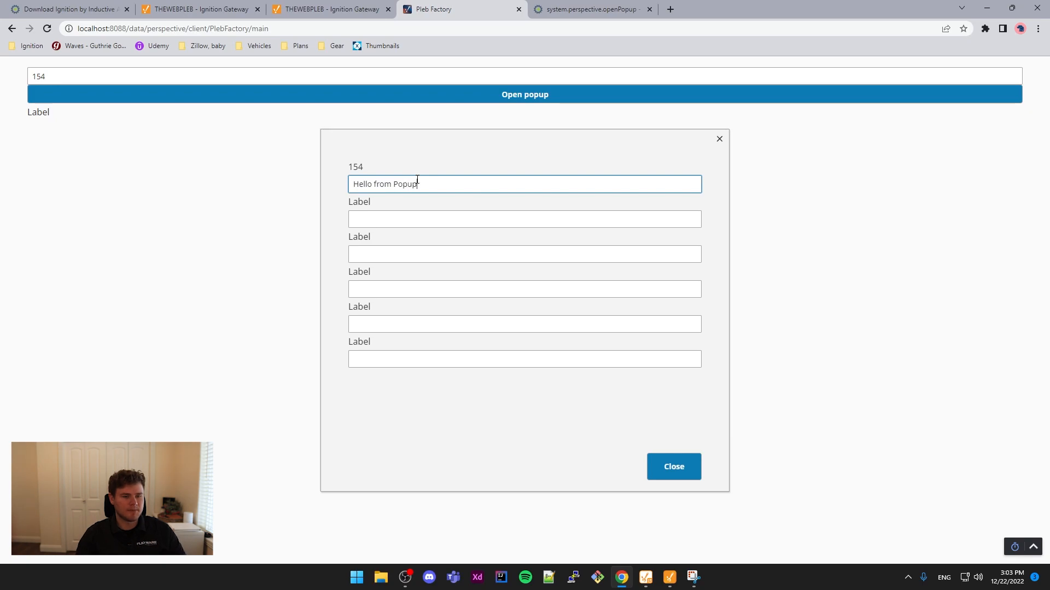
{"action": "left_click", "coordinate": [673, 466]}
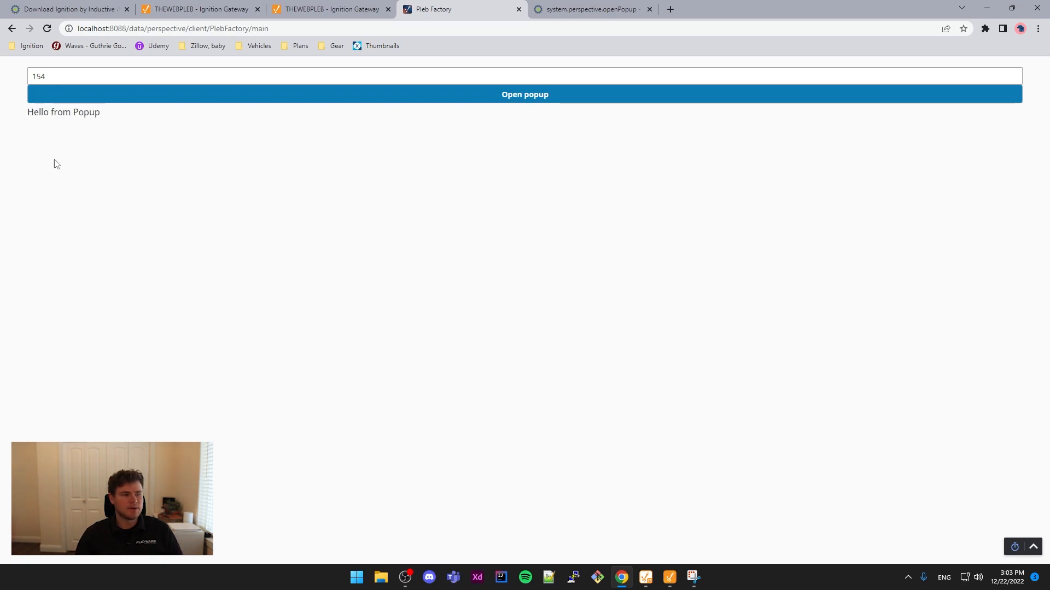
{"action": "mouse_move", "coordinate": [20, 115]}
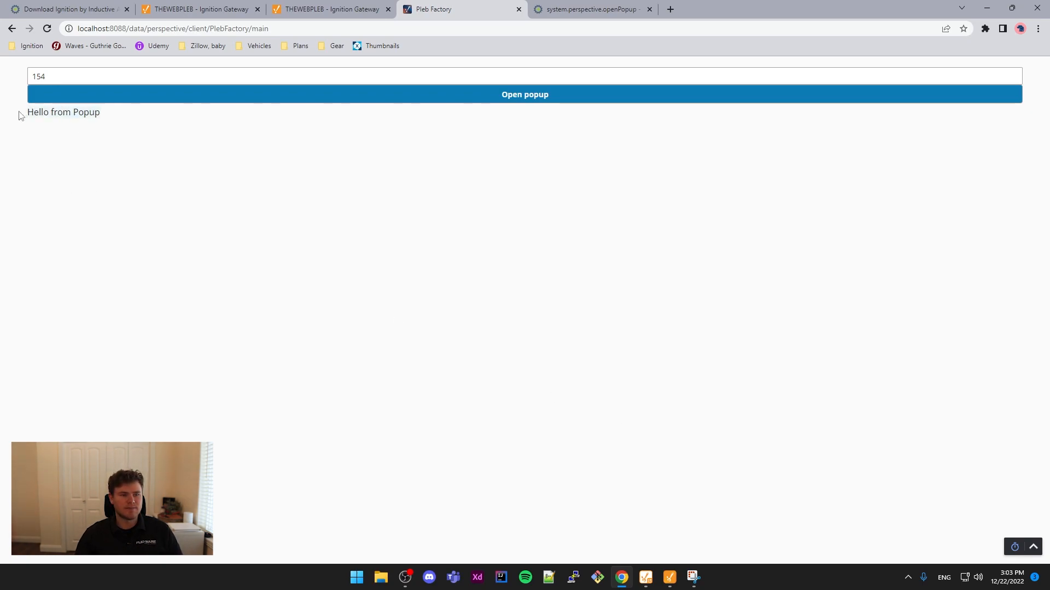
{"action": "mouse_move", "coordinate": [168, 166]}
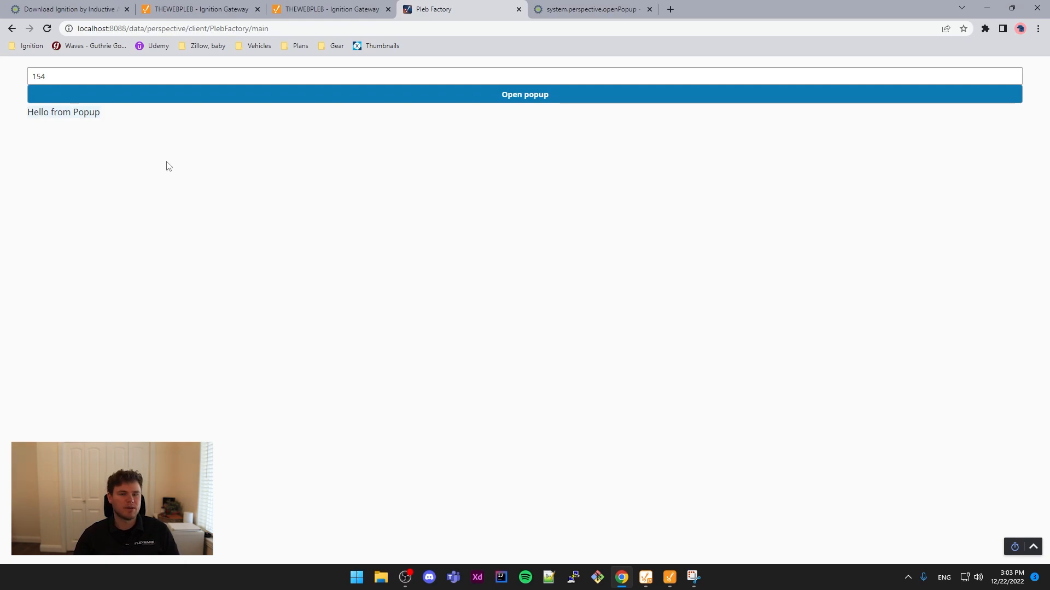
{"action": "mouse_move", "coordinate": [478, 224]}
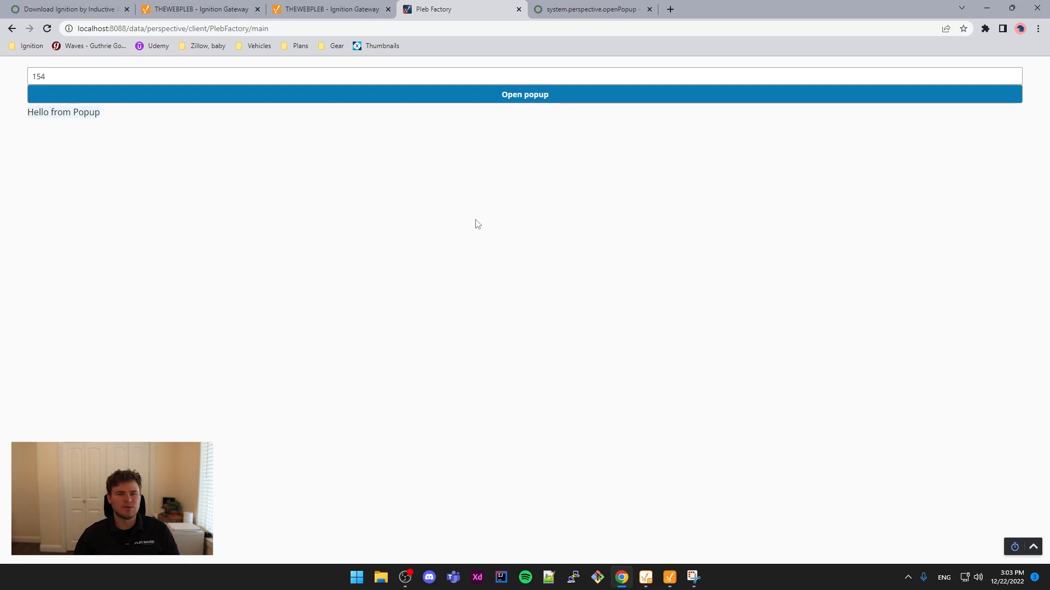
{"action": "mouse_move", "coordinate": [379, 132]}
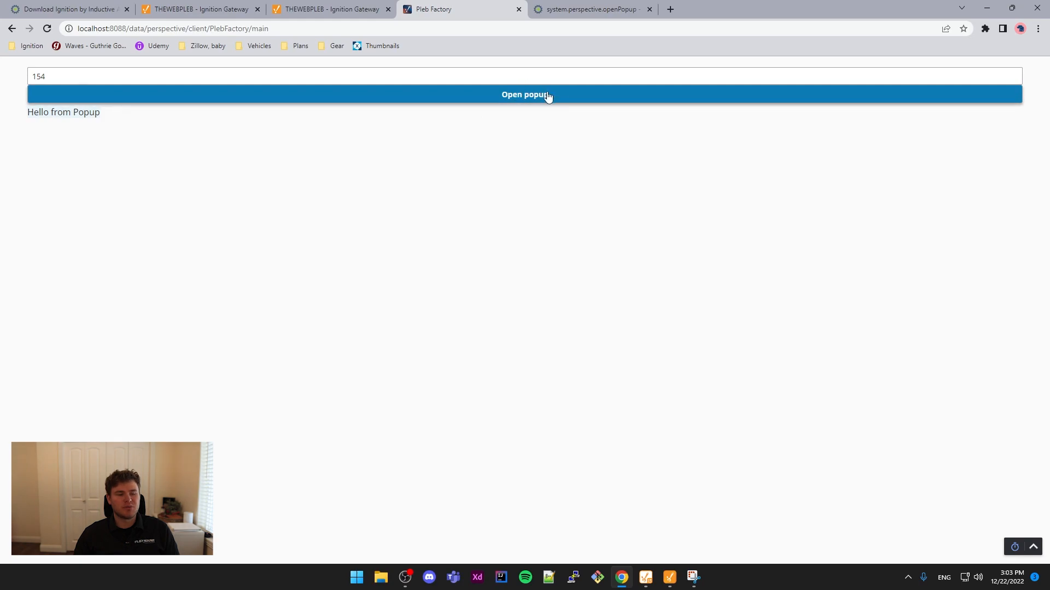
{"action": "mouse_move", "coordinate": [741, 482]}
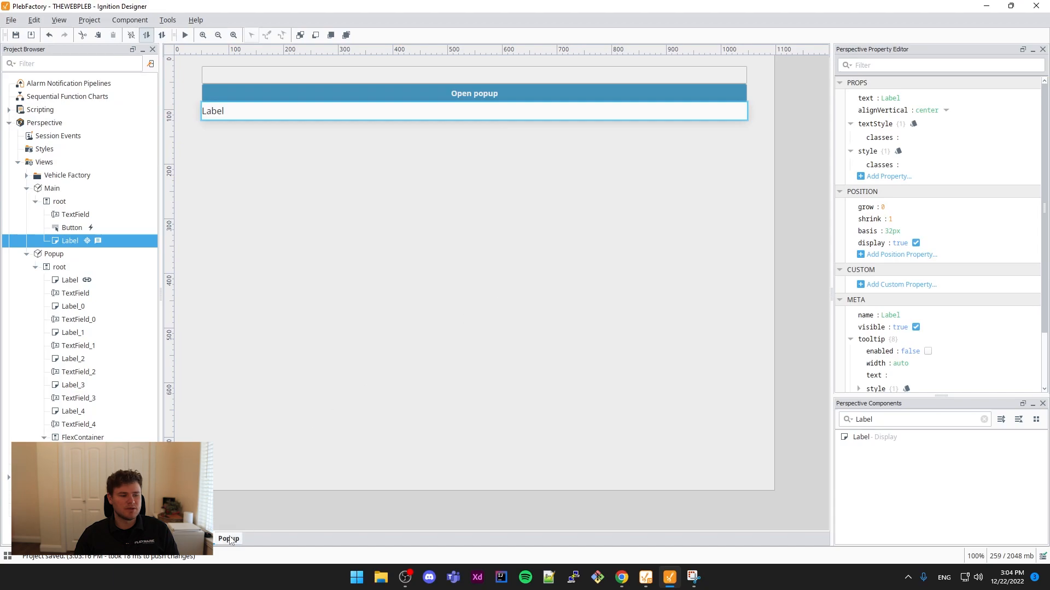
- Reopen the Popup view and inspect its ID parameter, set to 123
{"action": "left_click", "coordinate": [54, 253]}
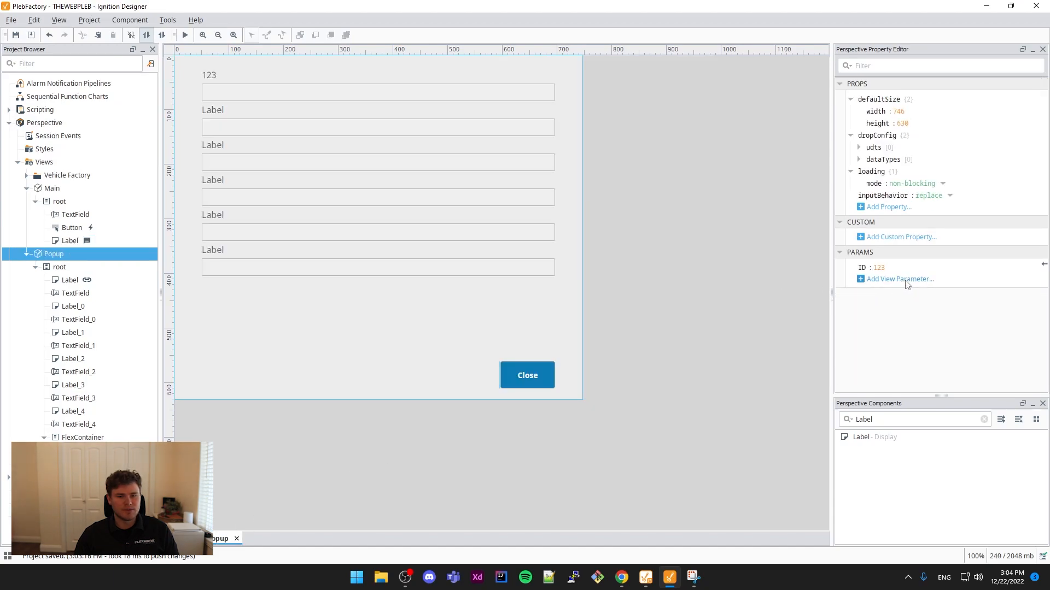
{"action": "left_click", "coordinate": [937, 65]}
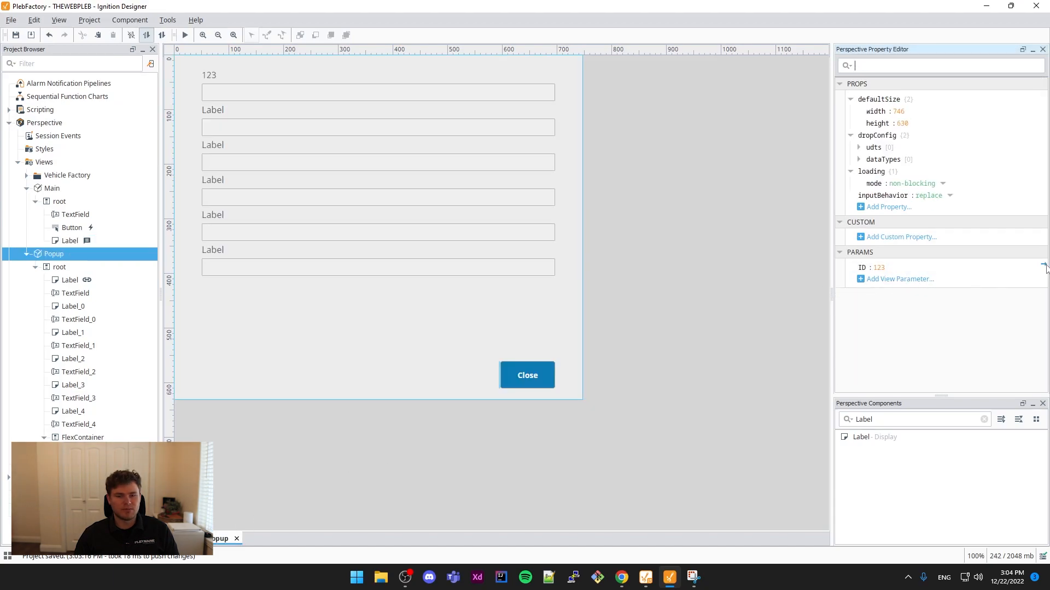
{"action": "mouse_move", "coordinate": [1043, 267]}
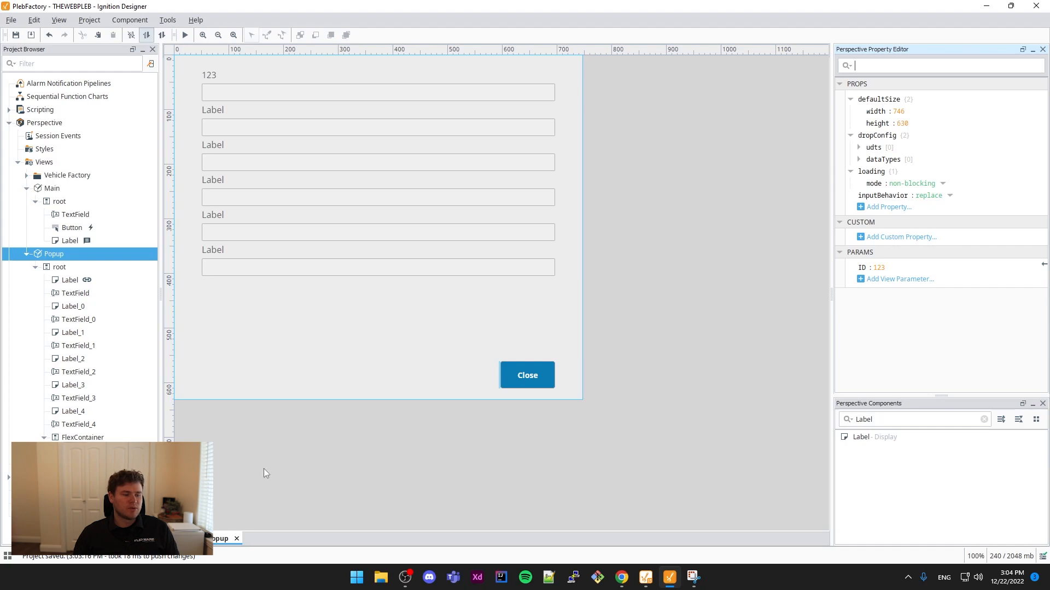
{"action": "mouse_move", "coordinate": [527, 375]}
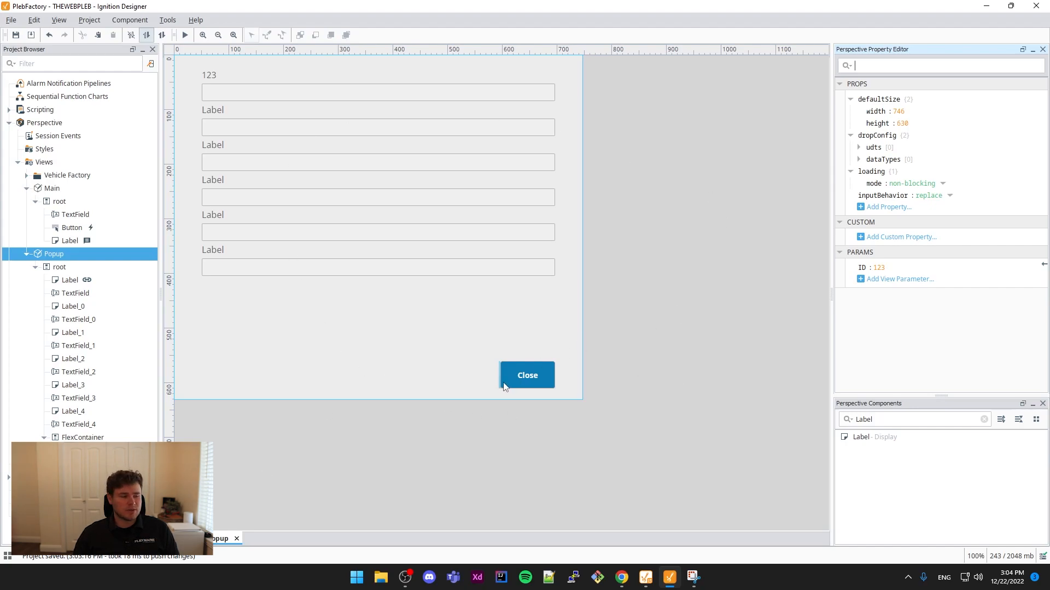
{"action": "mouse_move", "coordinate": [454, 554]}
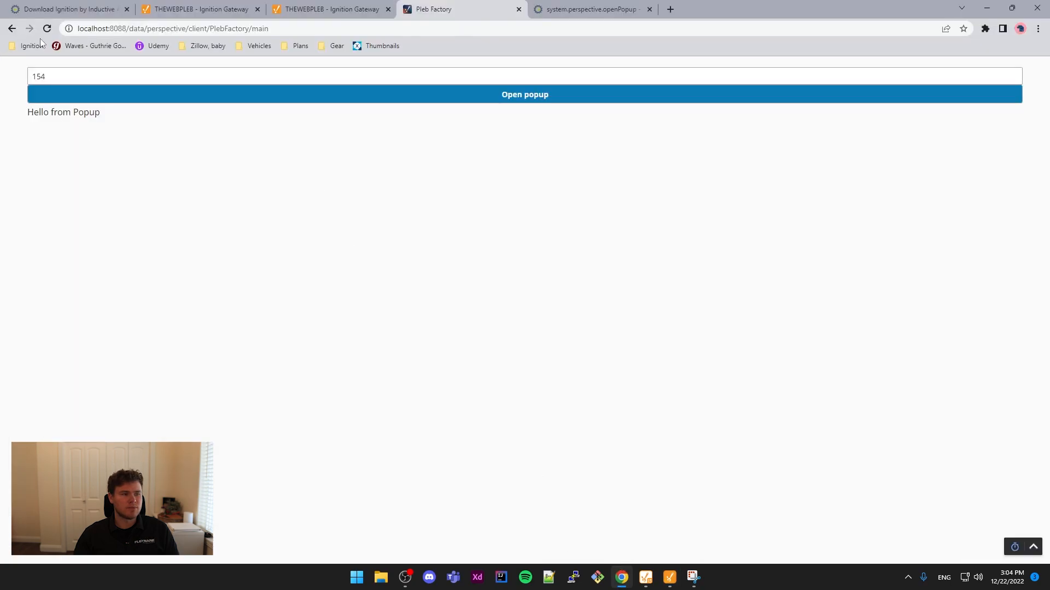
{"action": "mouse_move", "coordinate": [617, 292]}
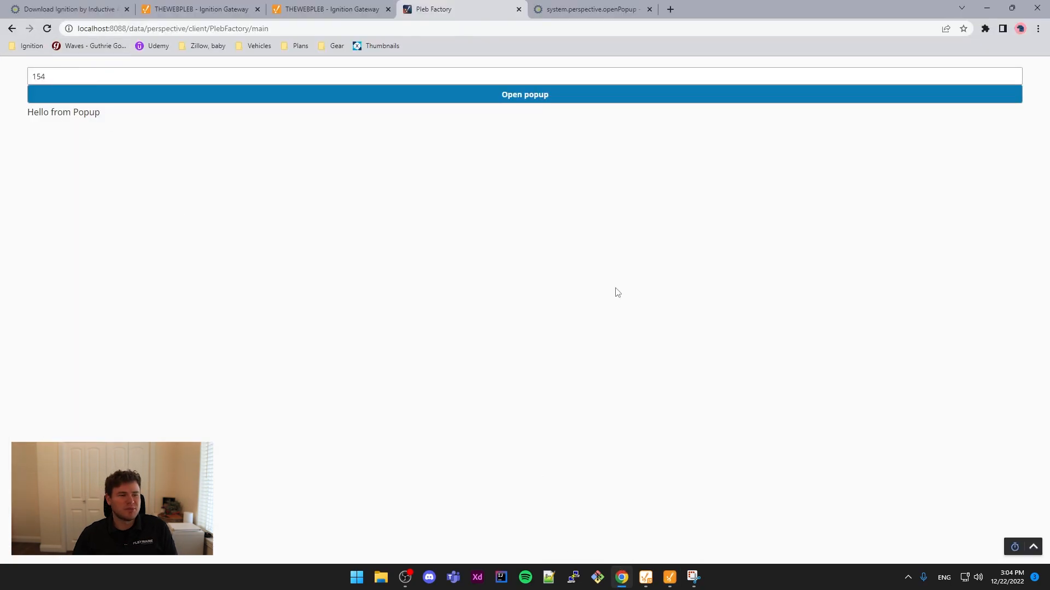